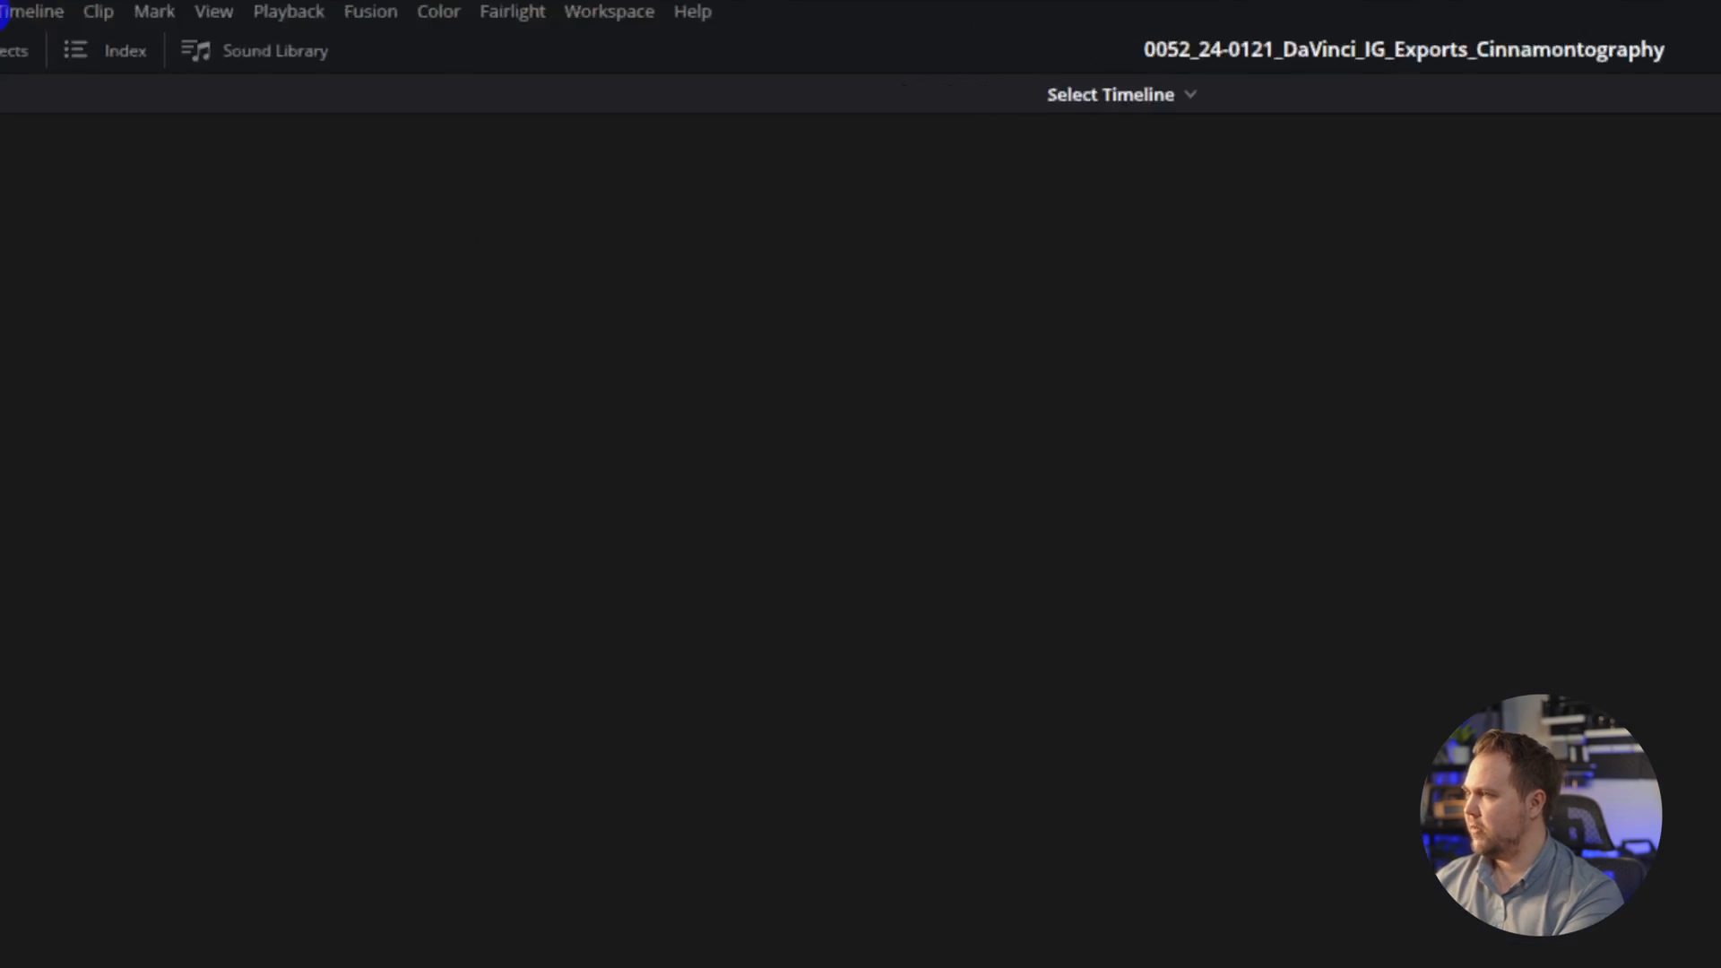
From the Sequences bin's context menu, start a new timeline named Social Video
left_click(170, 51)
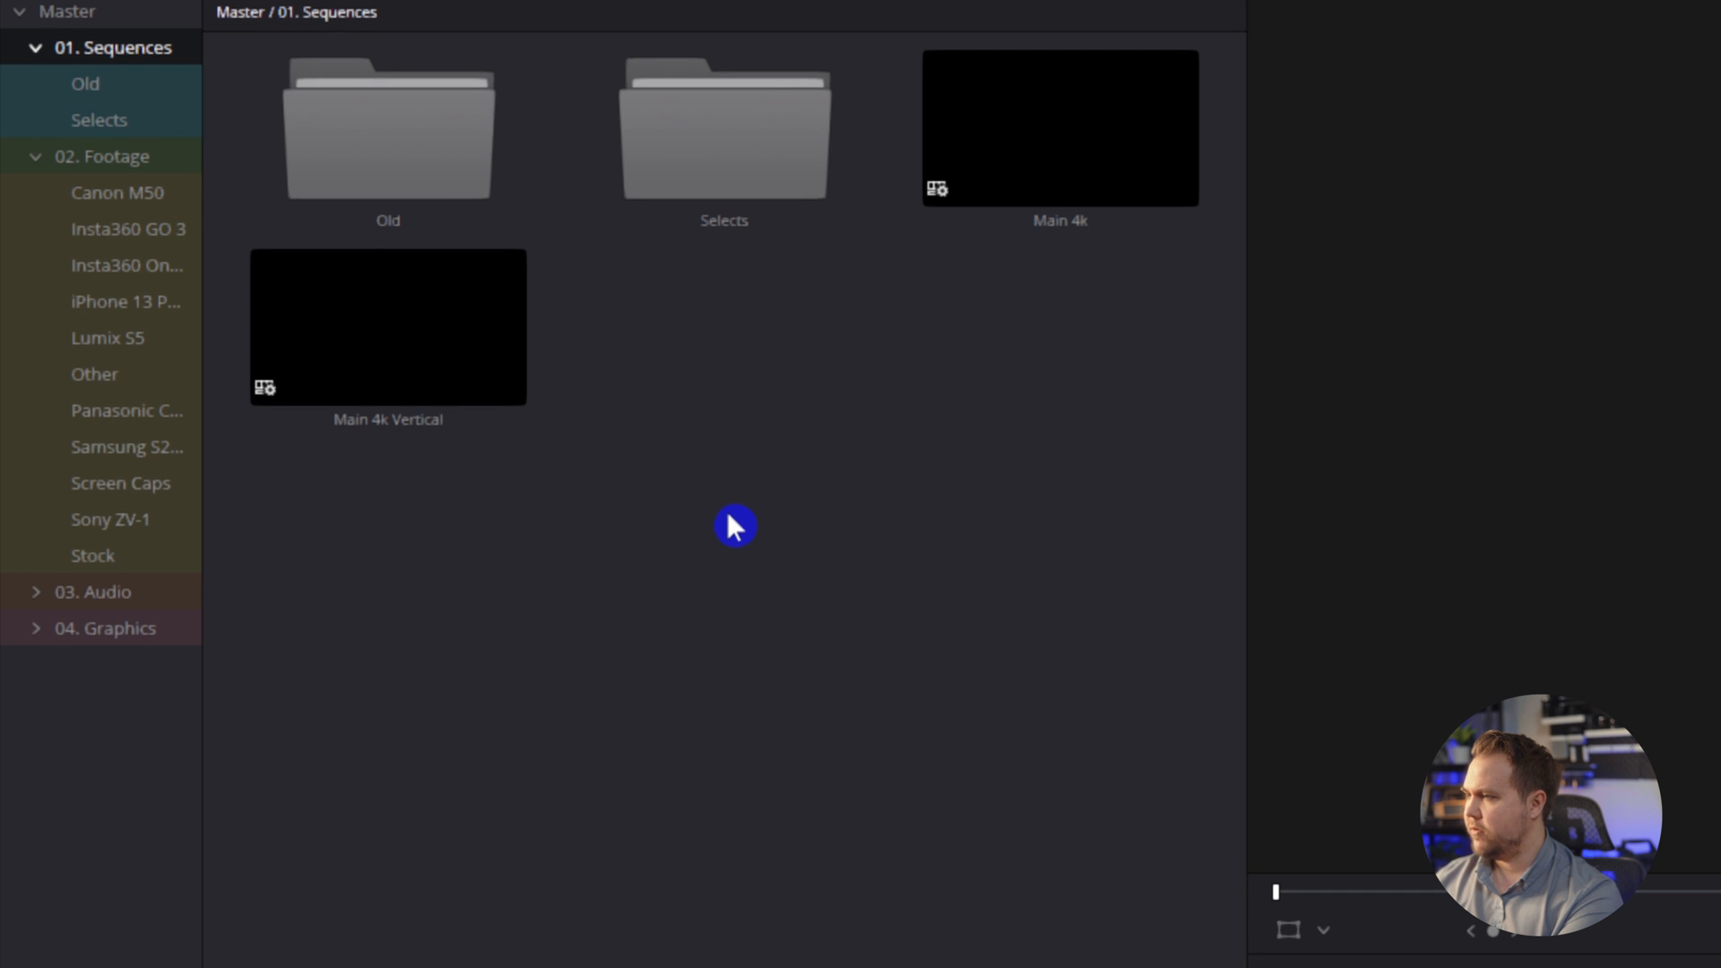
right_click(735, 527)
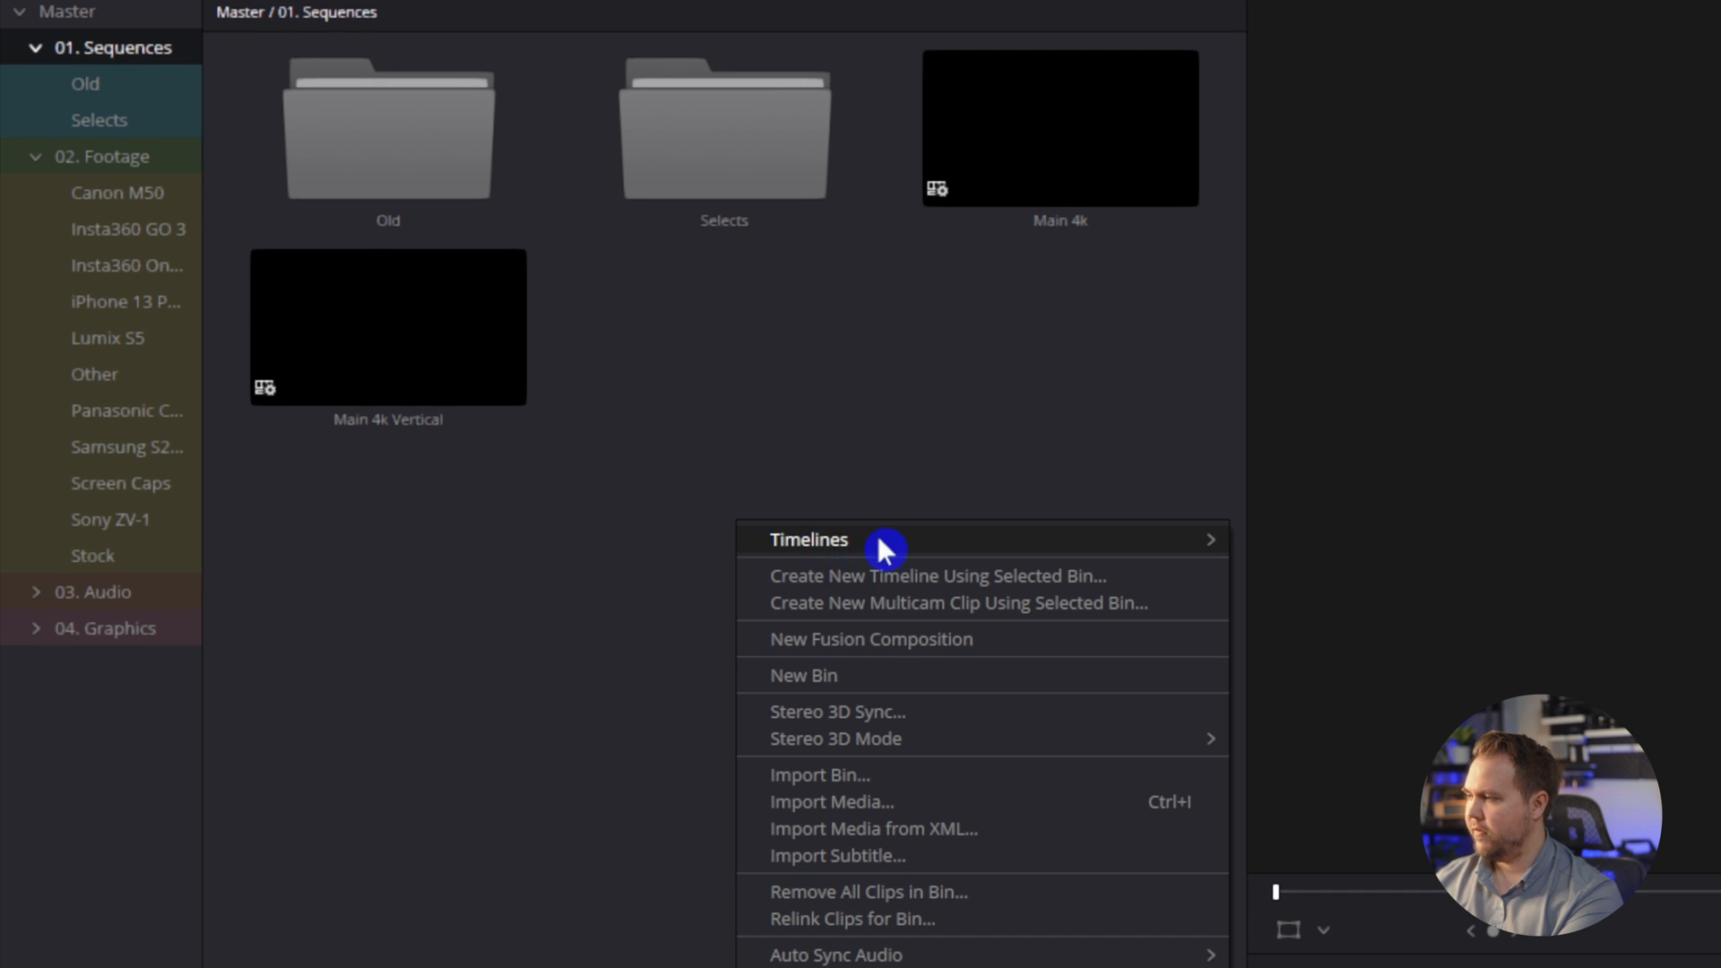
left_click(1363, 548)
type("Social Video")
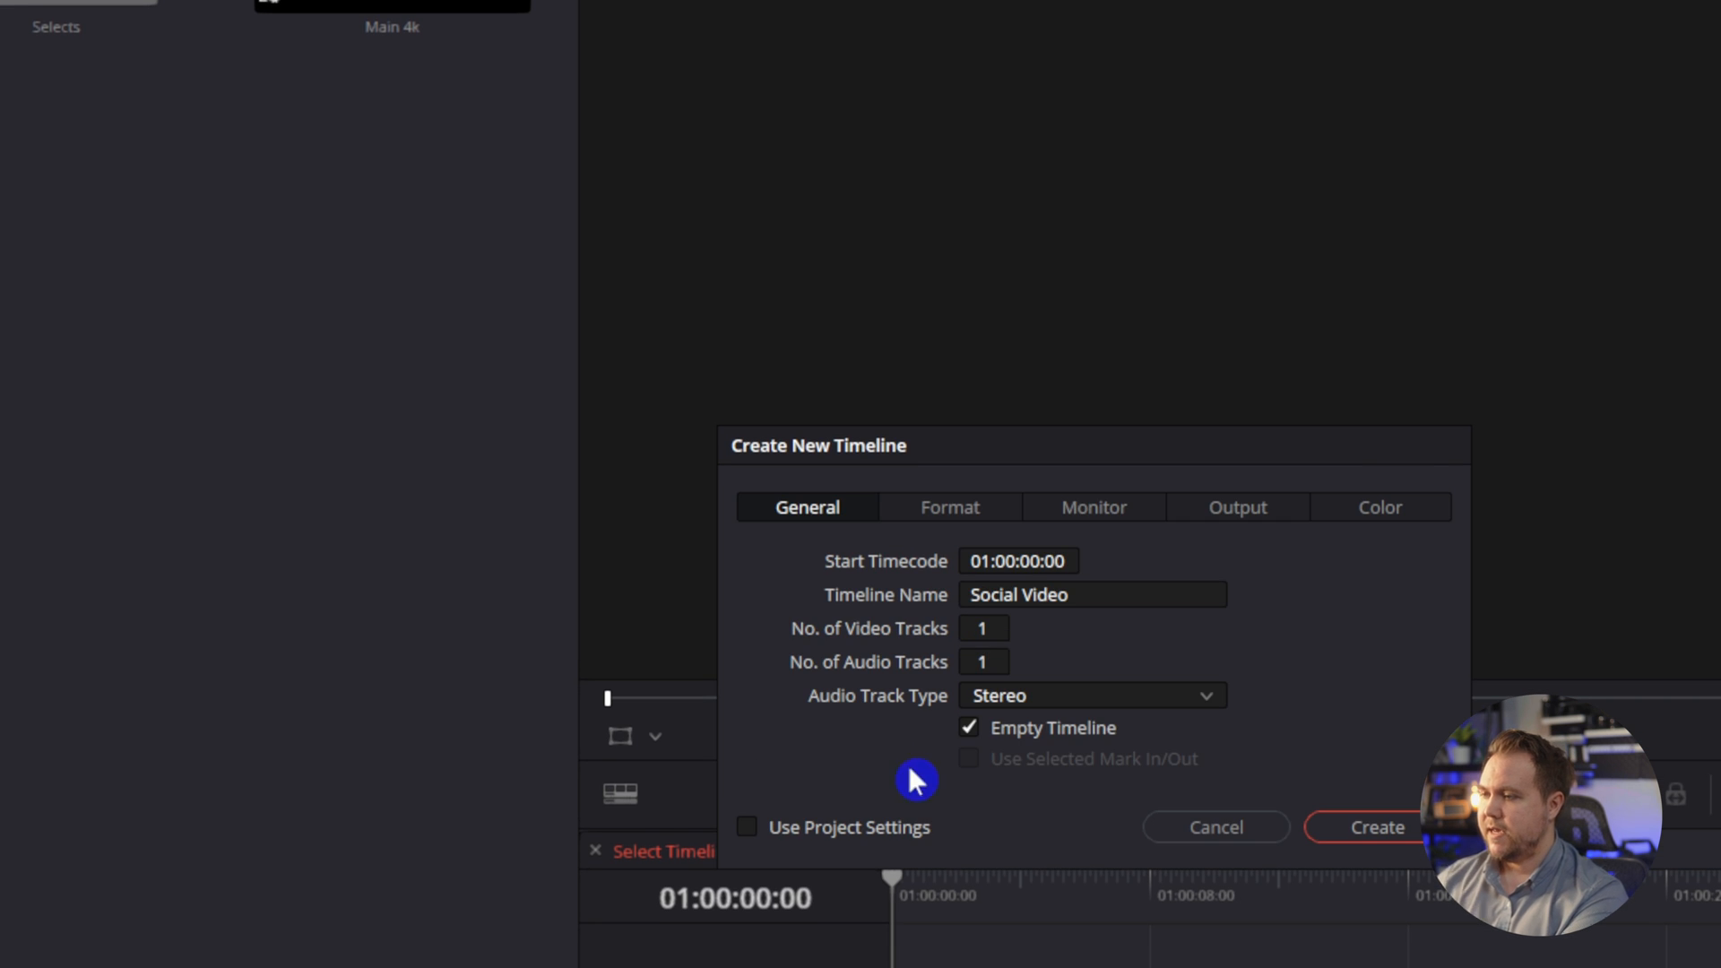
Set the timeline format to 1920x1080 HD with vertical resolution enabled (1080 x 1920)
left_click(950, 507)
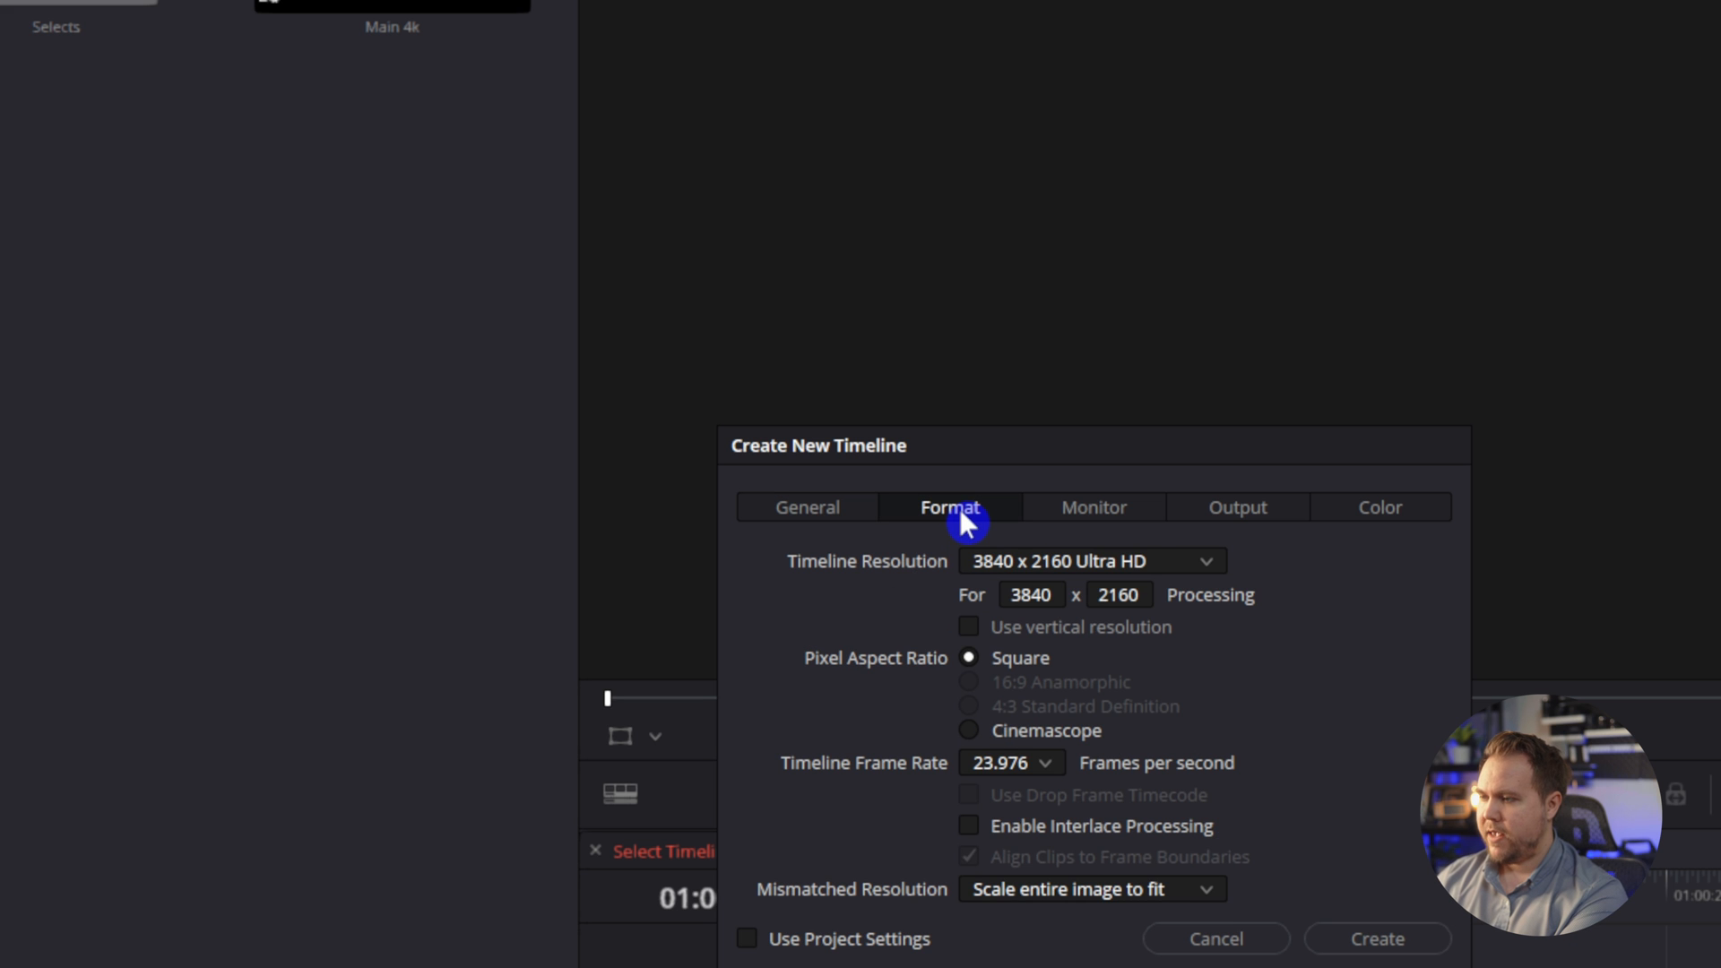
left_click(1089, 561)
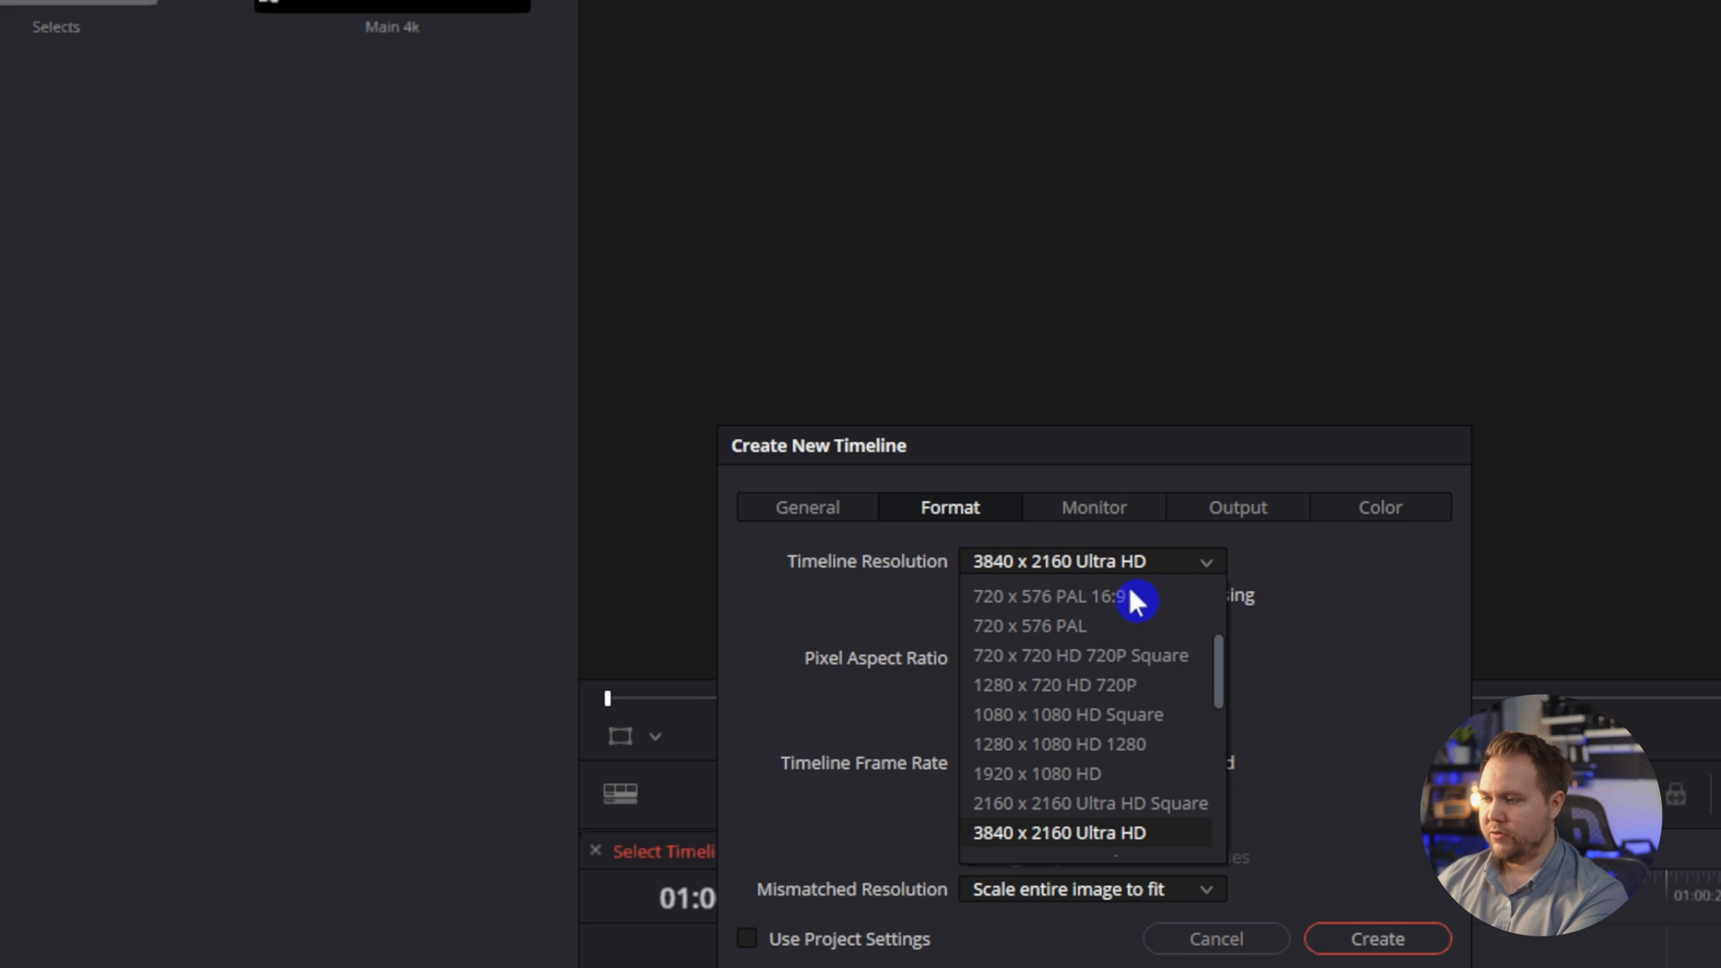
left_click(1025, 773)
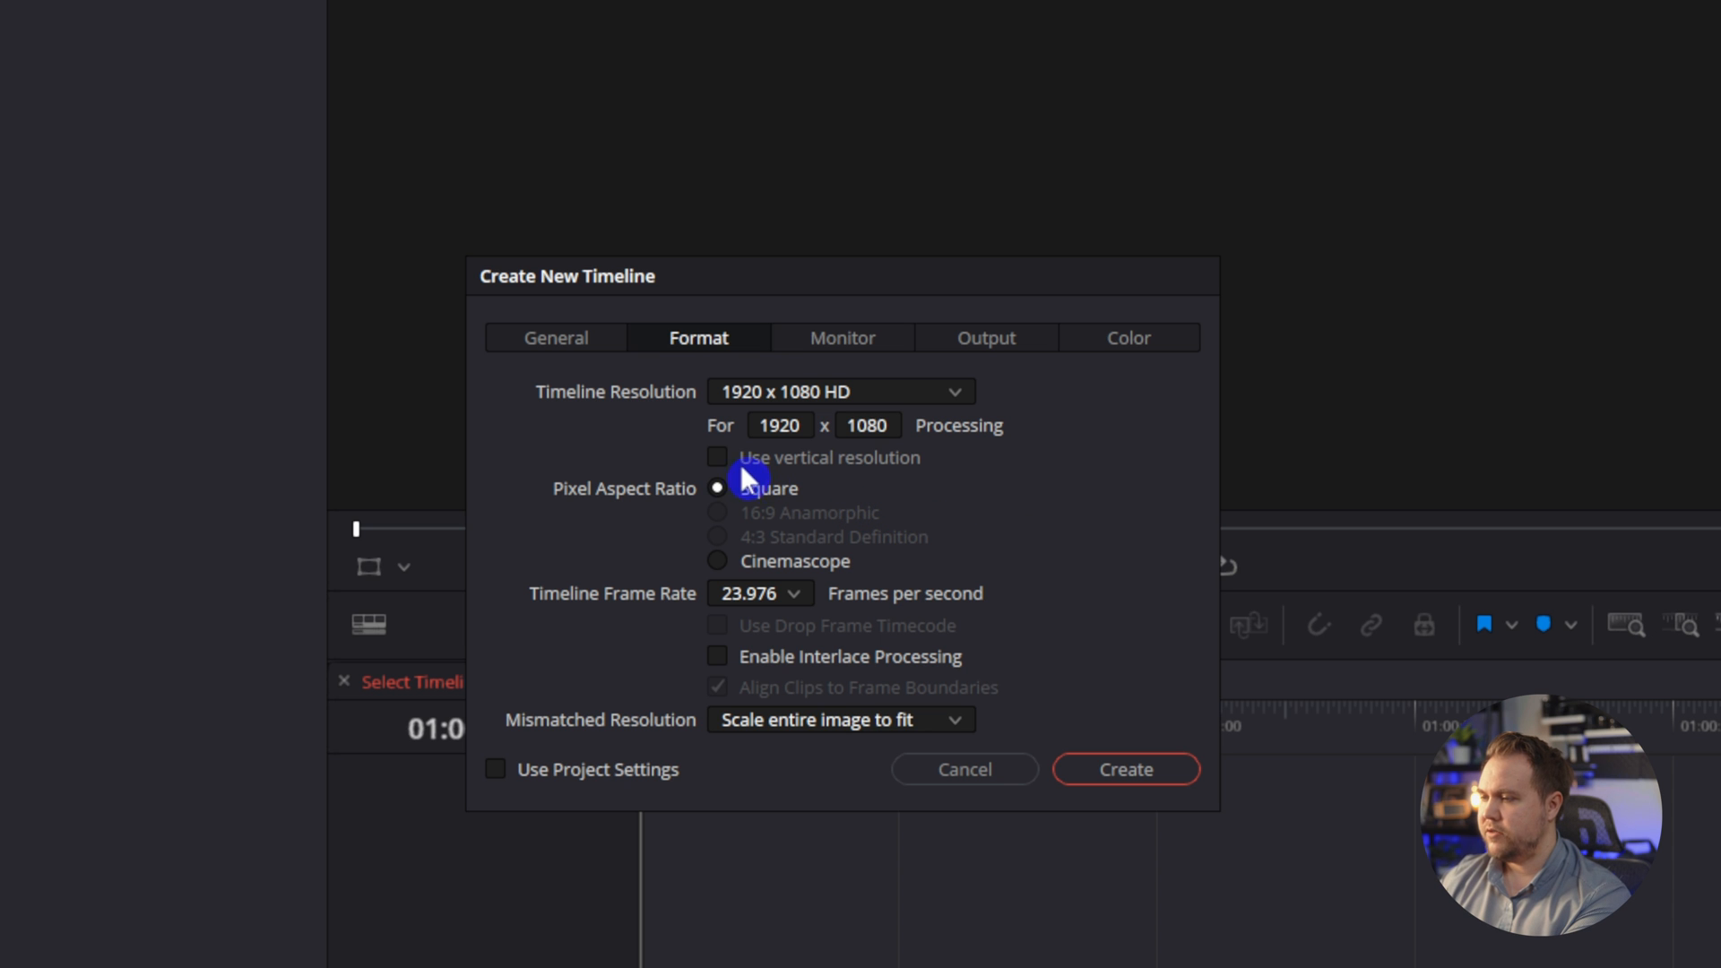
left_click(717, 458)
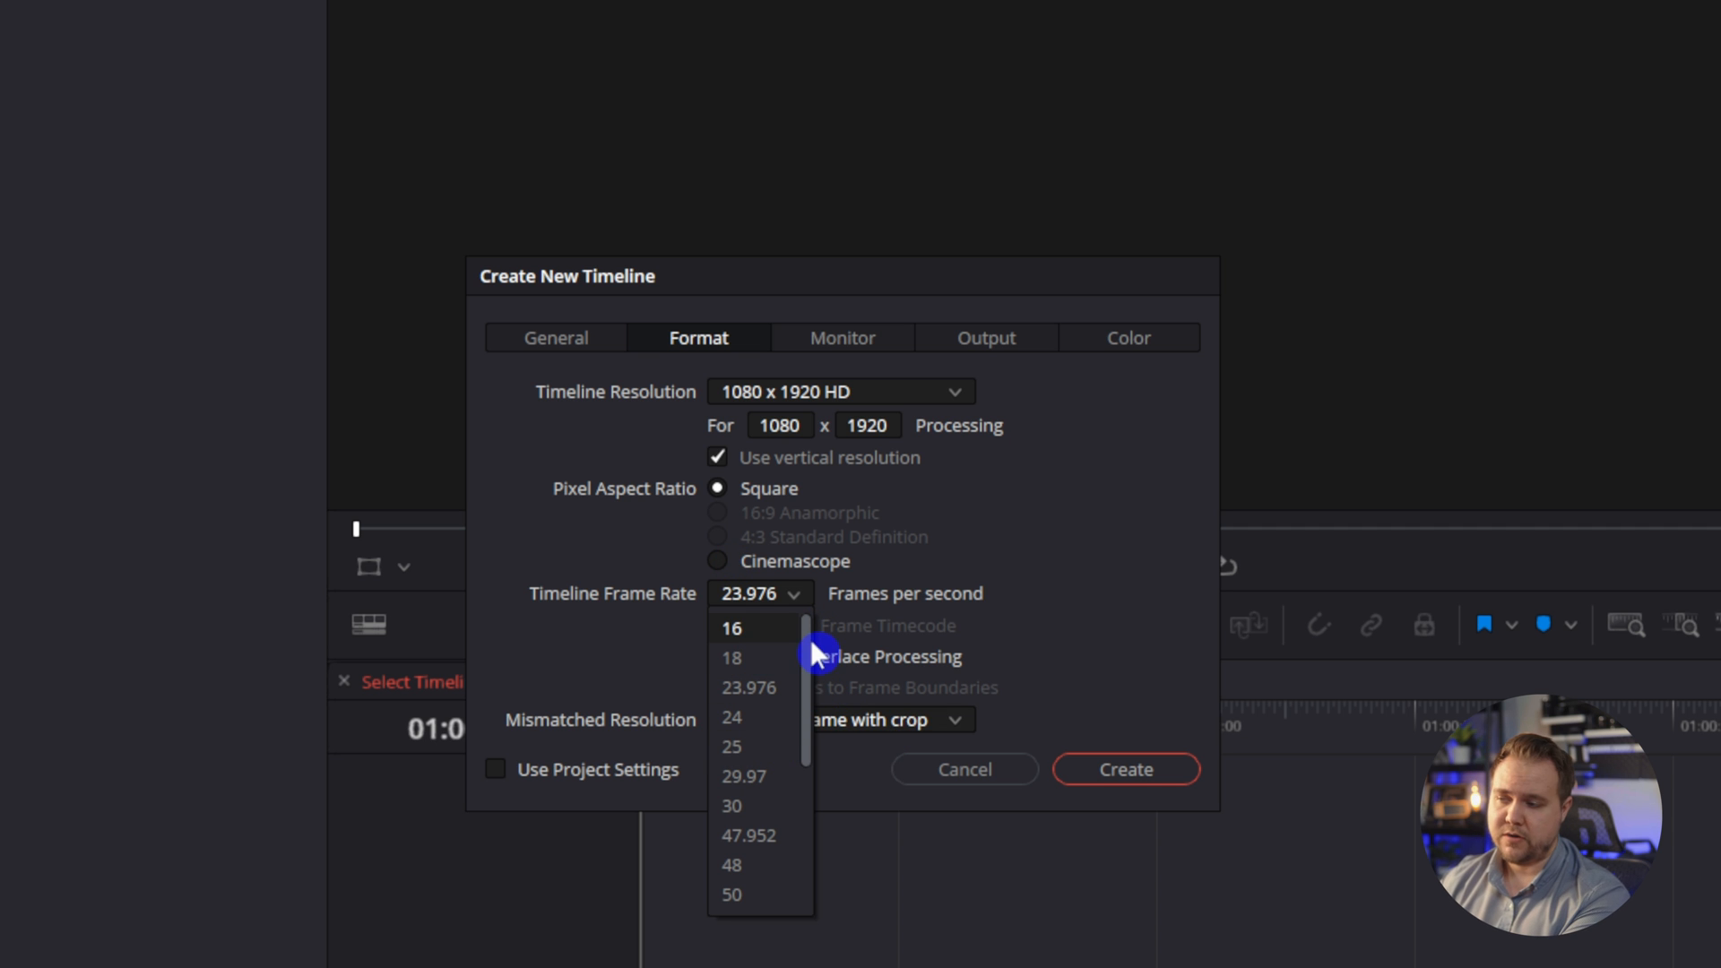
mouse_move(1069, 637)
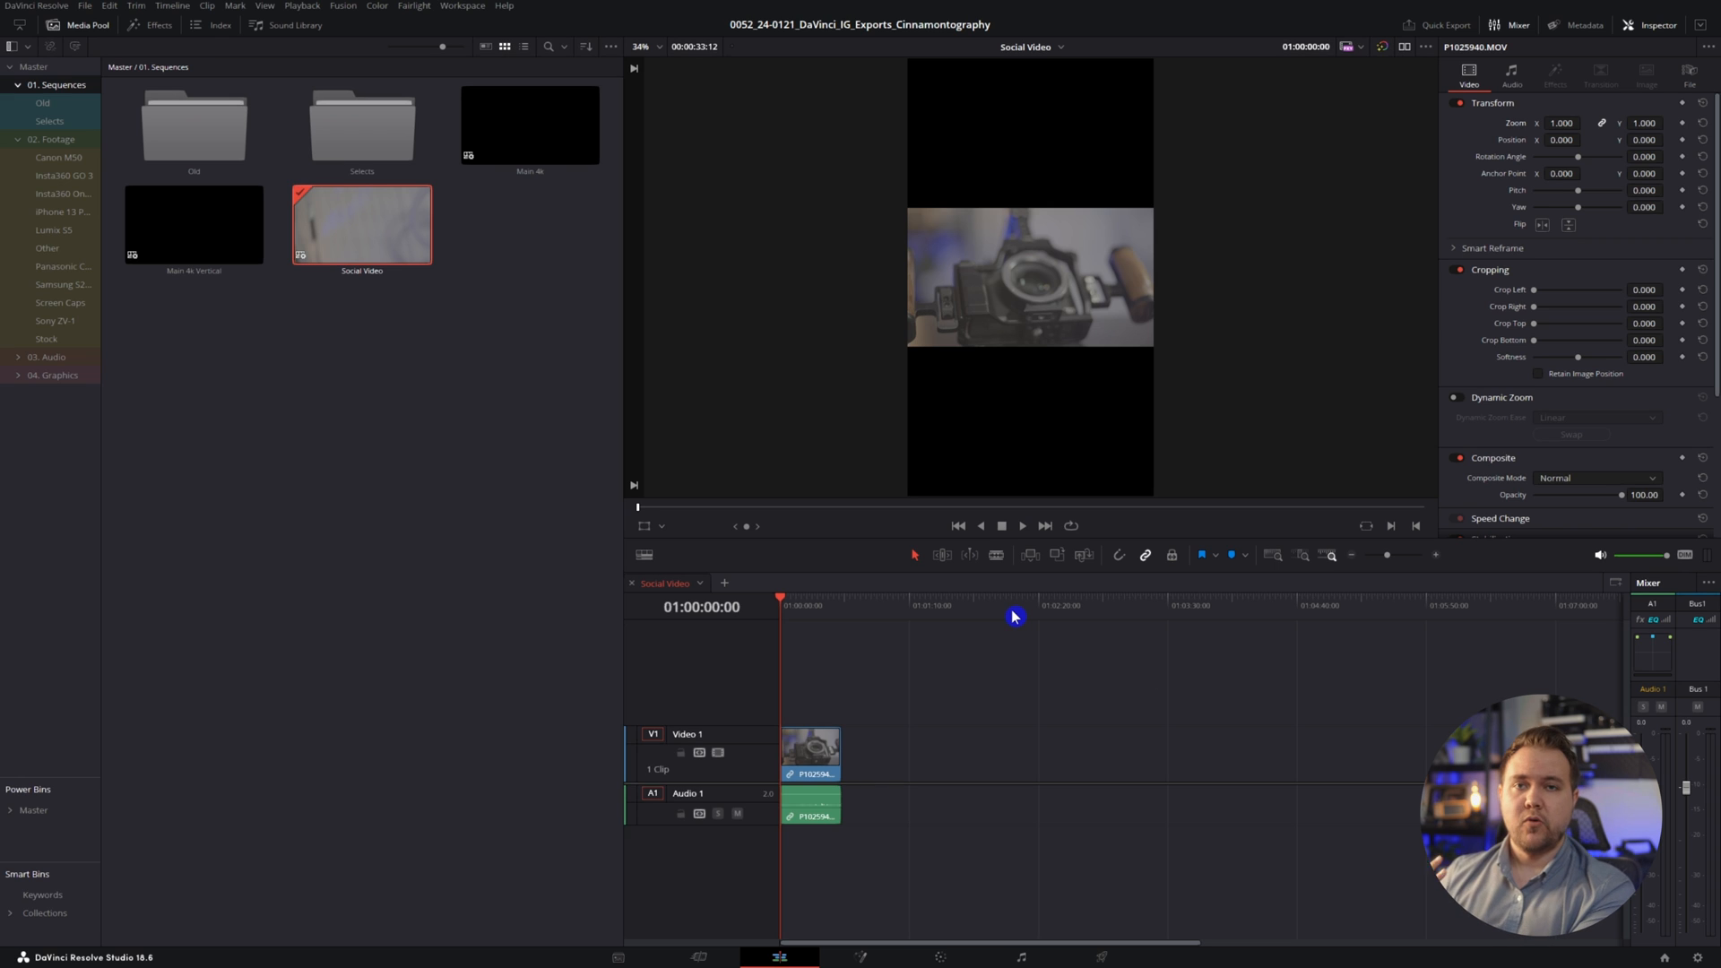
mouse_move(997, 477)
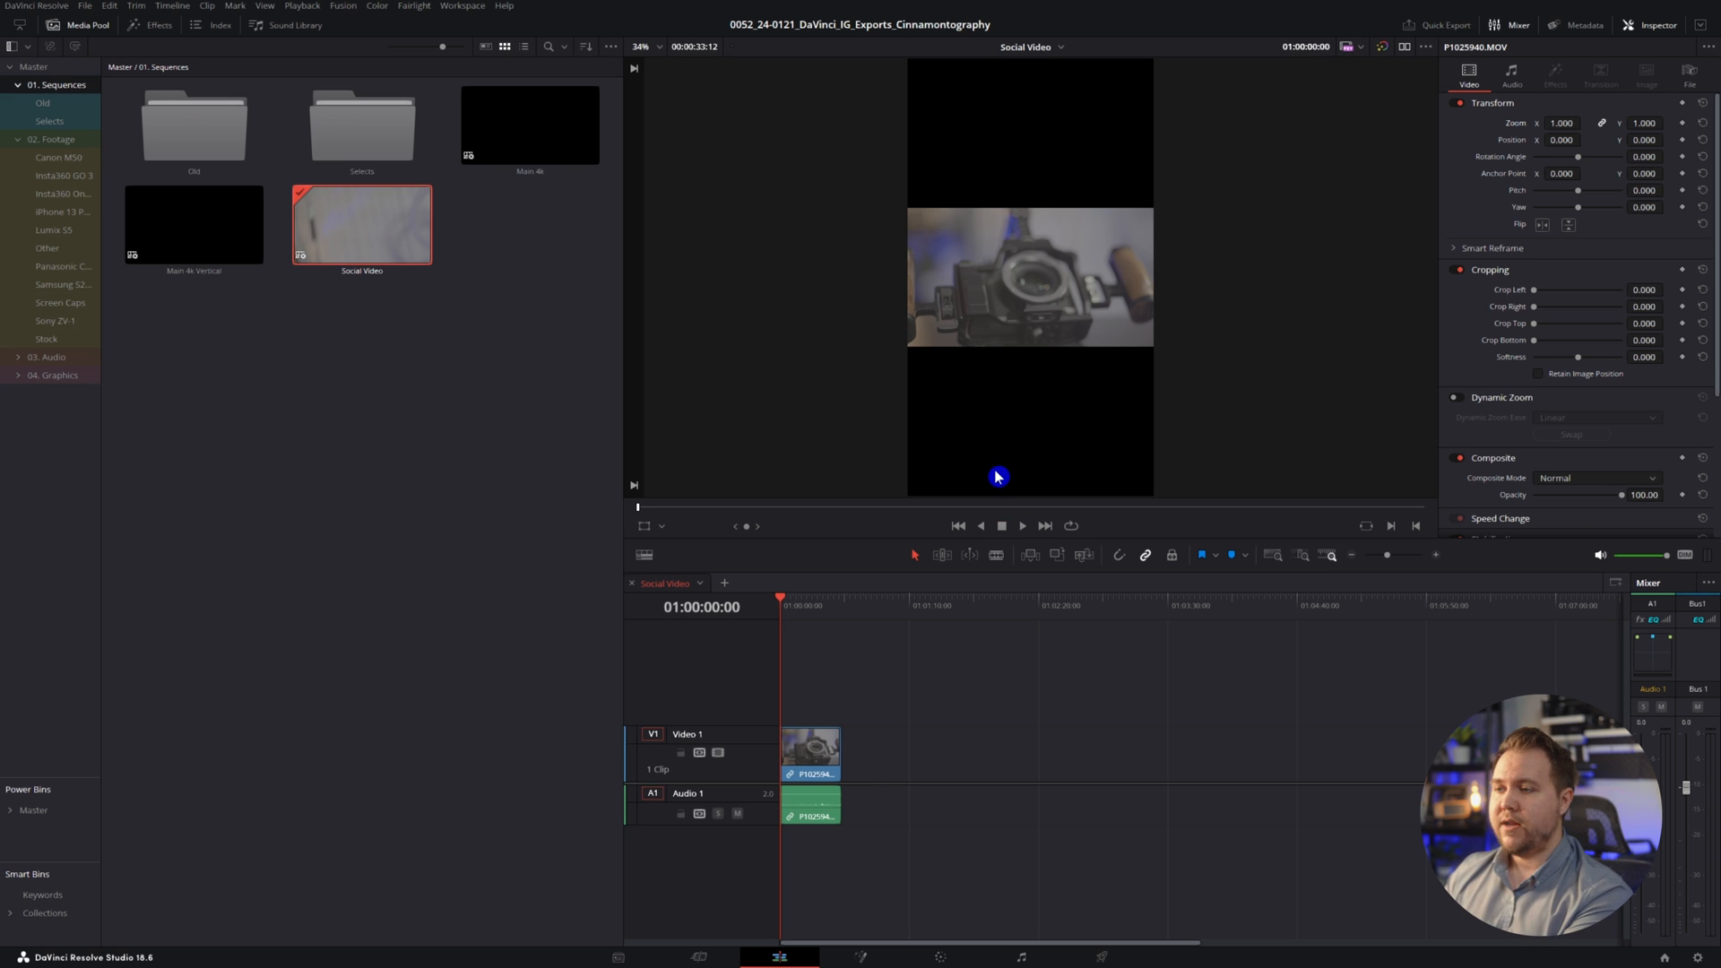
mouse_move(1022, 281)
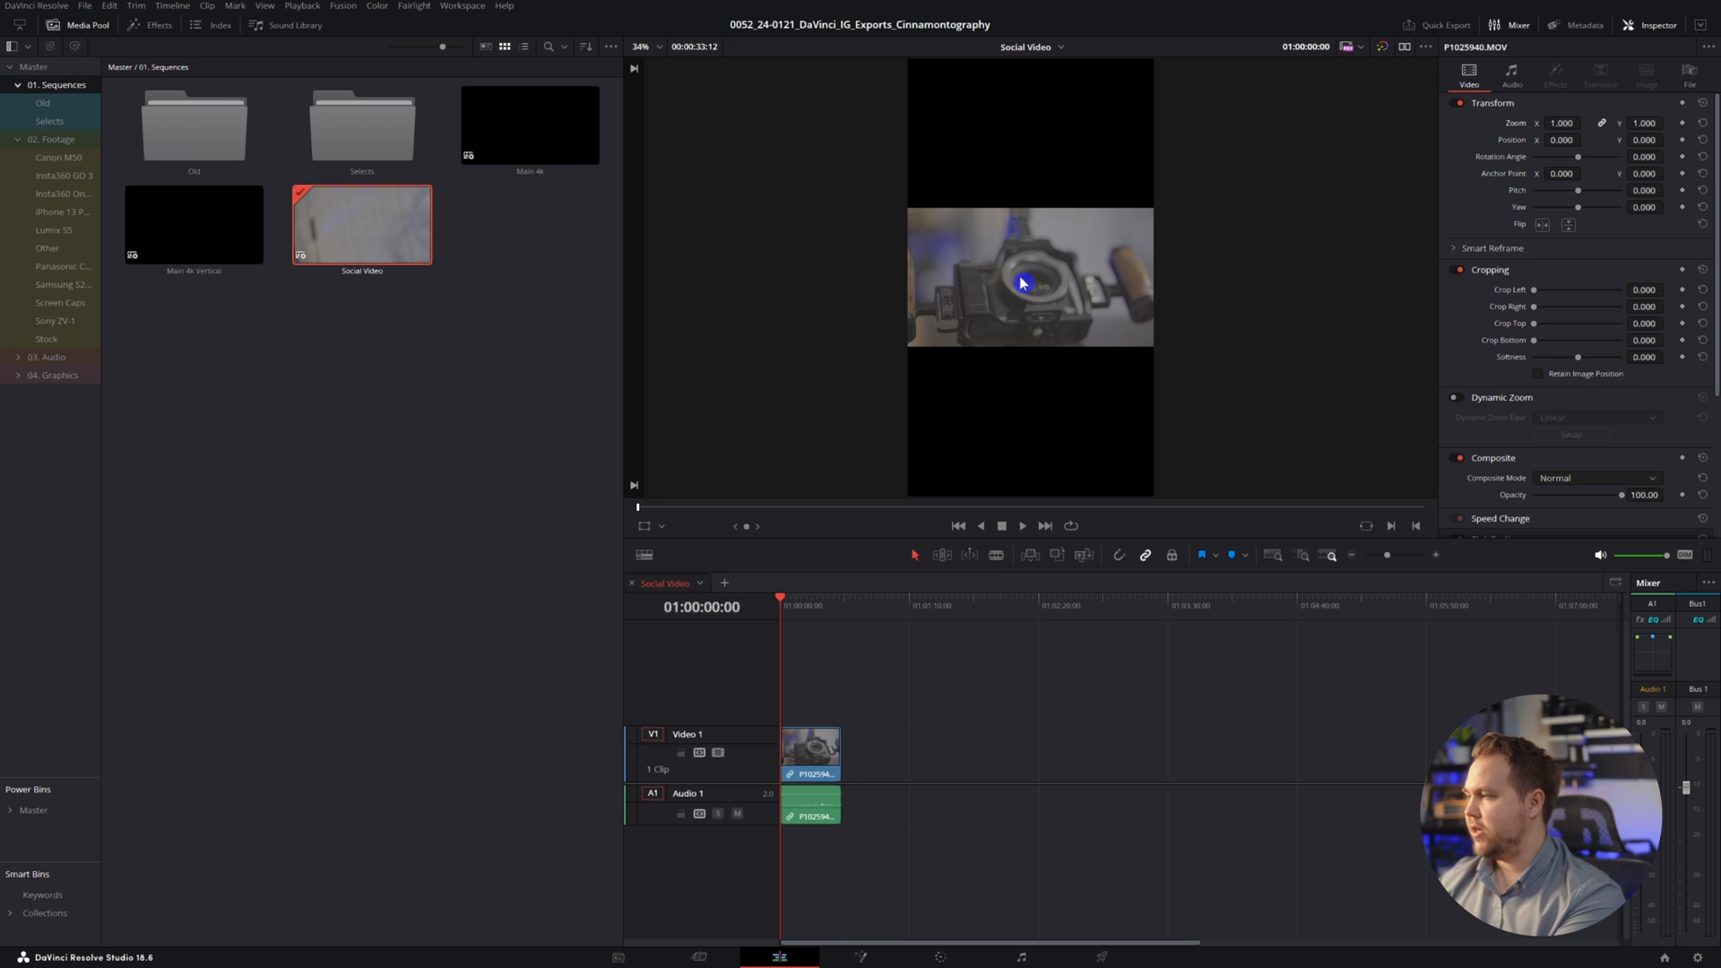
Set the timeline's Mismatched Resolution to Scale full frame with crop and confirm
right_click(360, 223)
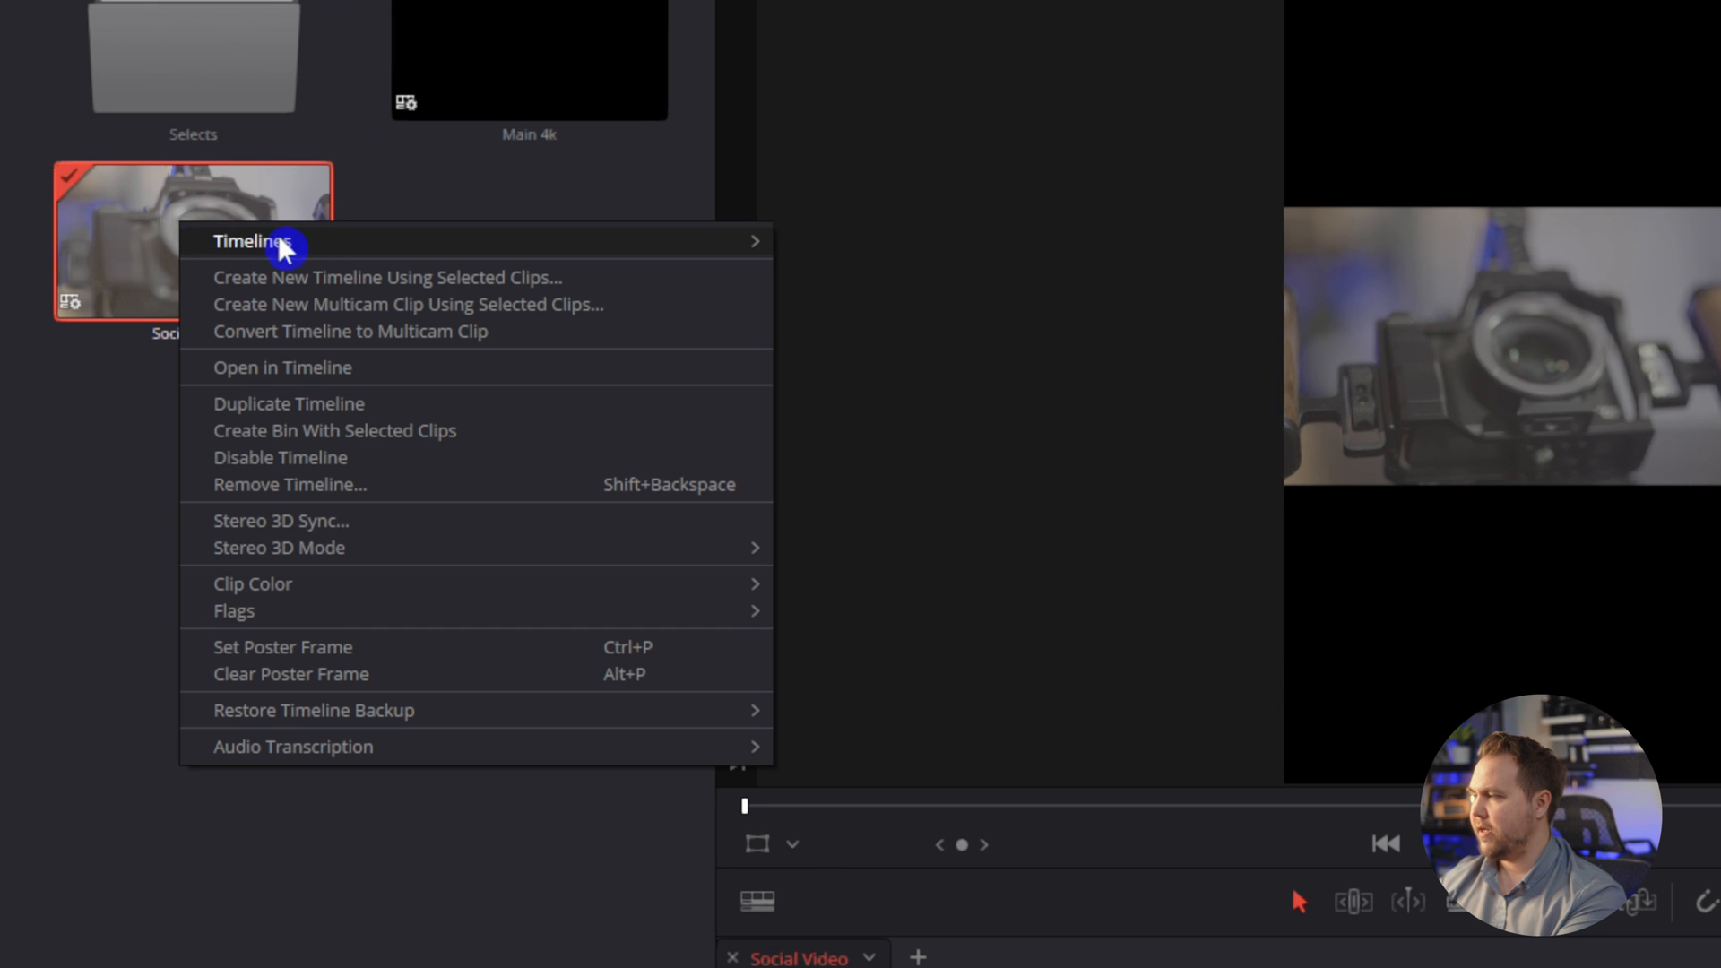
mouse_move(287, 250)
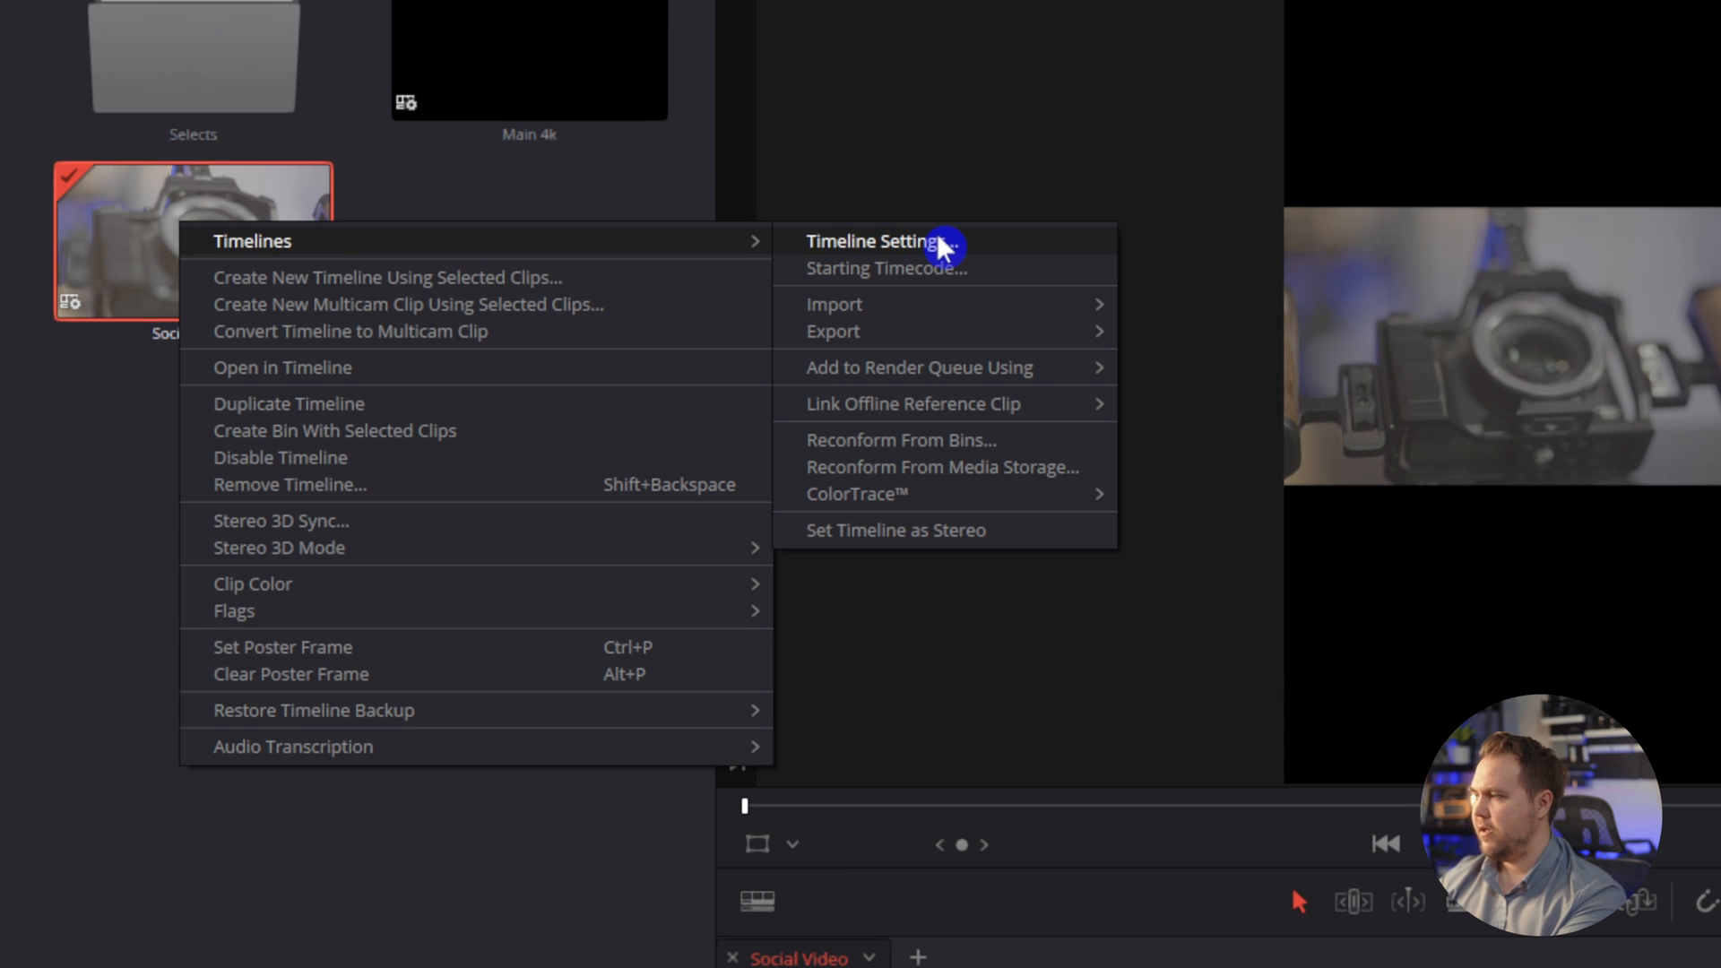
left_click(897, 241)
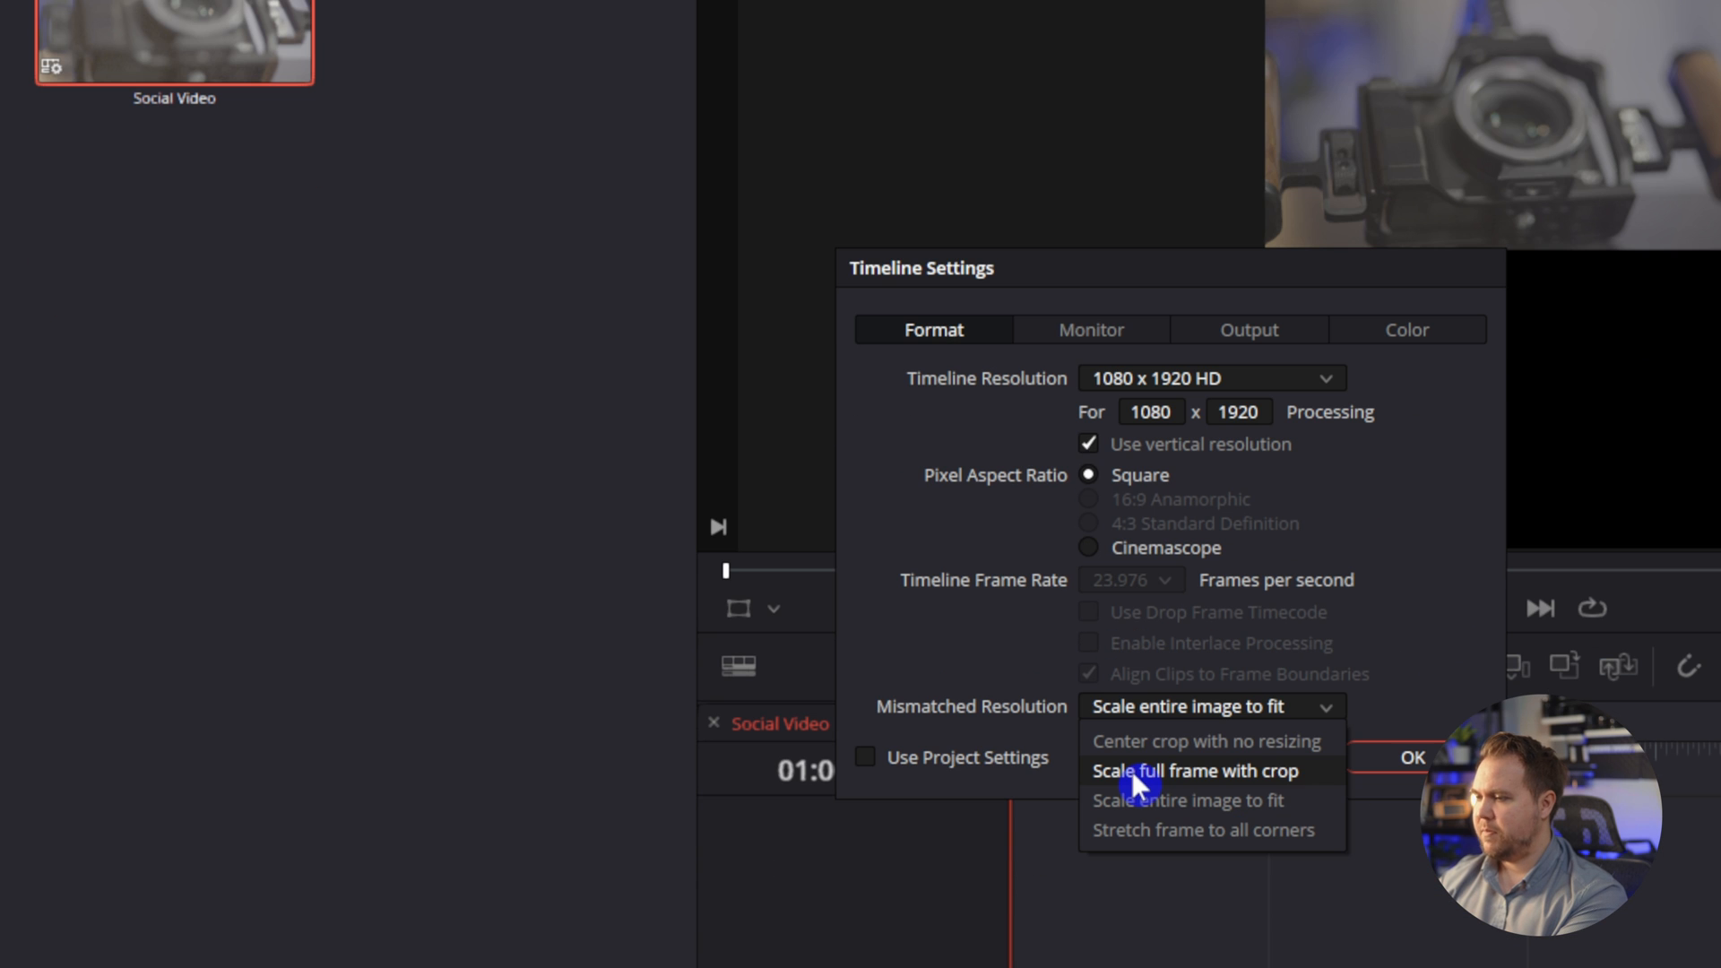
mouse_move(1335, 780)
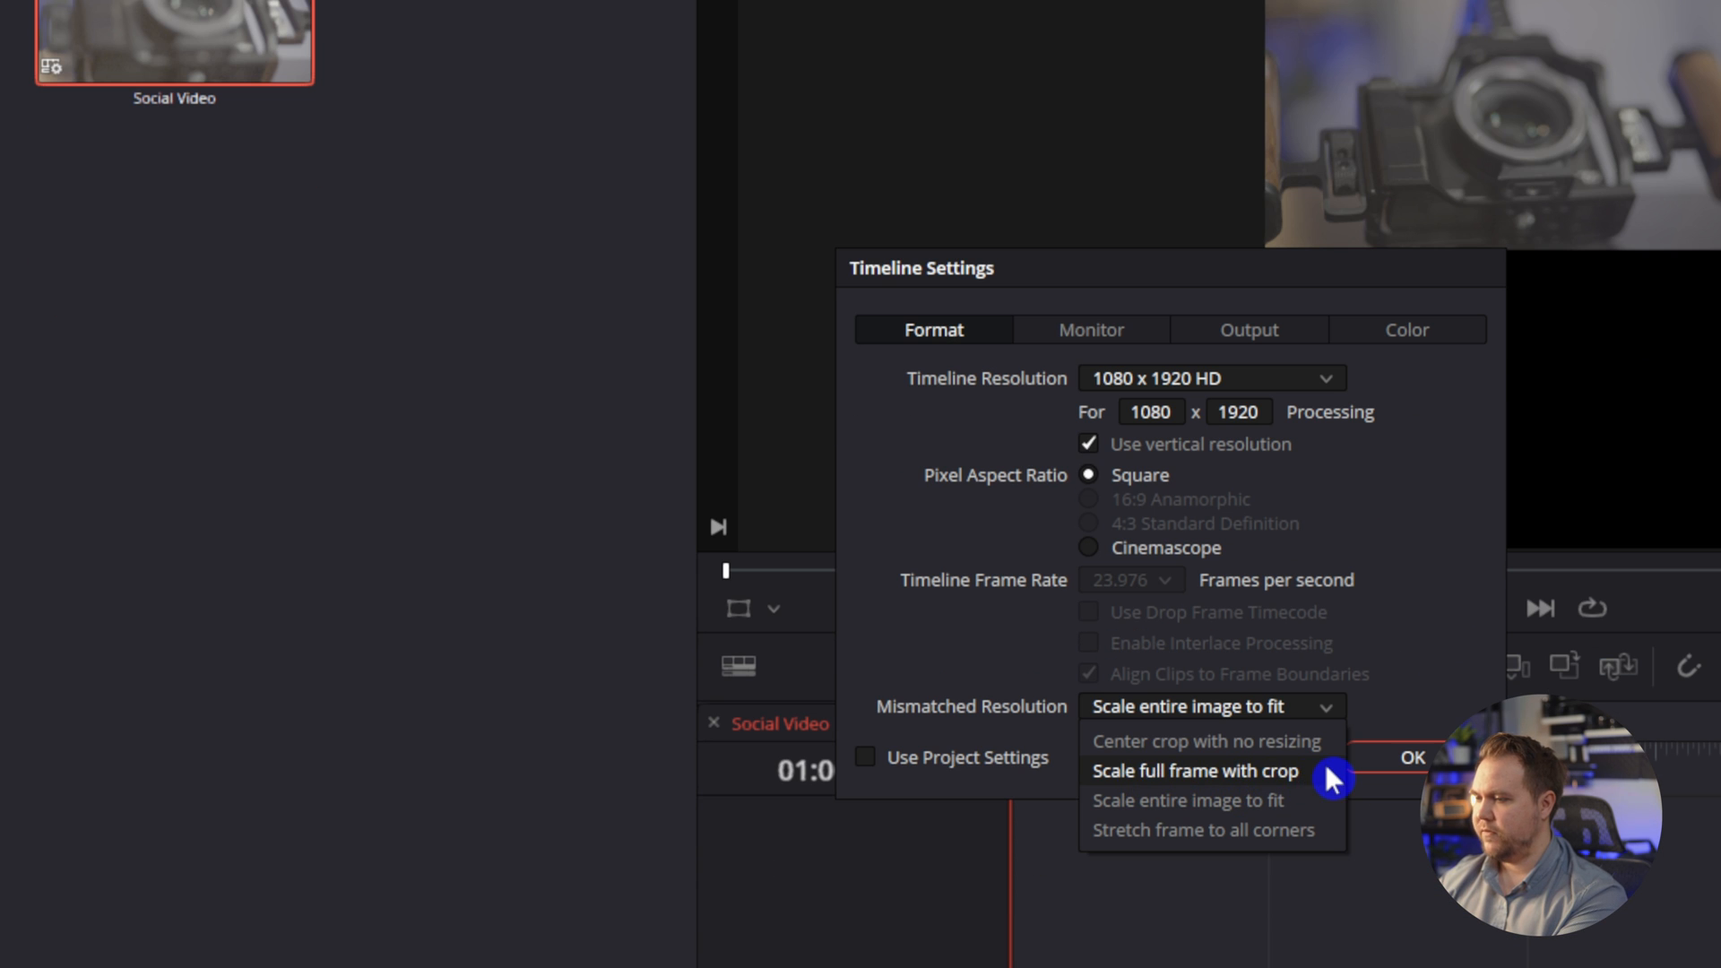
left_click(1195, 771)
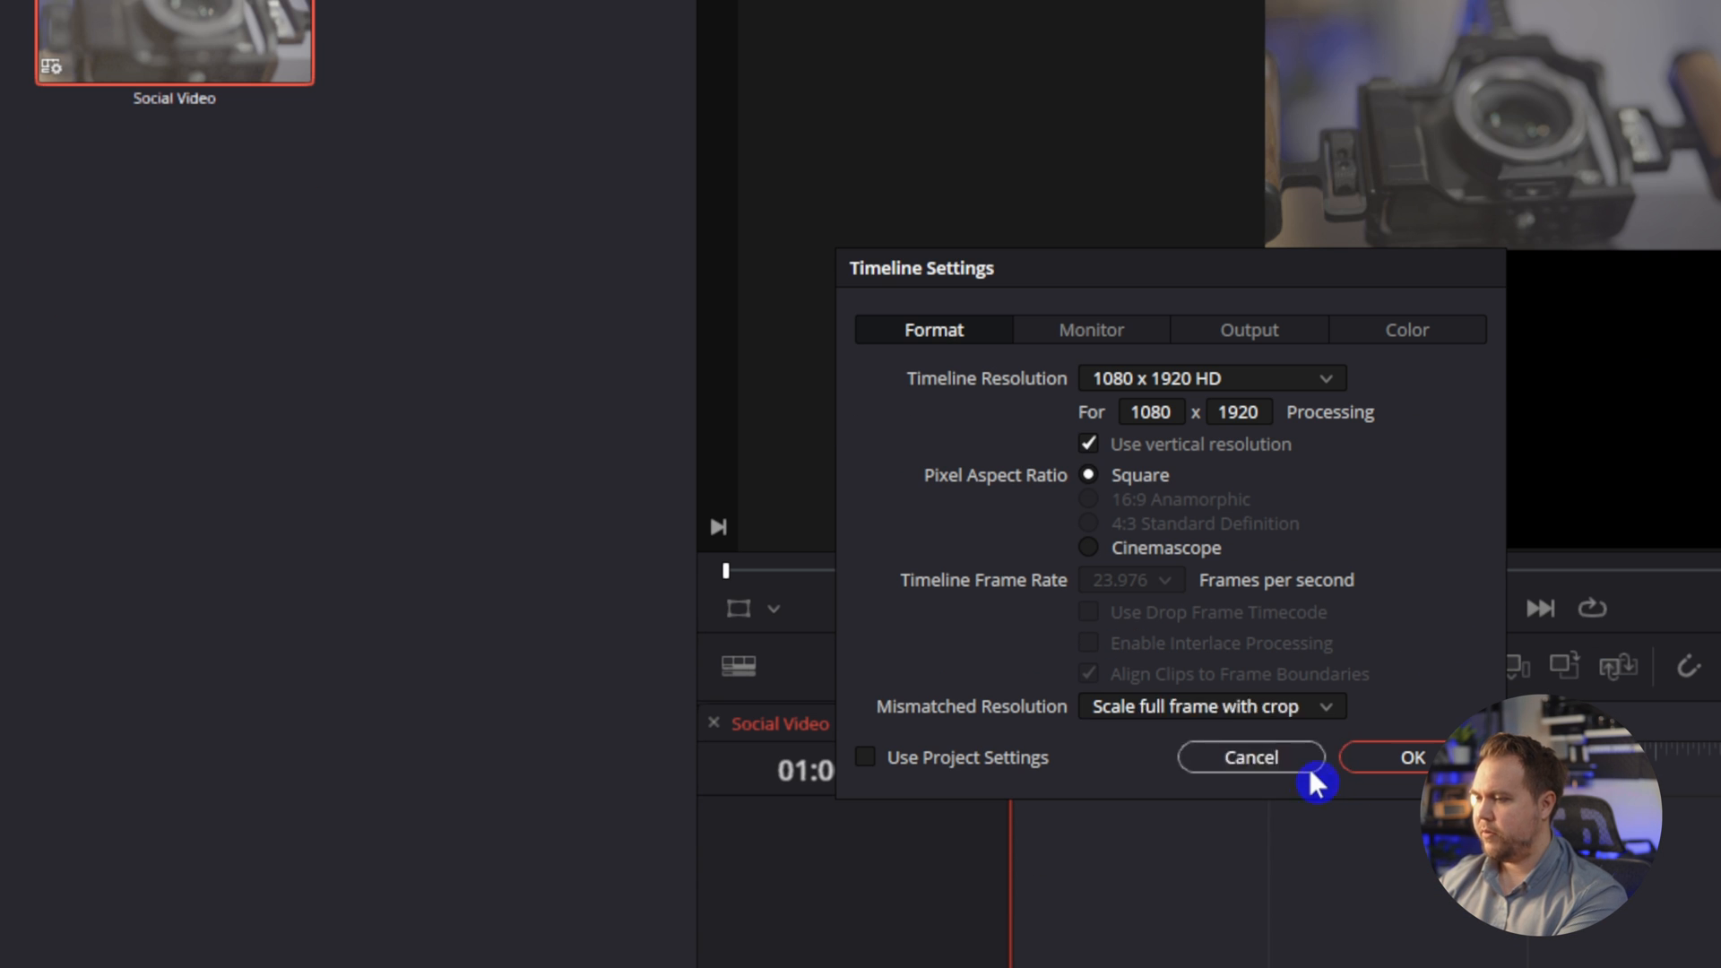
left_click(1414, 756)
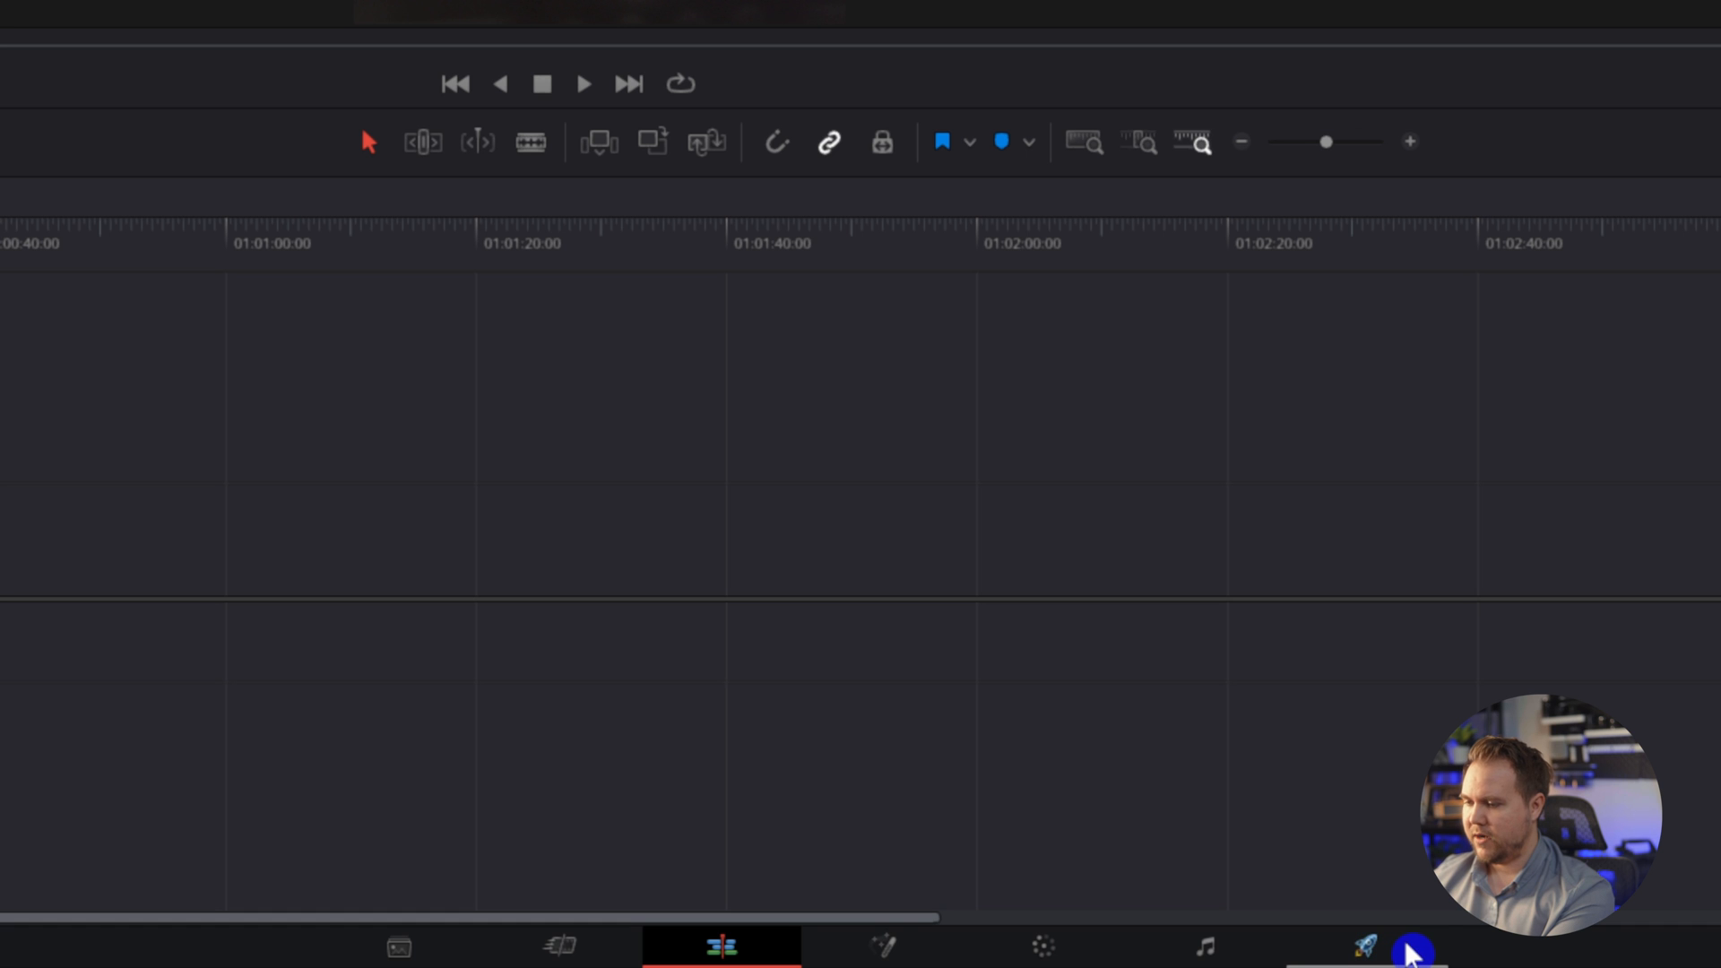
On the Deliver page, set the export file name to the %Timeline Name token
left_click(1358, 947)
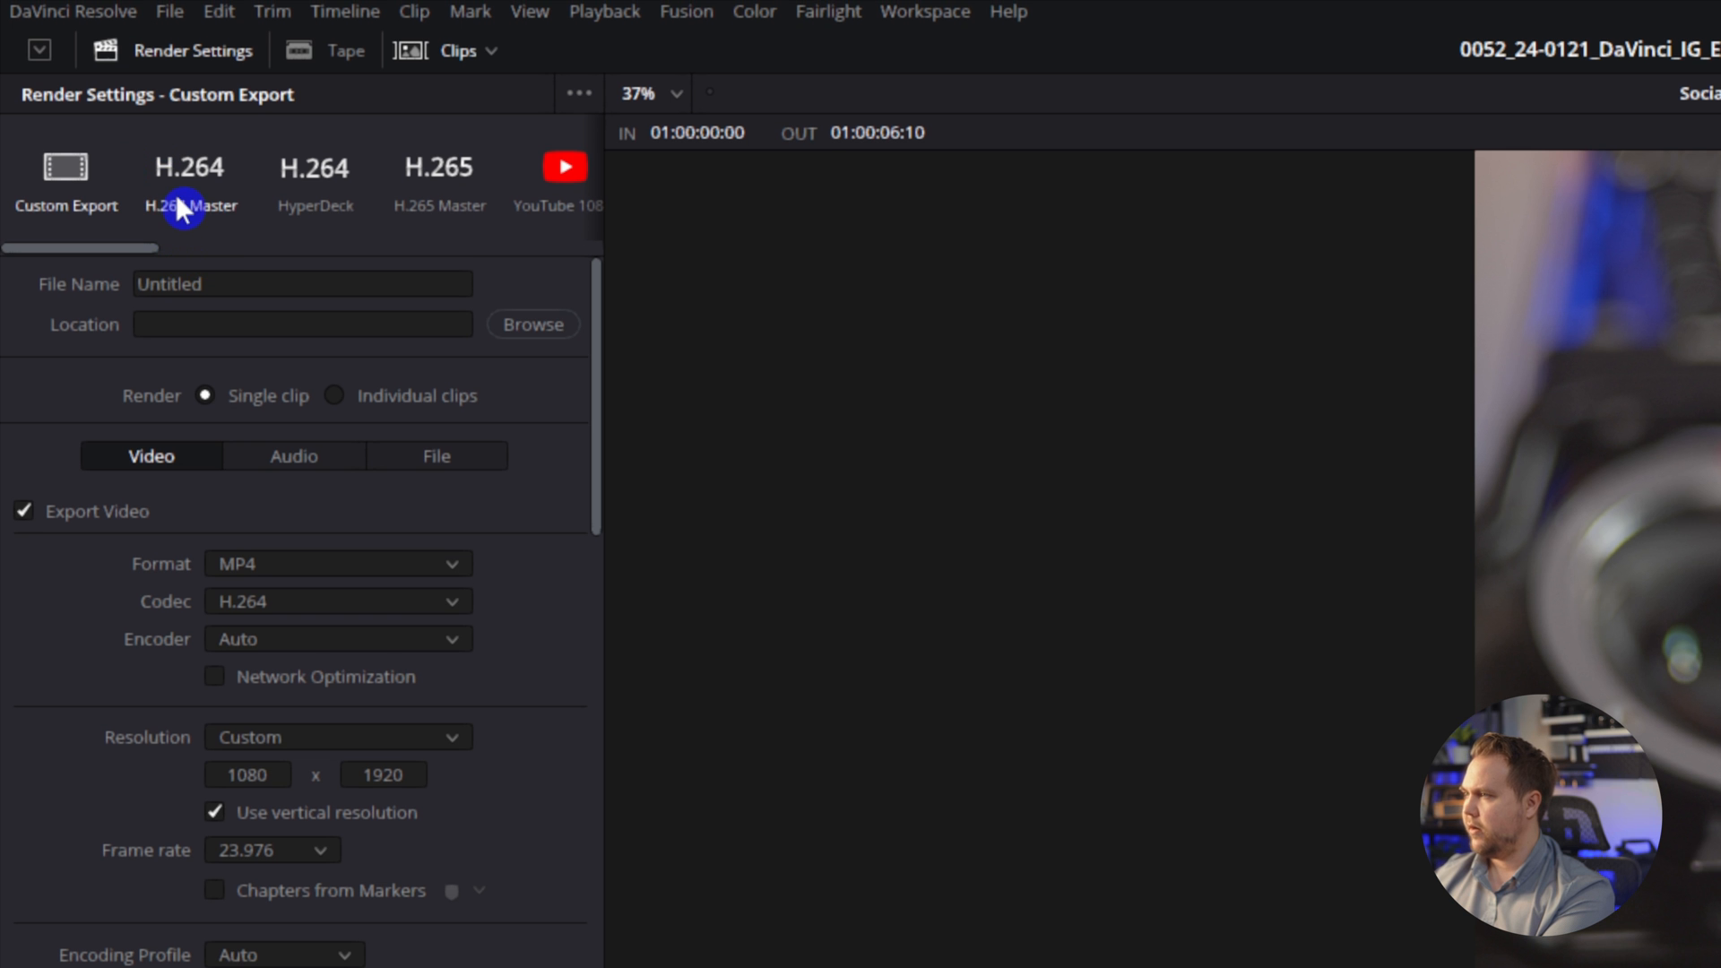
left_click(302, 283)
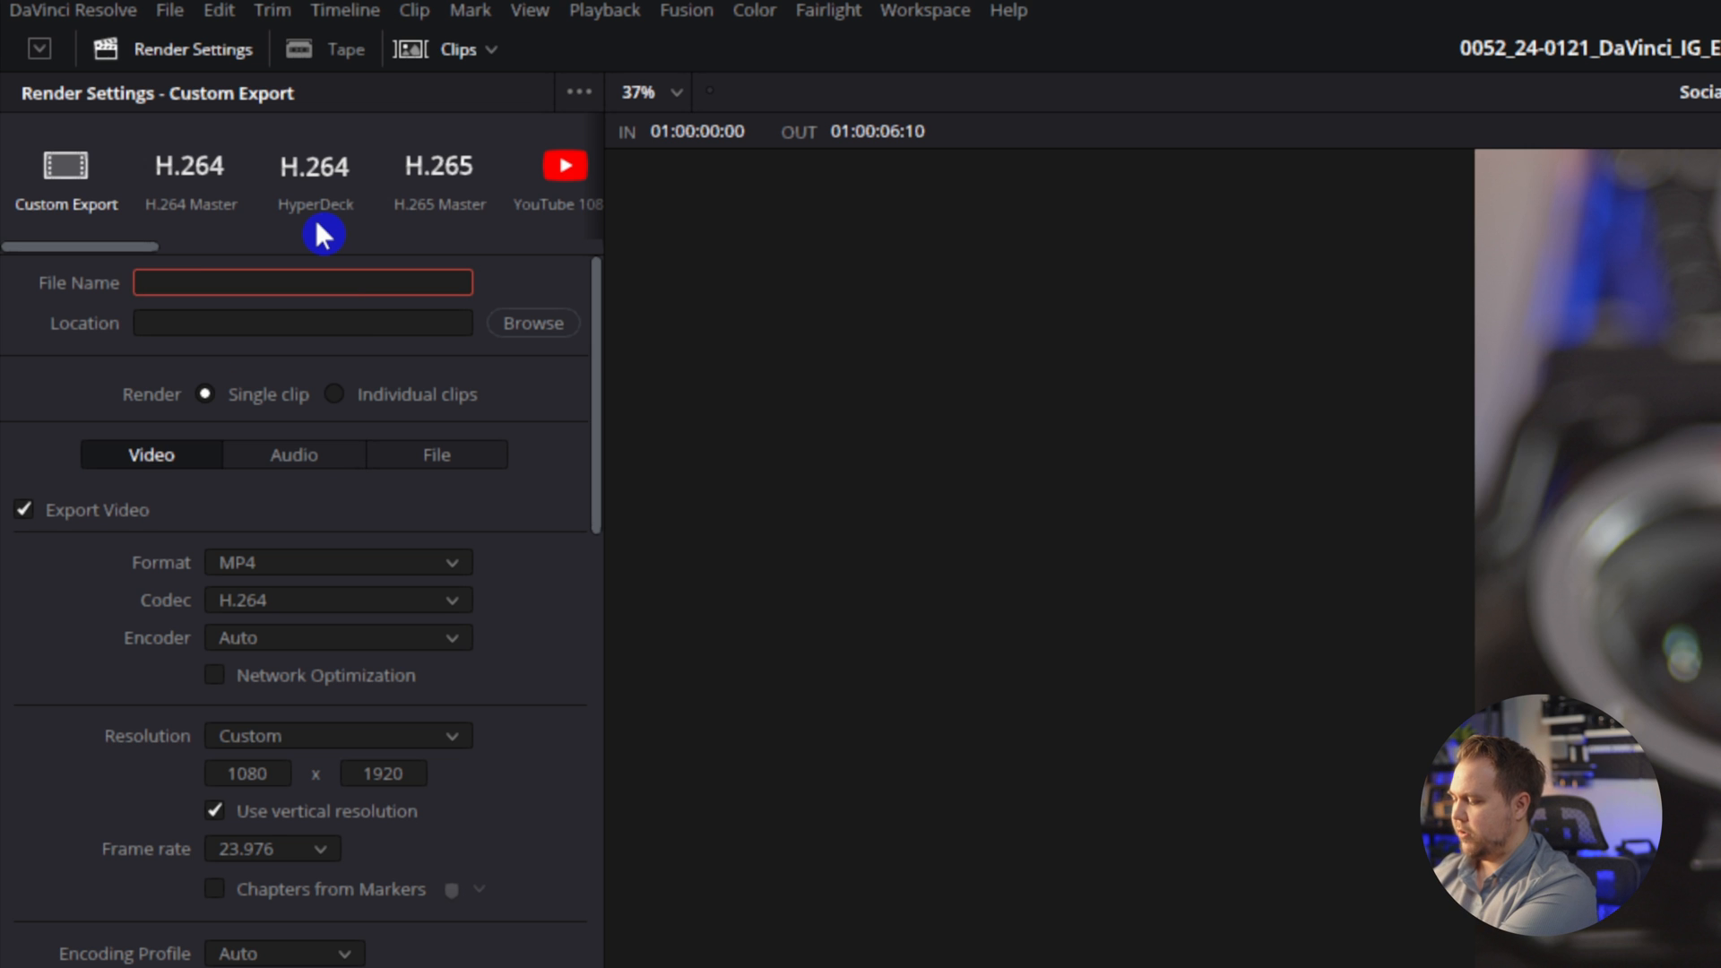
type("%")
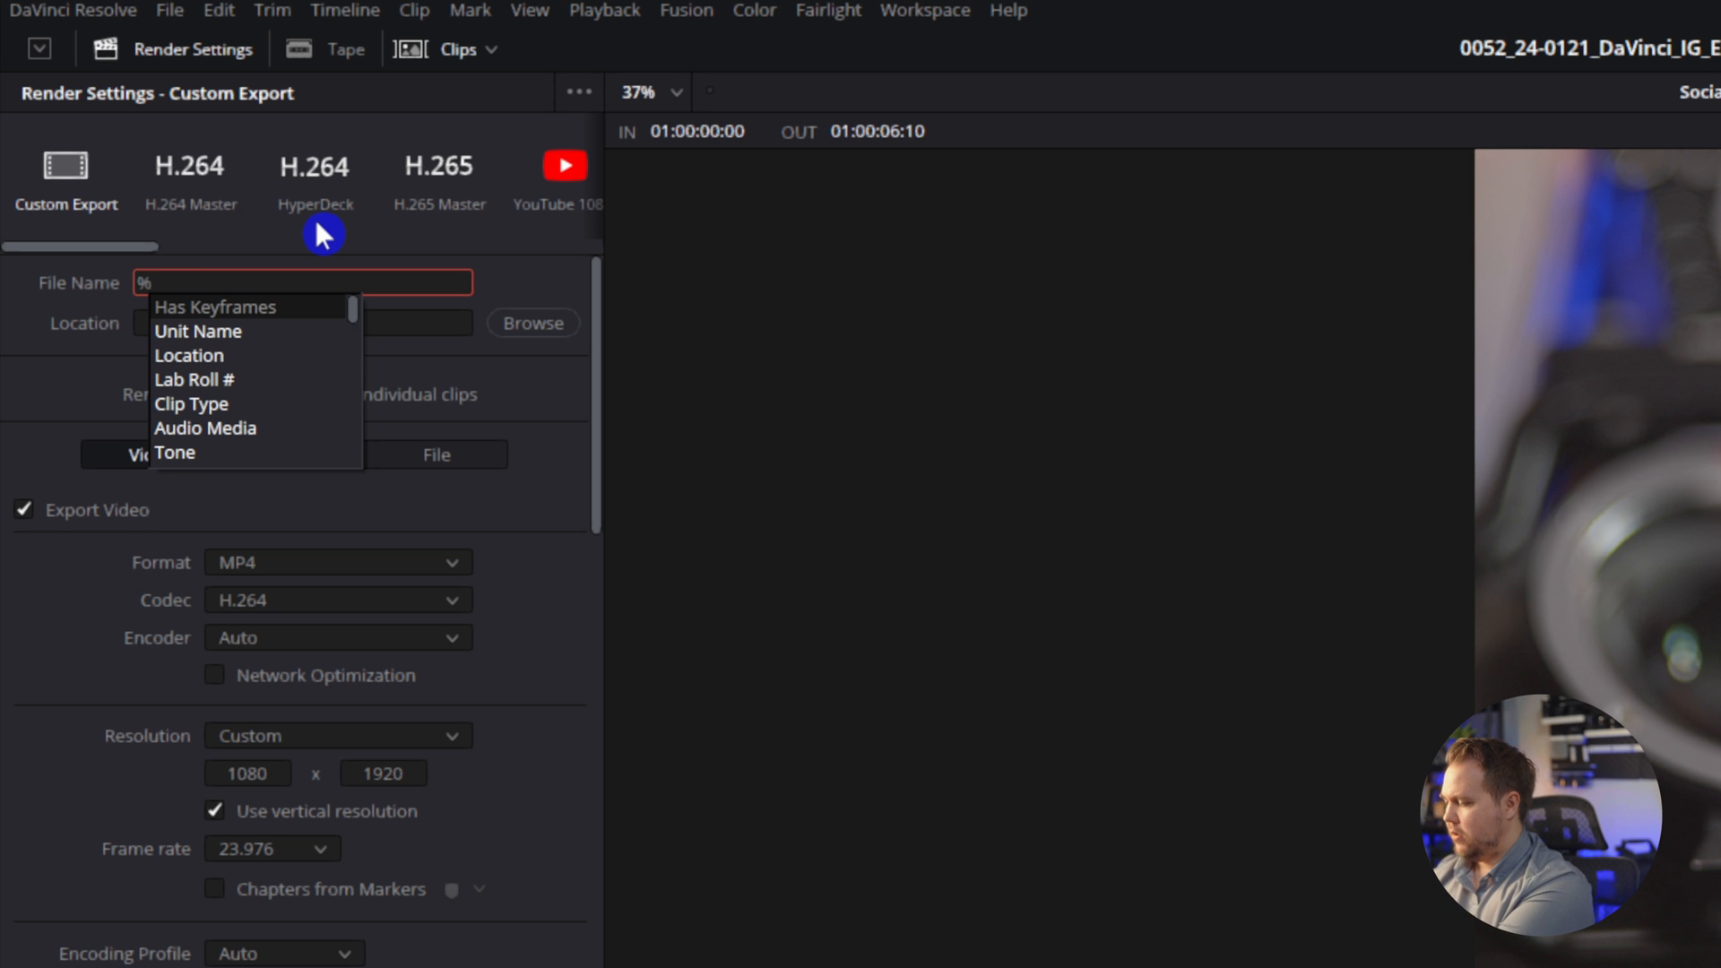
type("time")
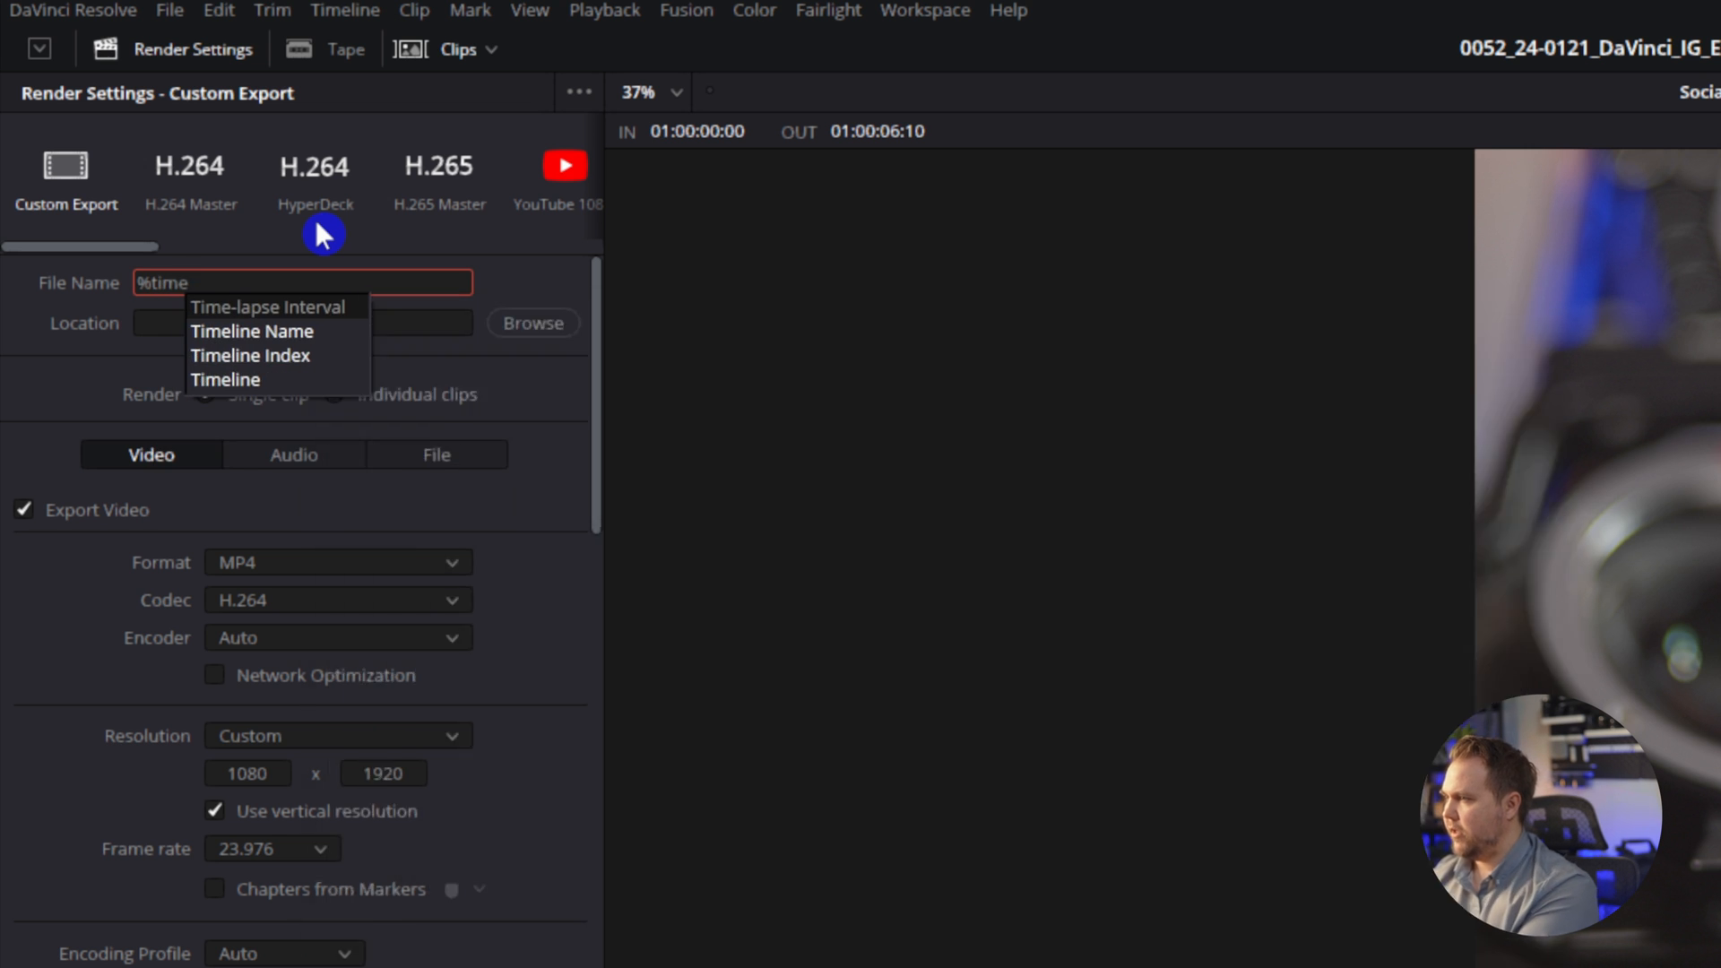
left_click(252, 331)
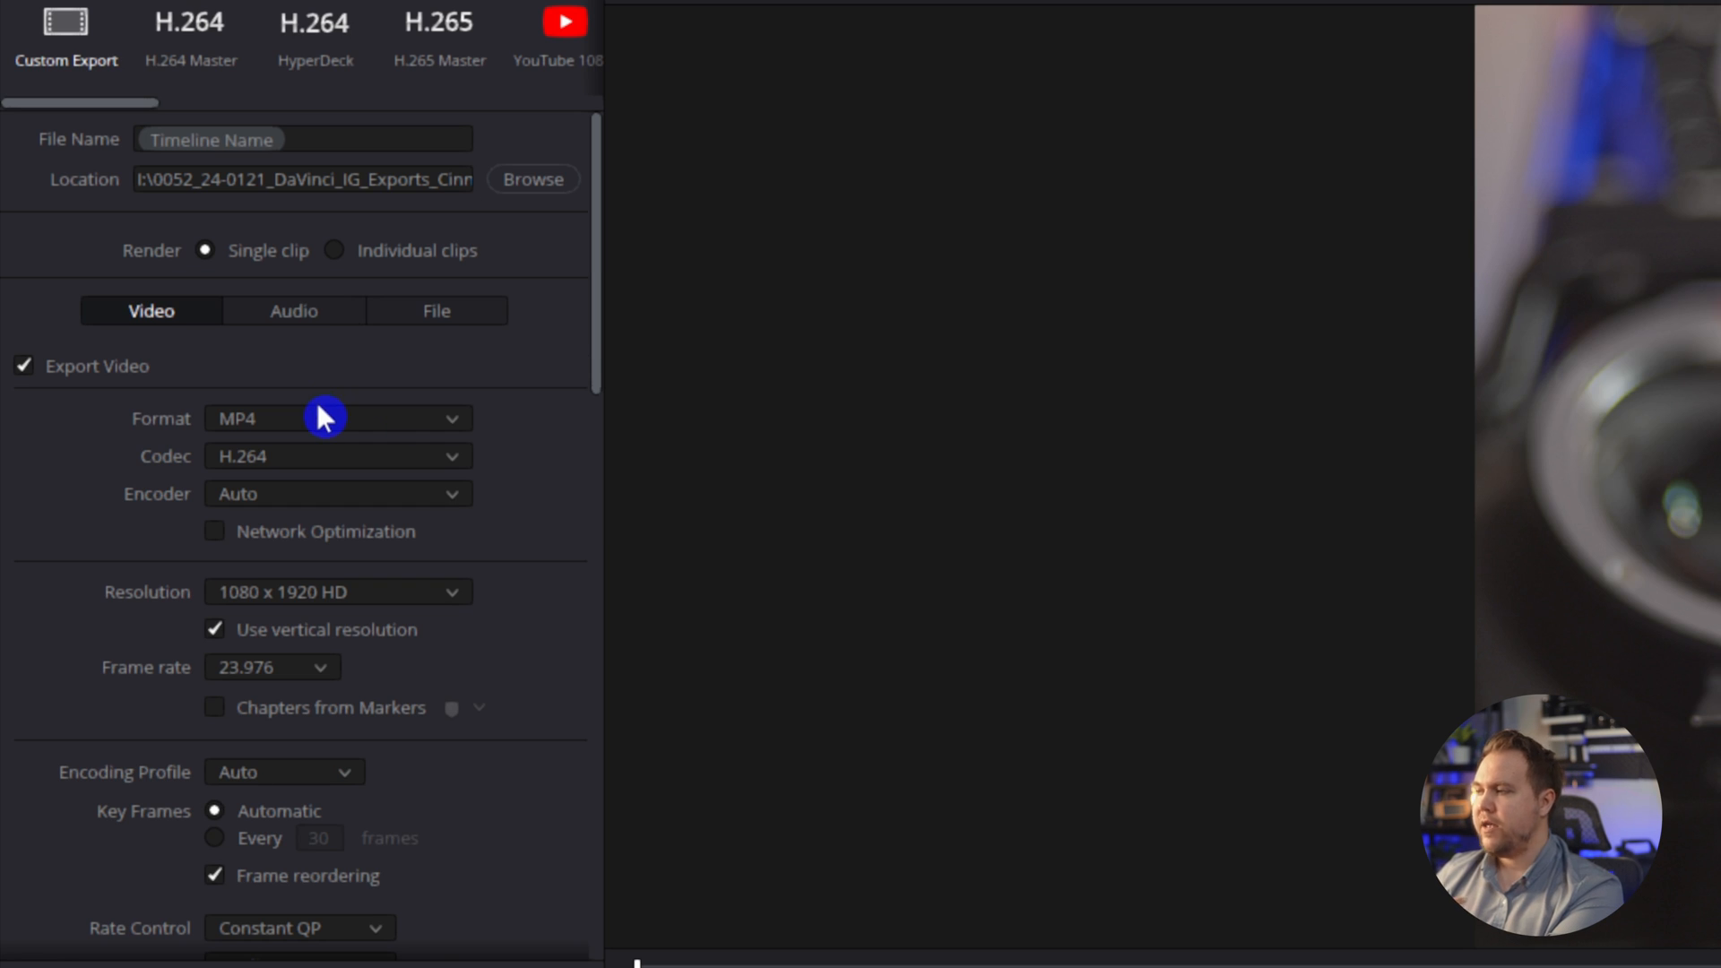
Set the render Format to MP4, Codec to H.265, and Encoder to NVIDIA
left_click(336, 419)
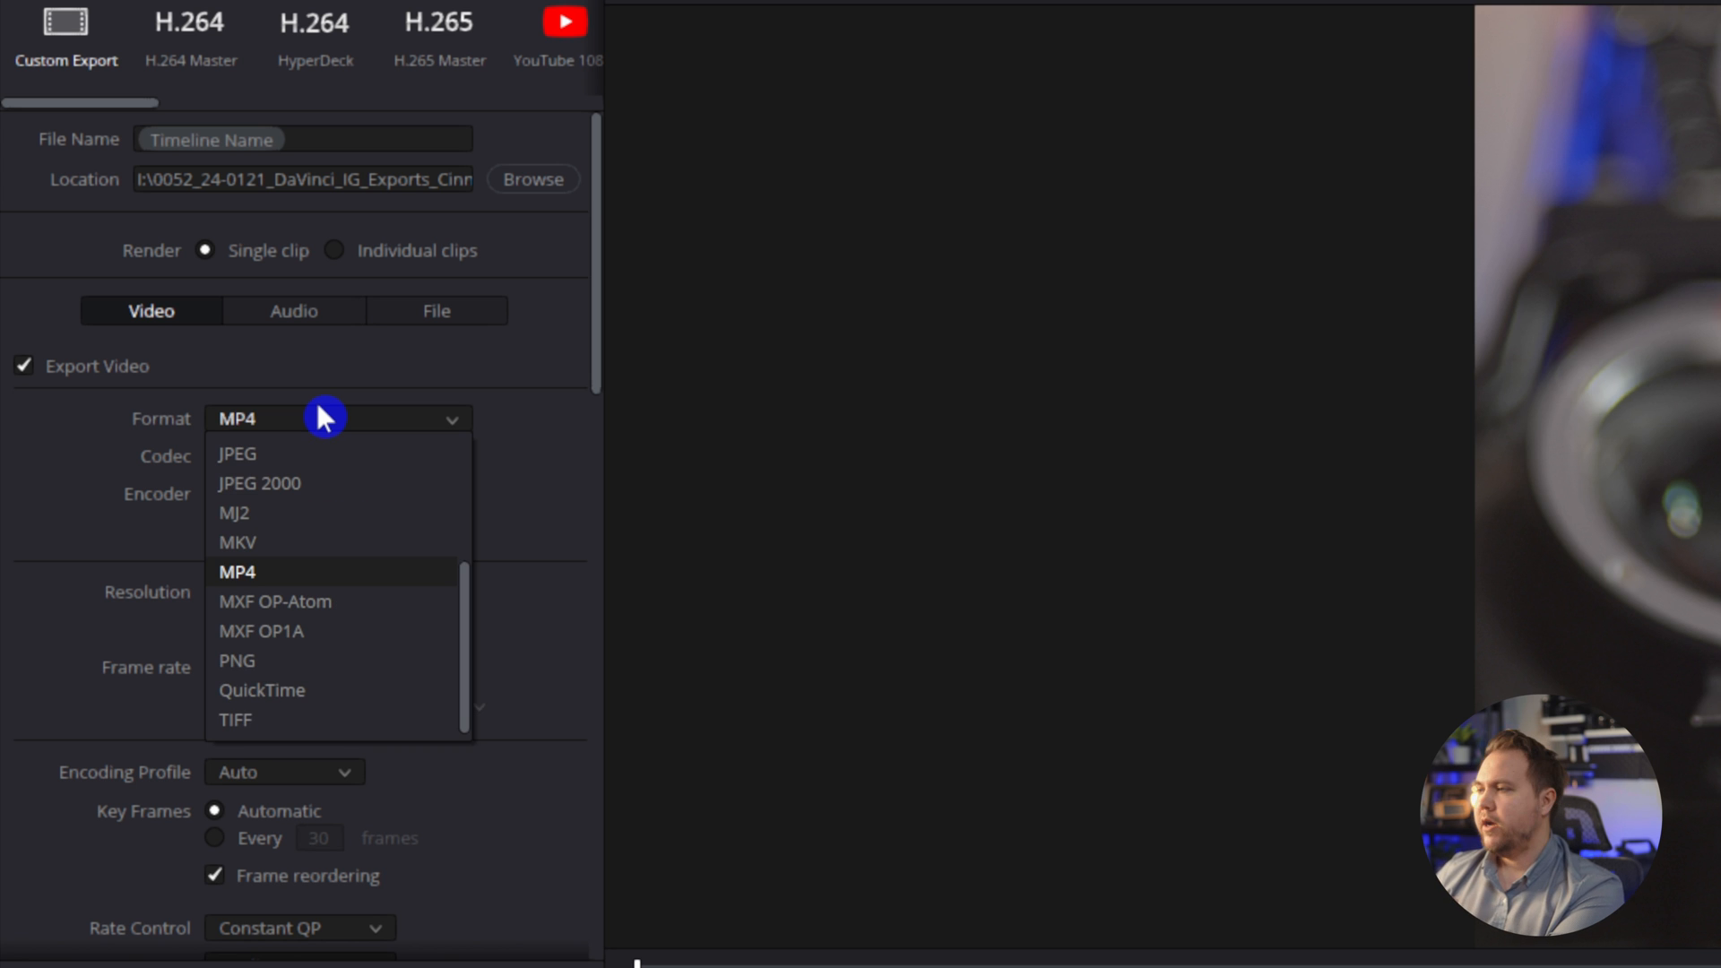
left_click(259, 690)
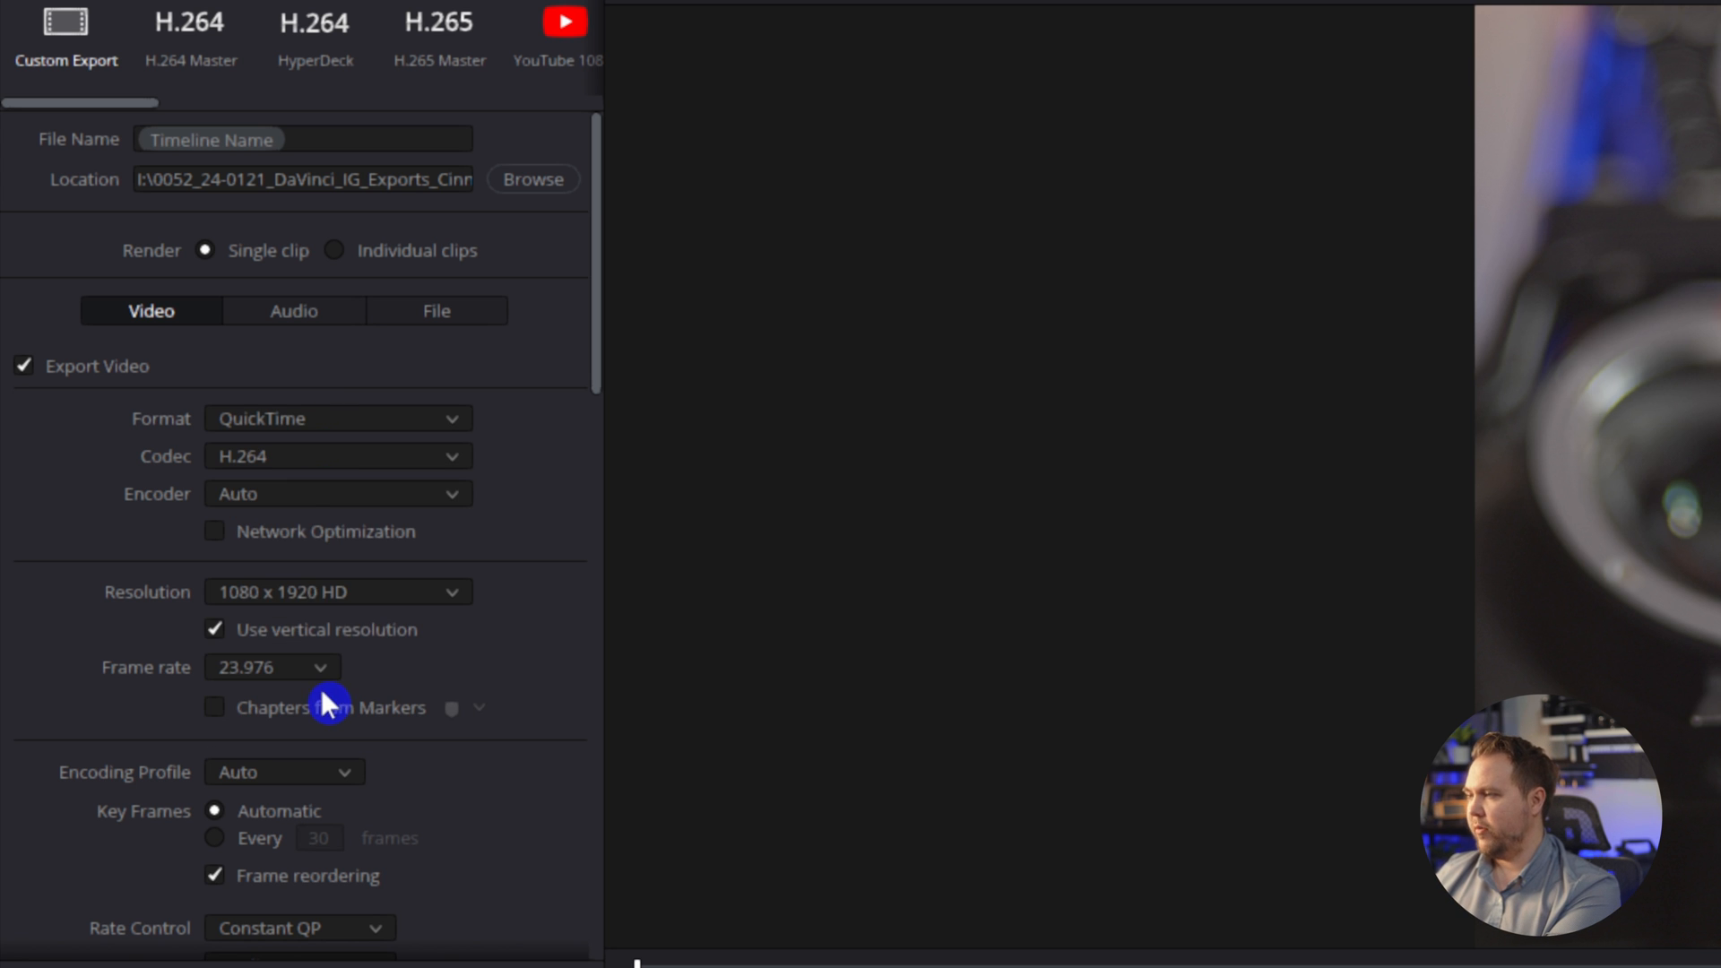
left_click(338, 419)
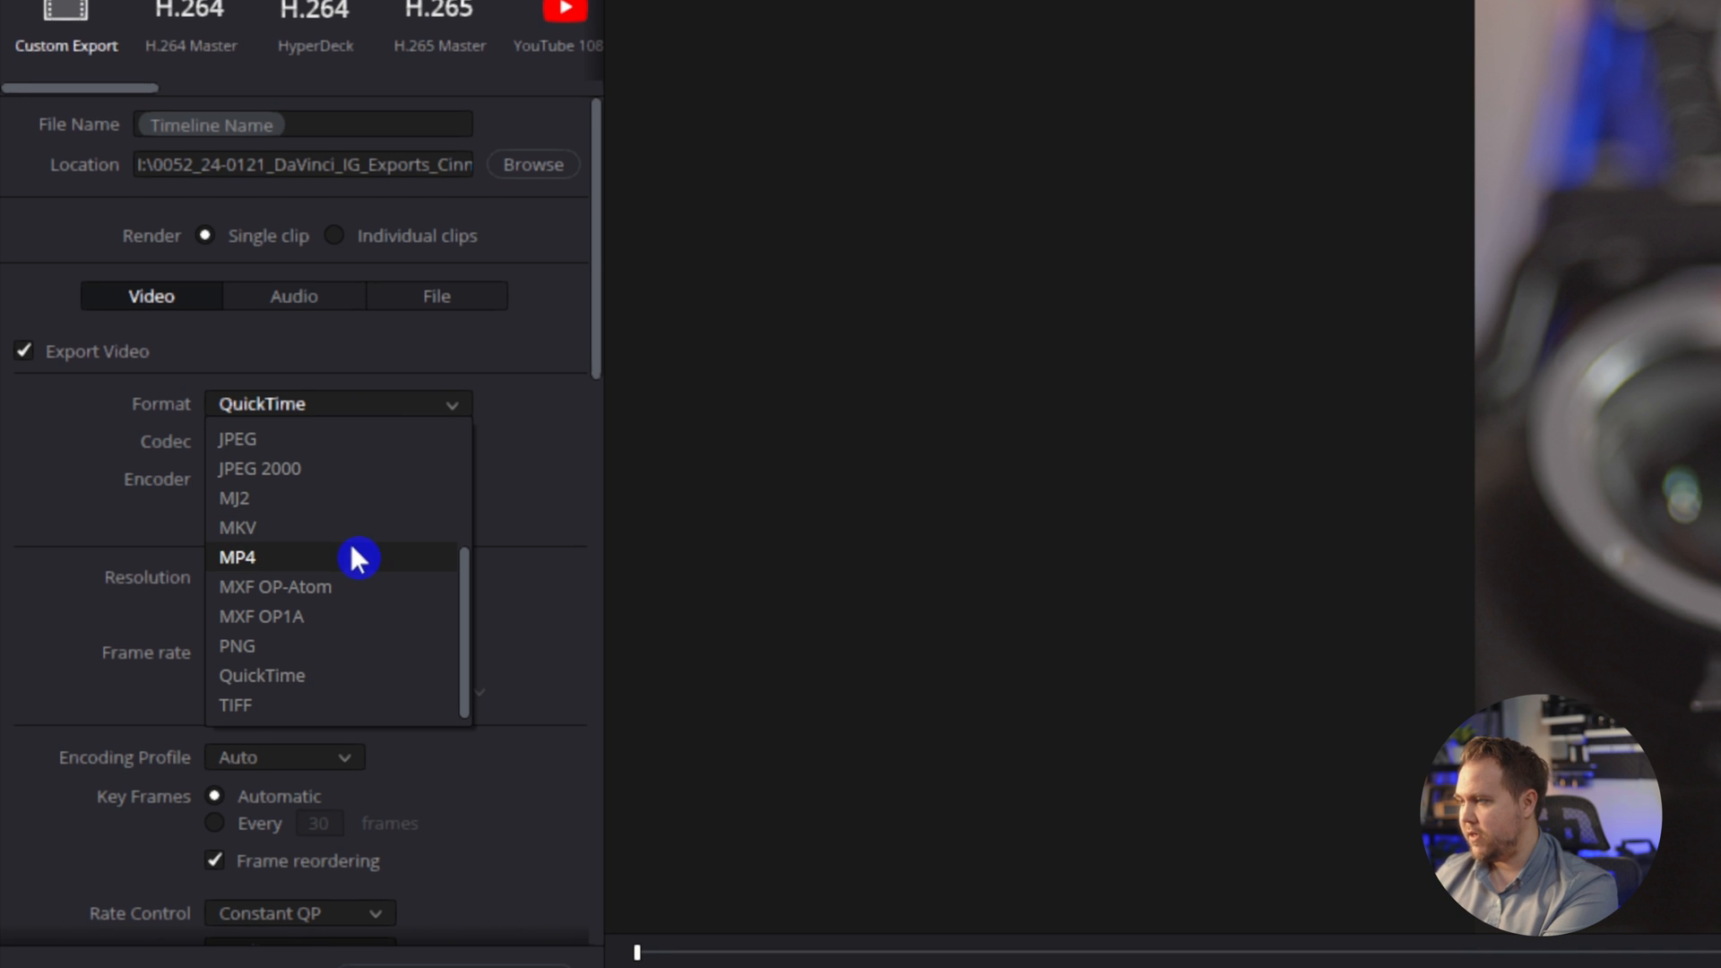
left_click(238, 556)
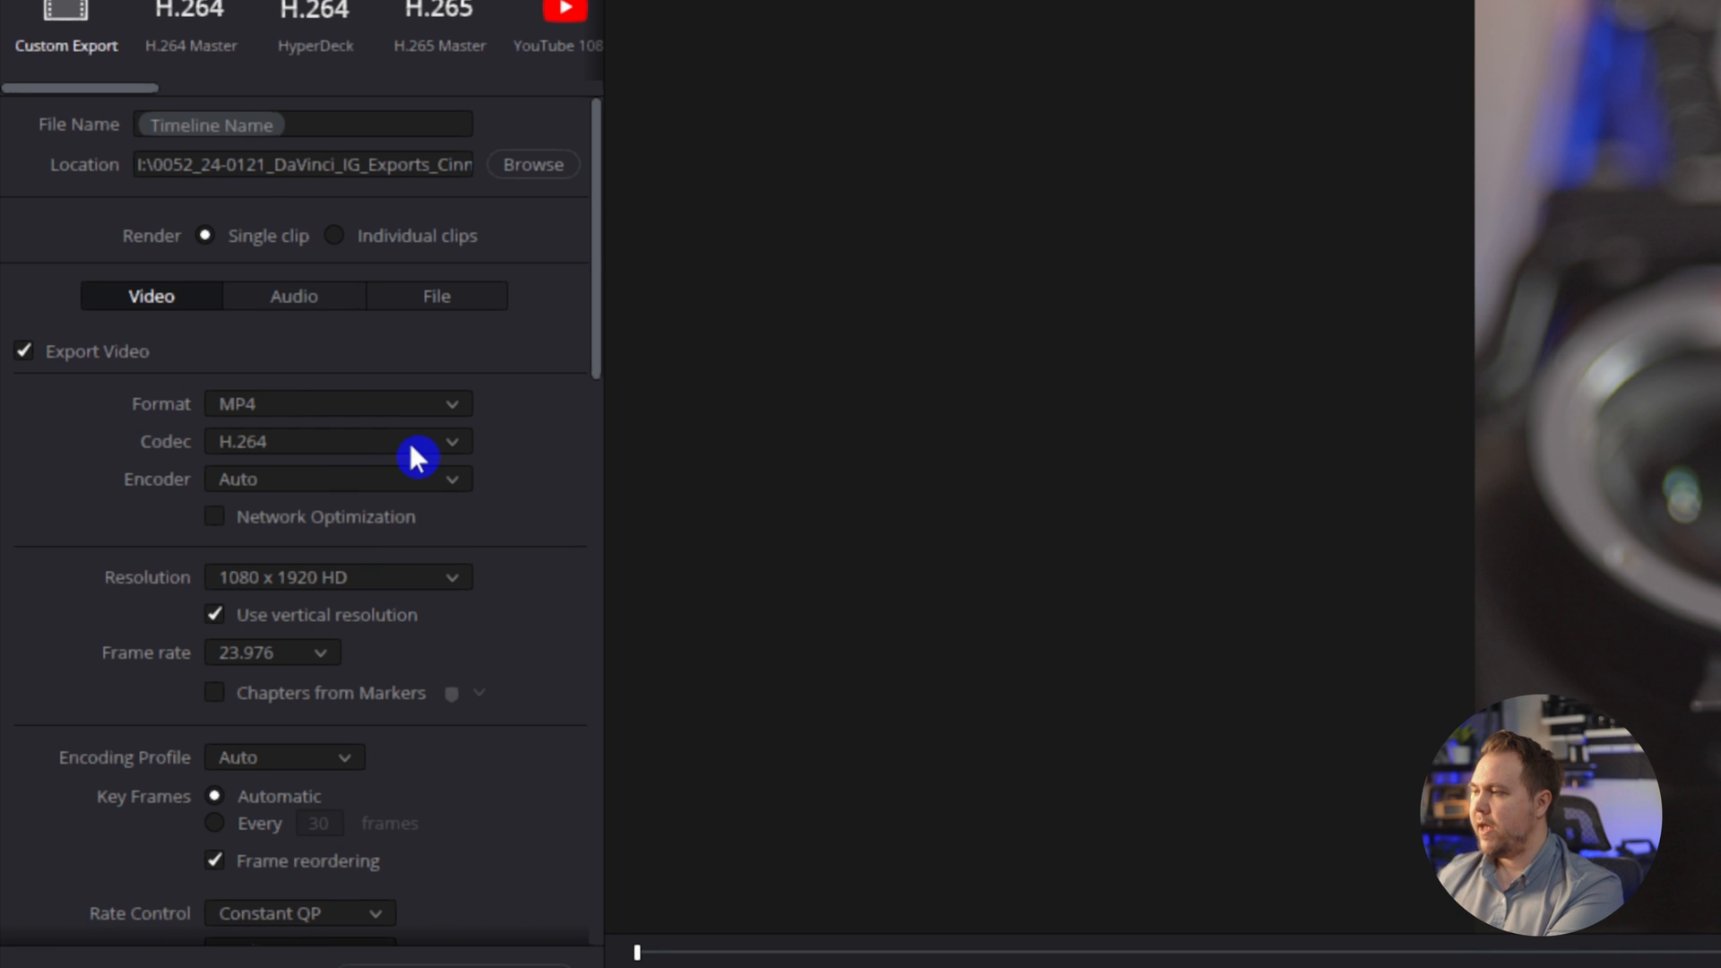
left_click(338, 442)
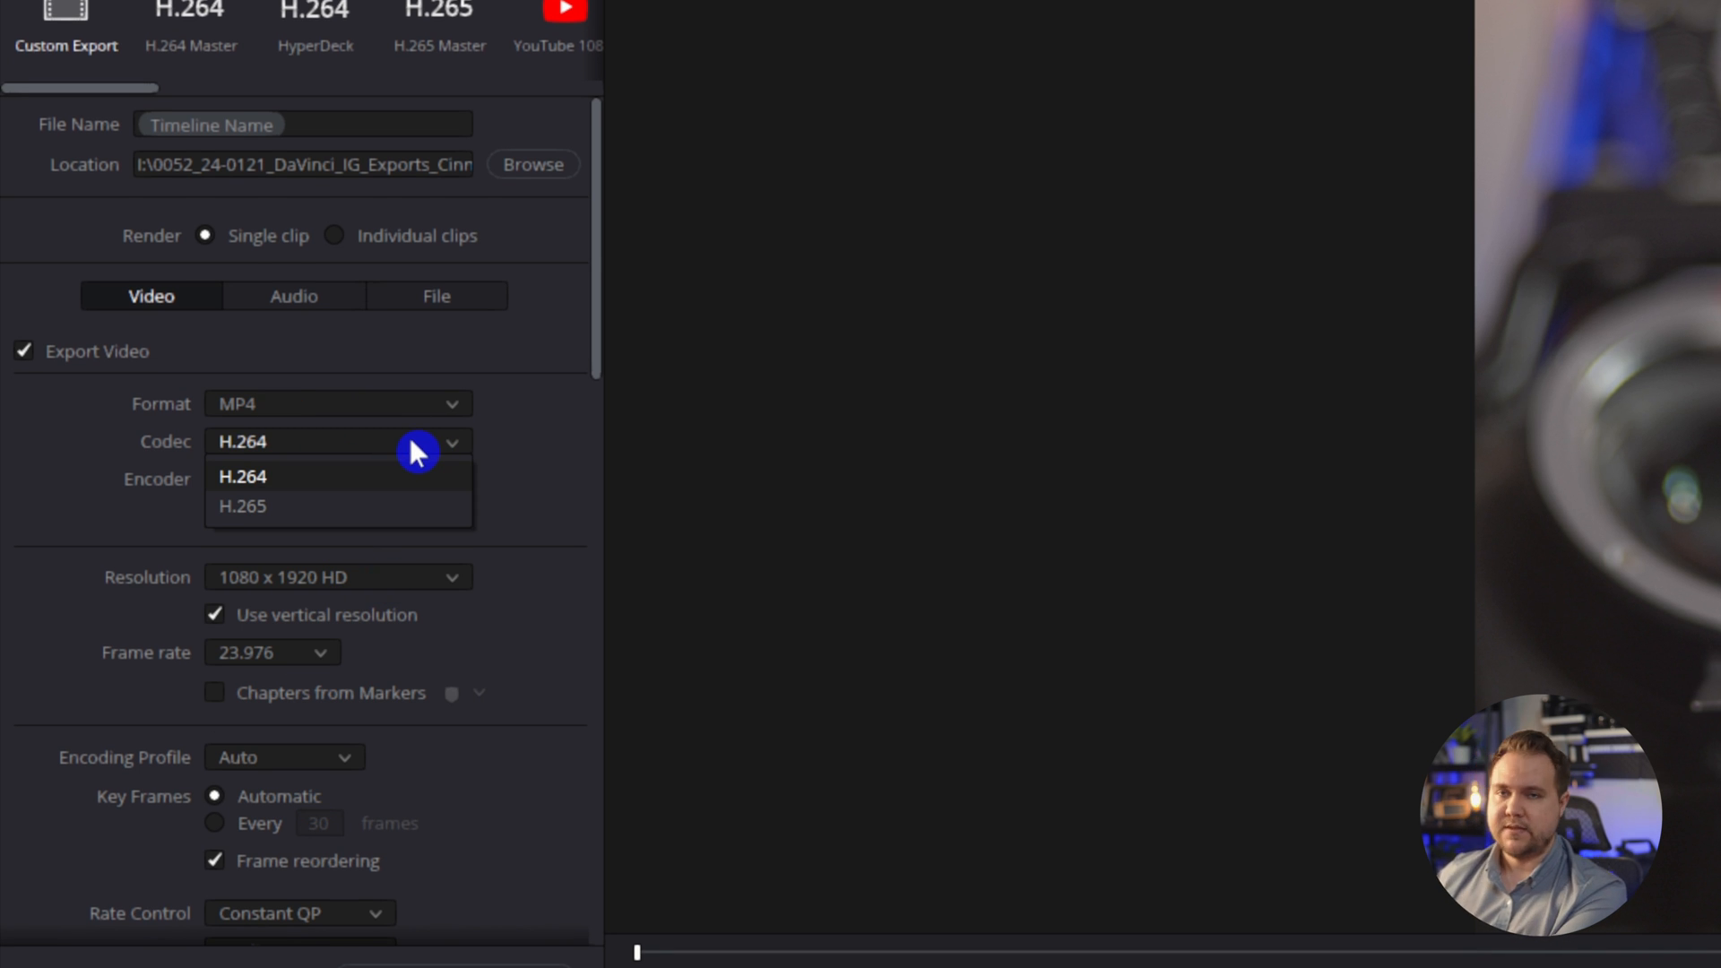
mouse_move(399, 507)
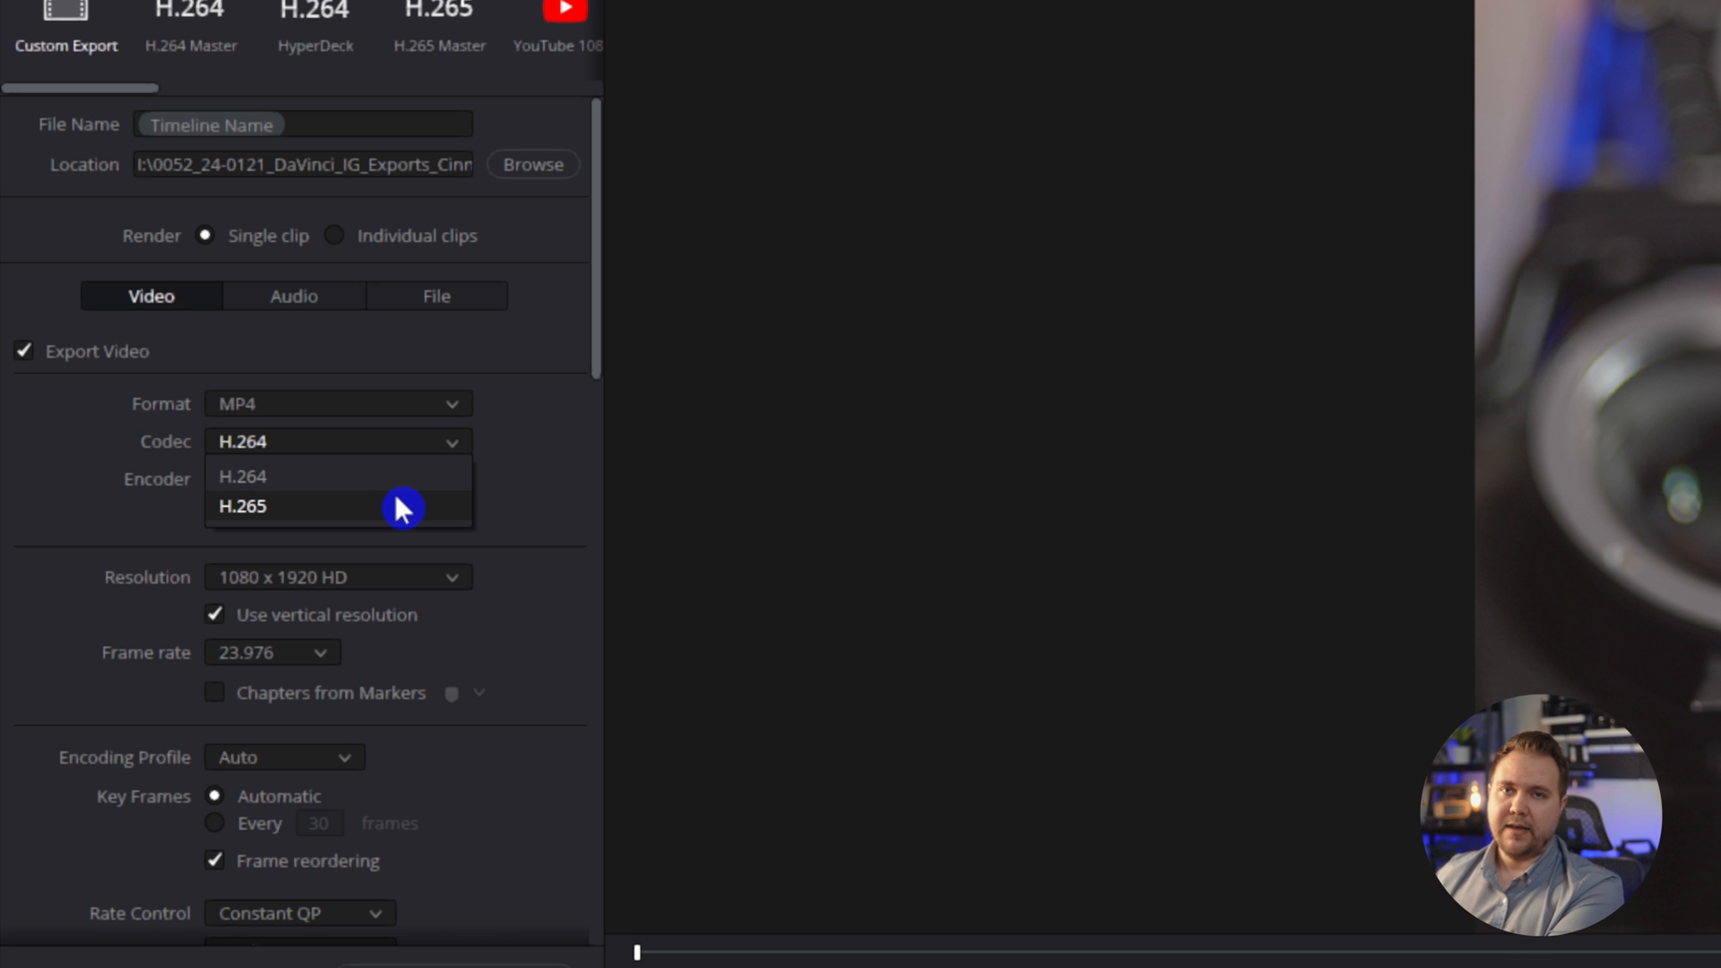
left_click(243, 506)
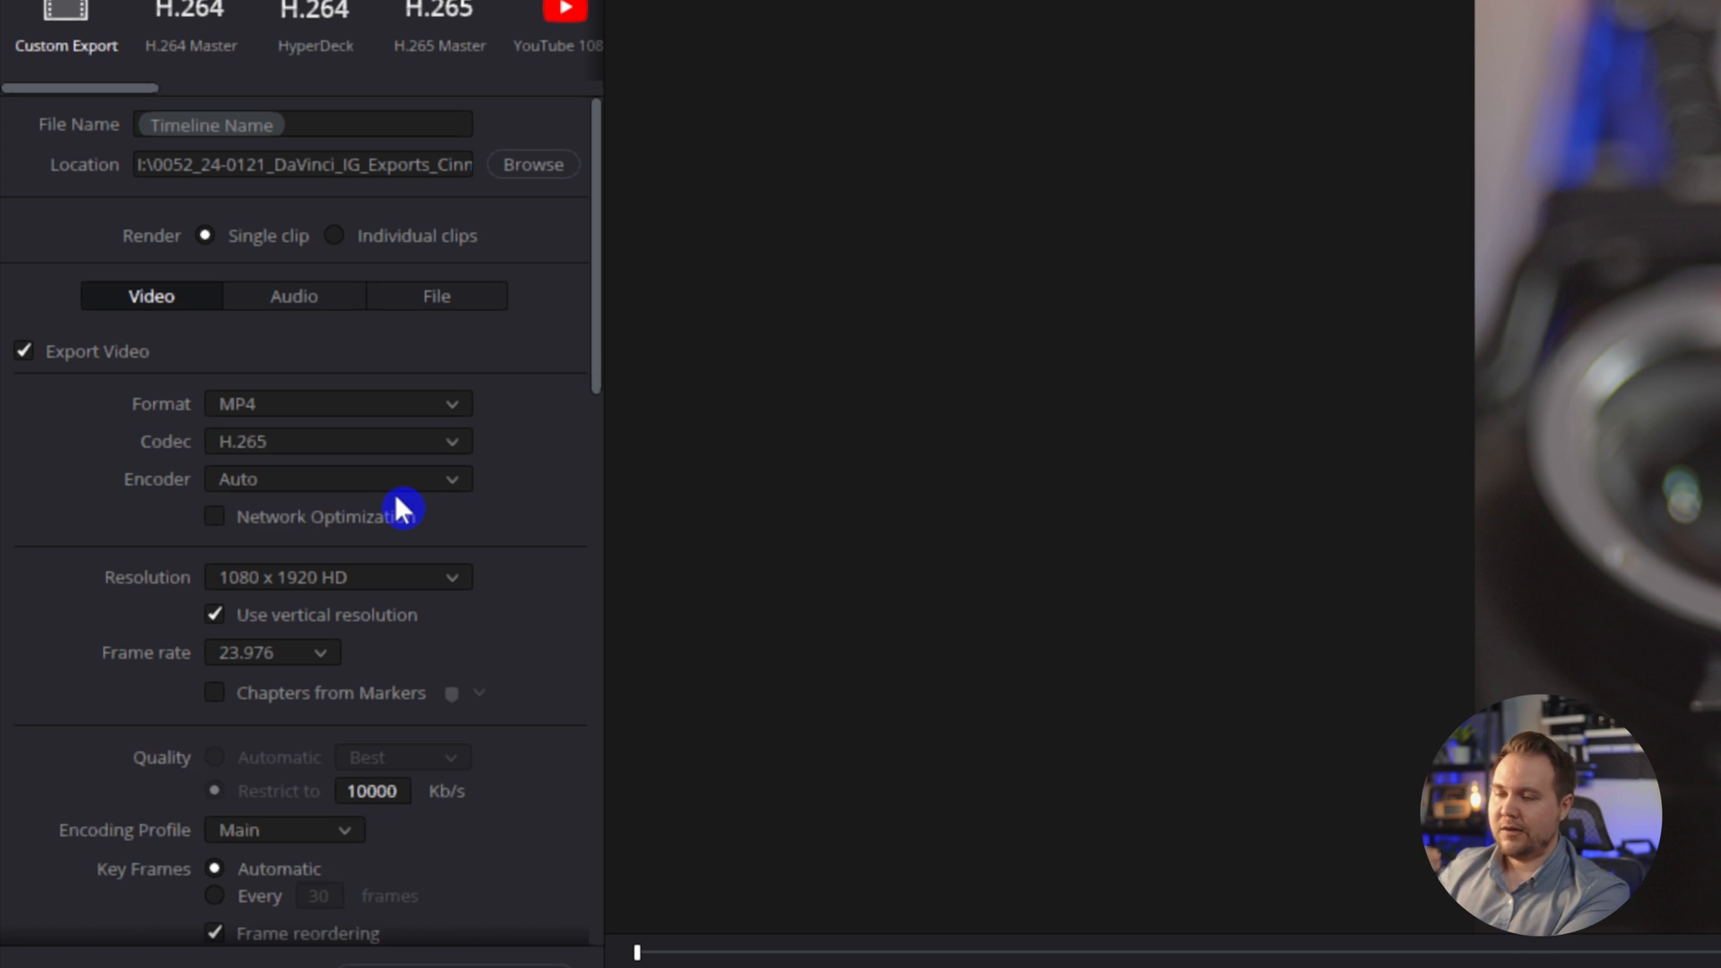
mouse_move(370, 509)
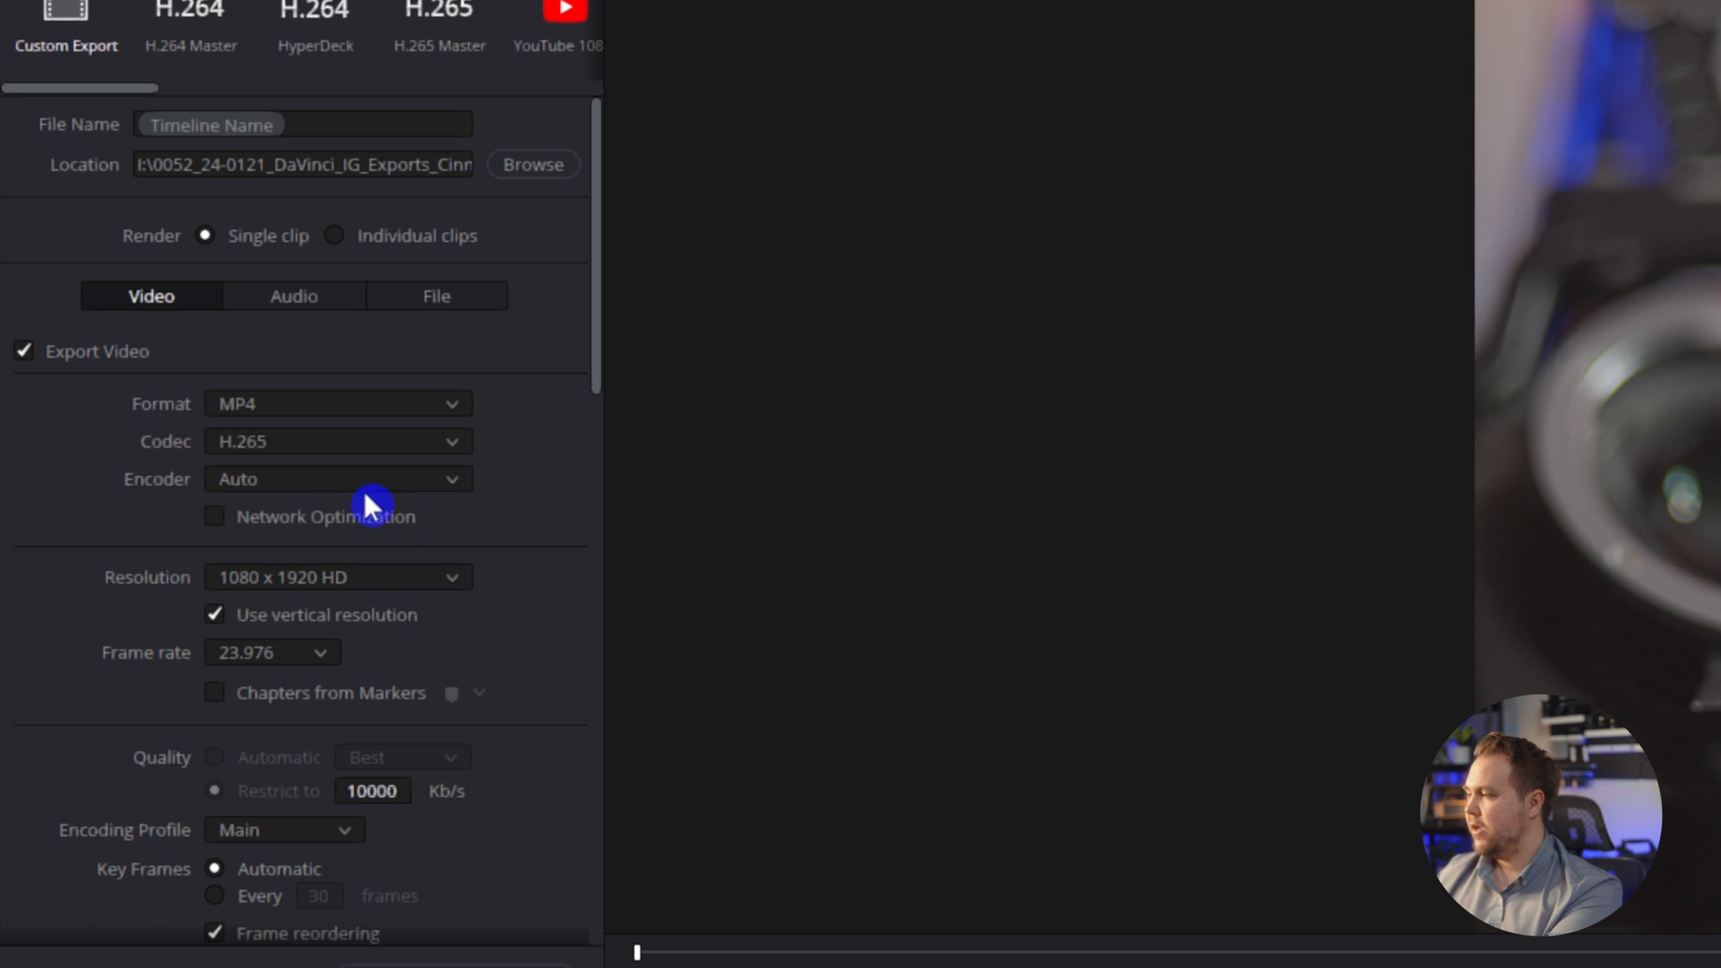
left_click(336, 478)
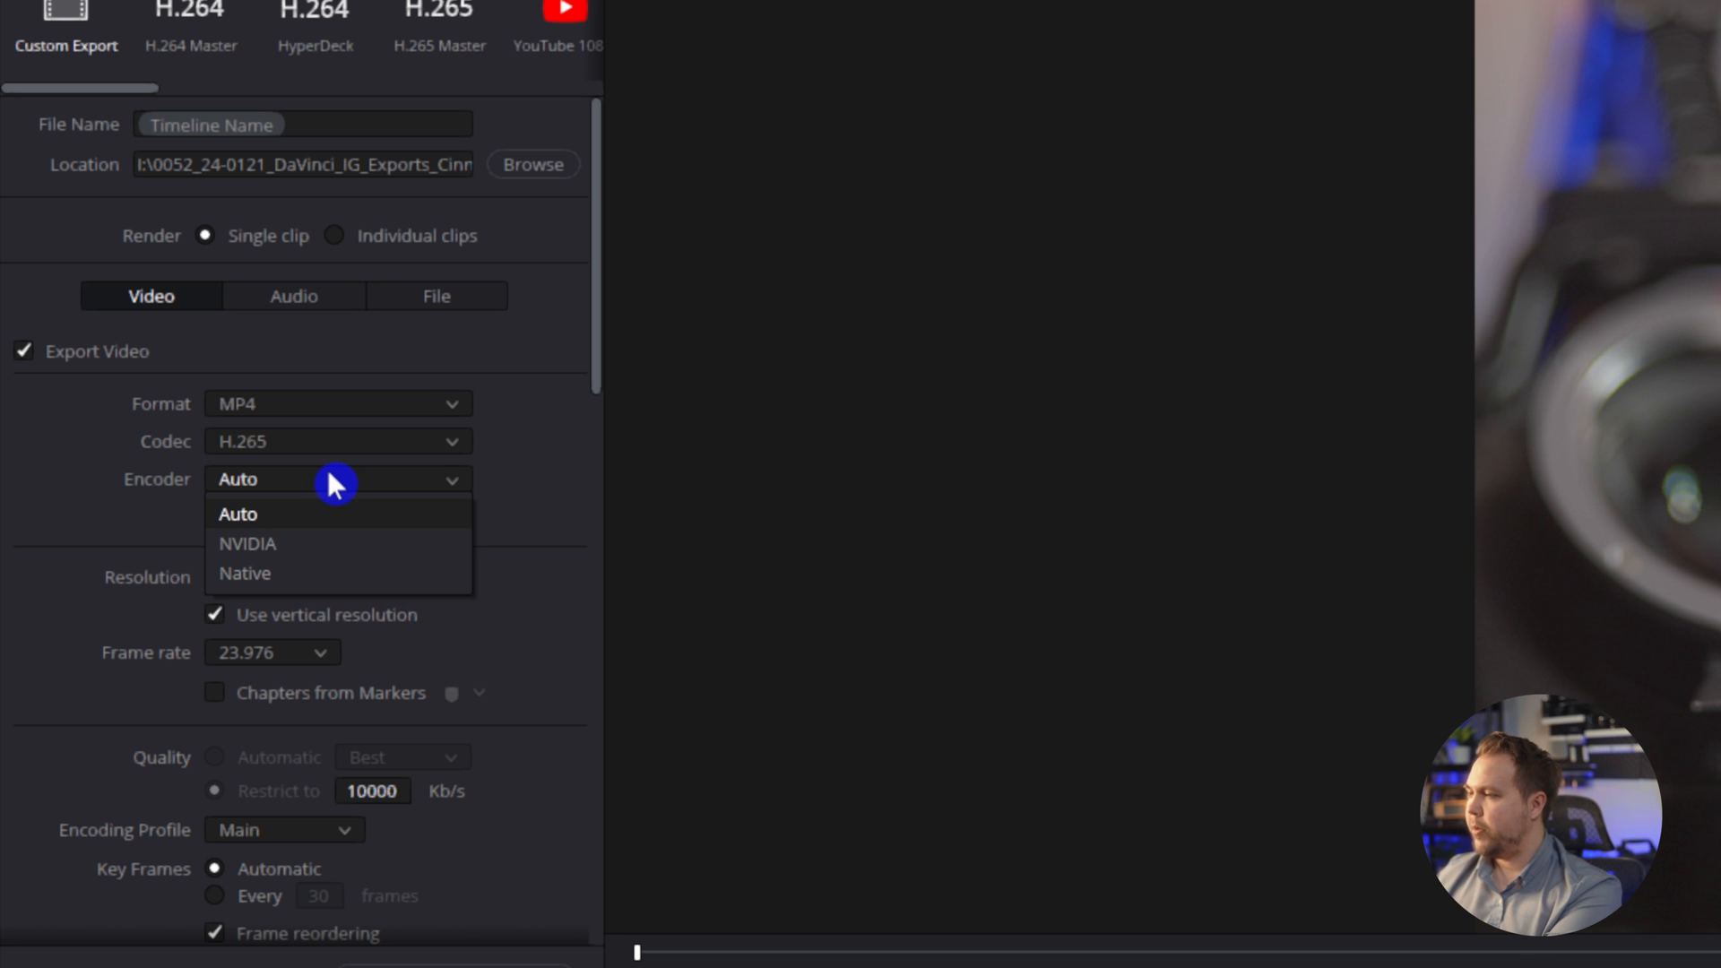
mouse_move(341, 561)
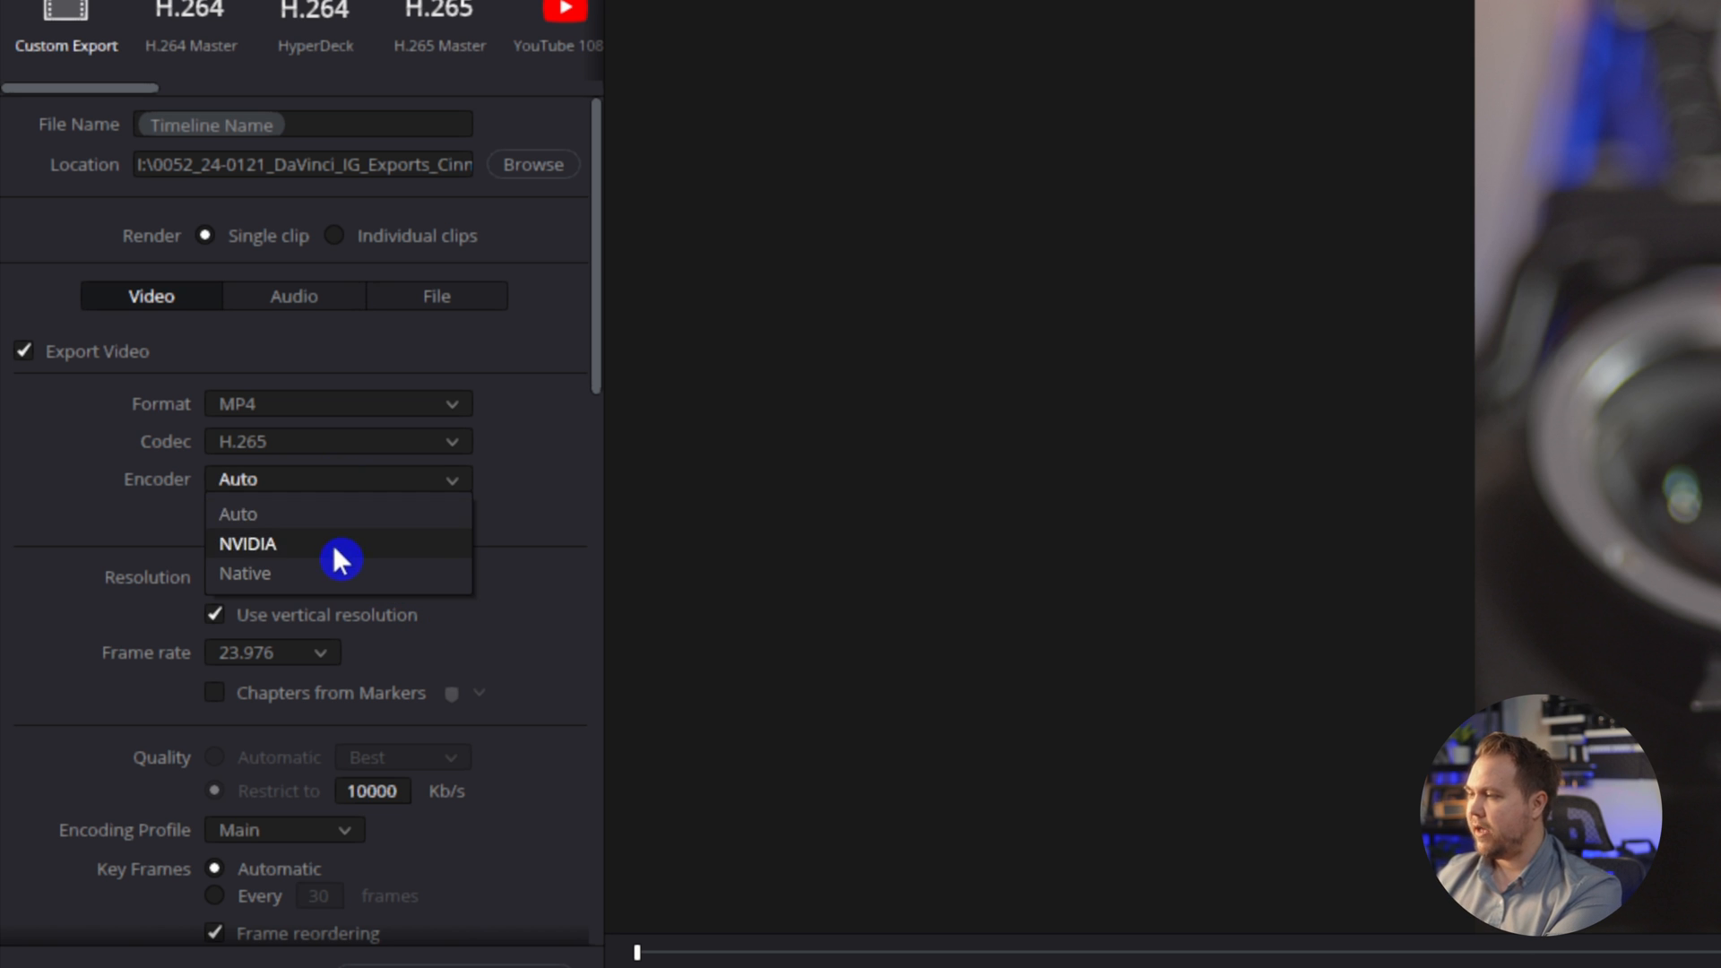
left_click(239, 513)
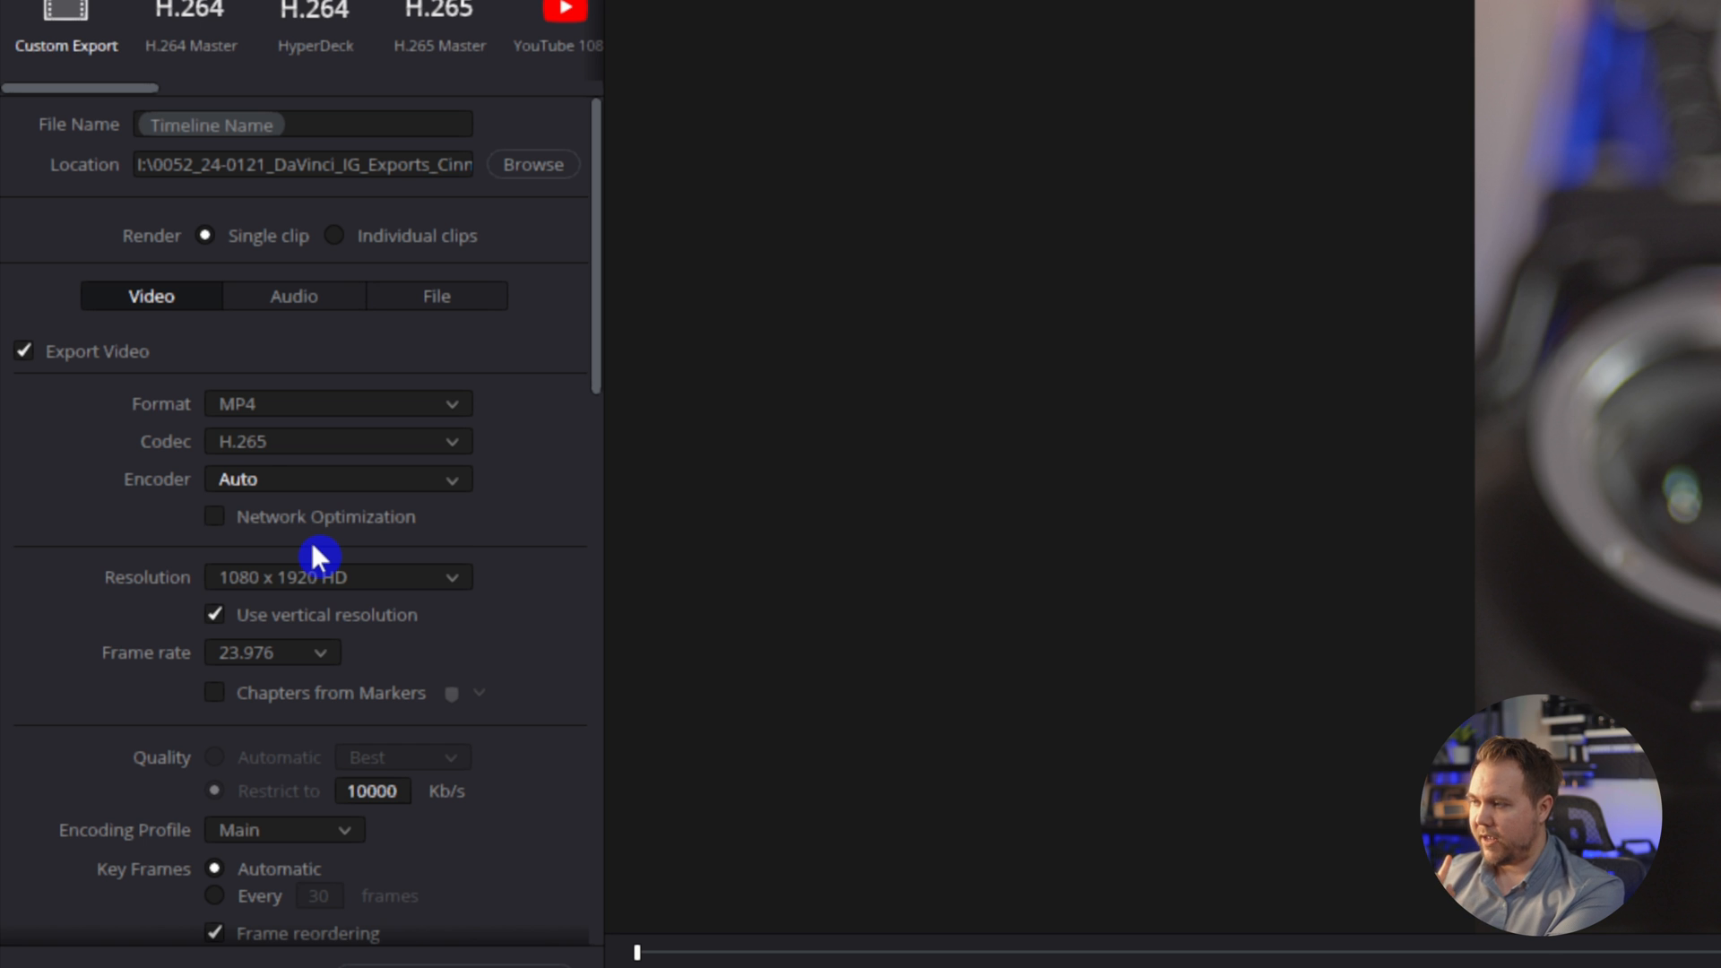
left_click(338, 479)
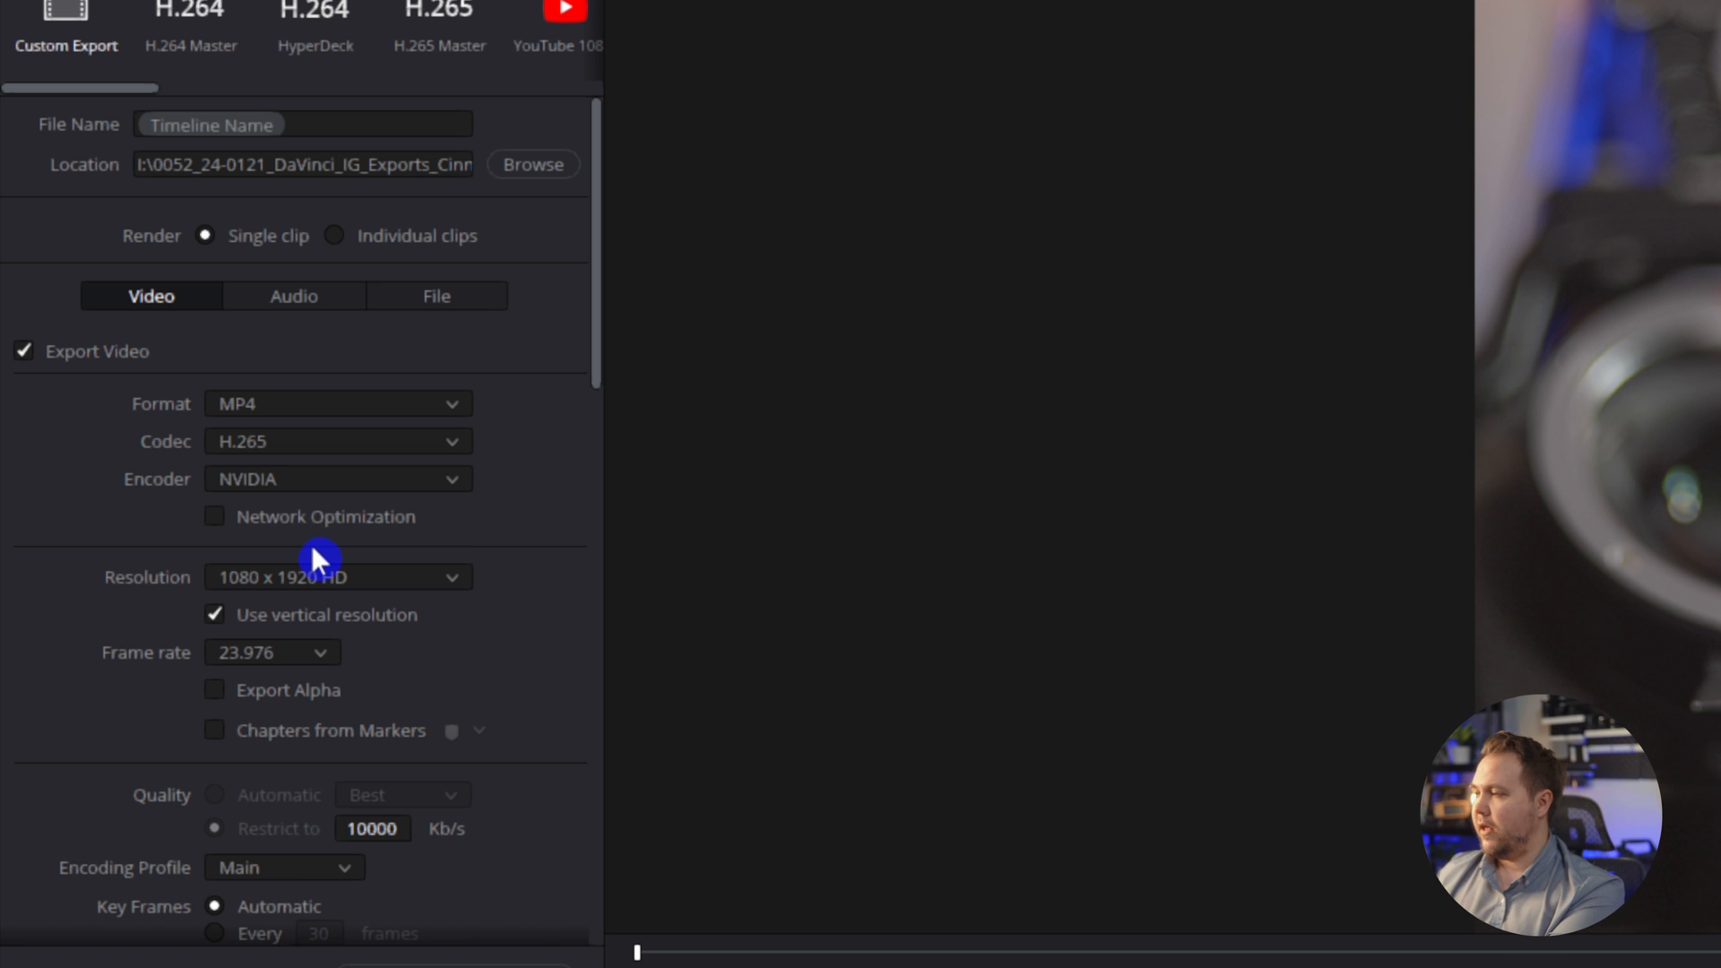
scroll("down", 3)
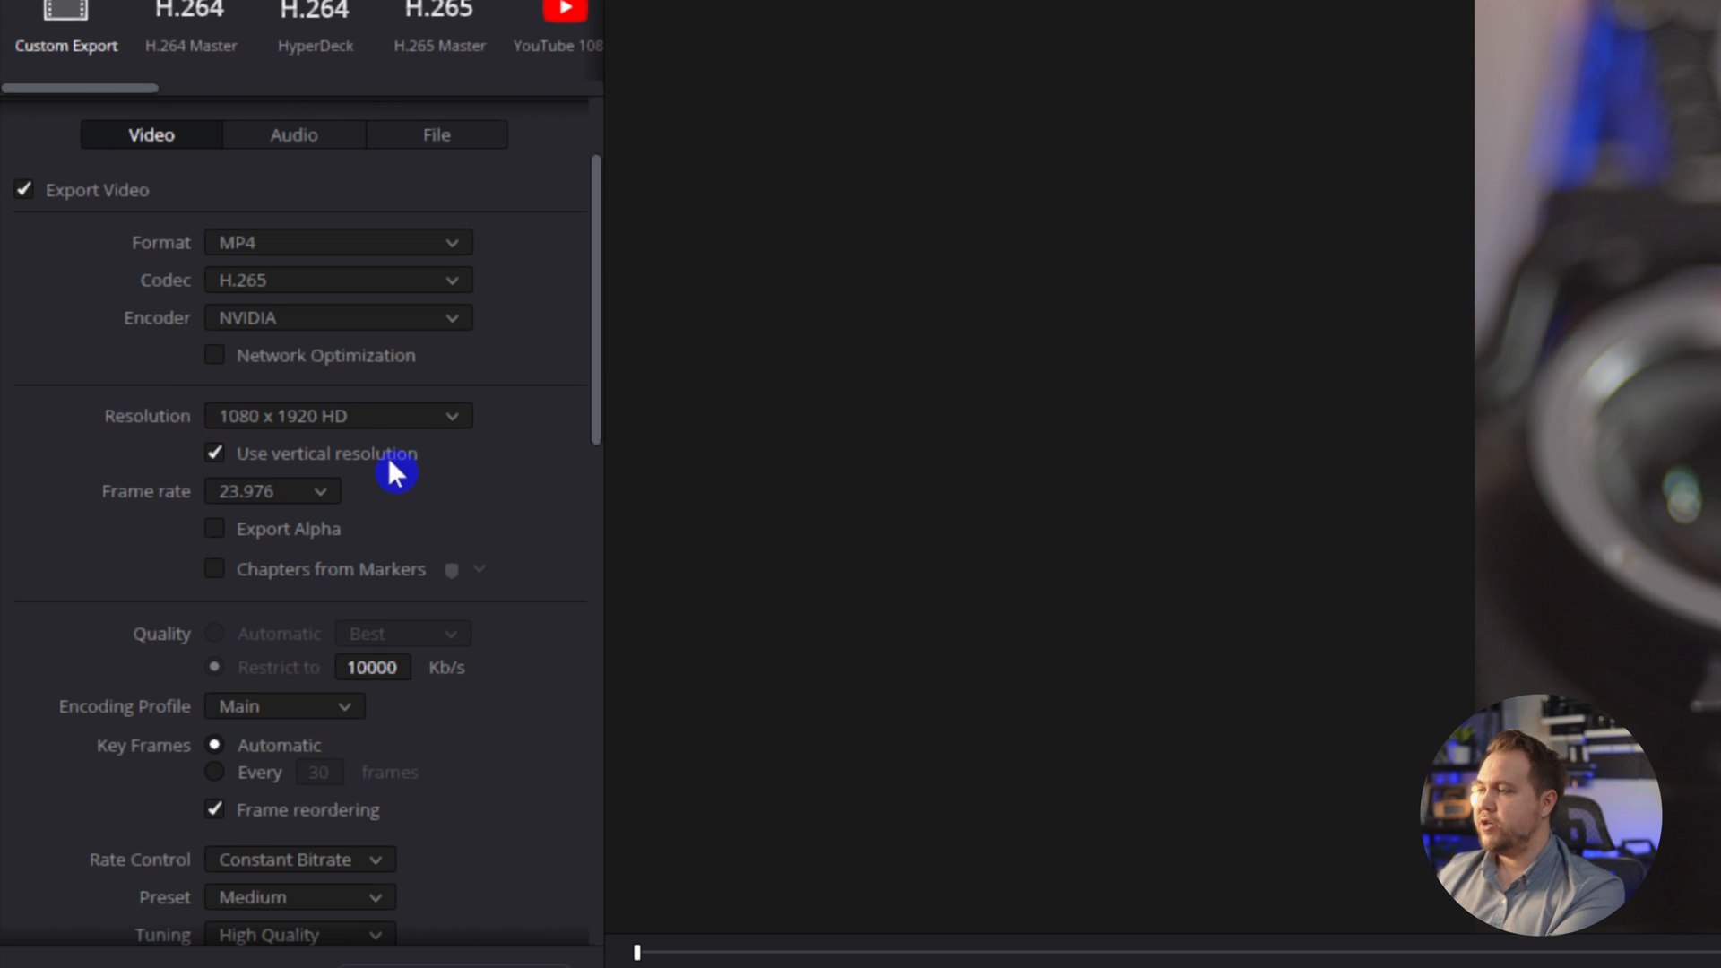
mouse_move(343, 463)
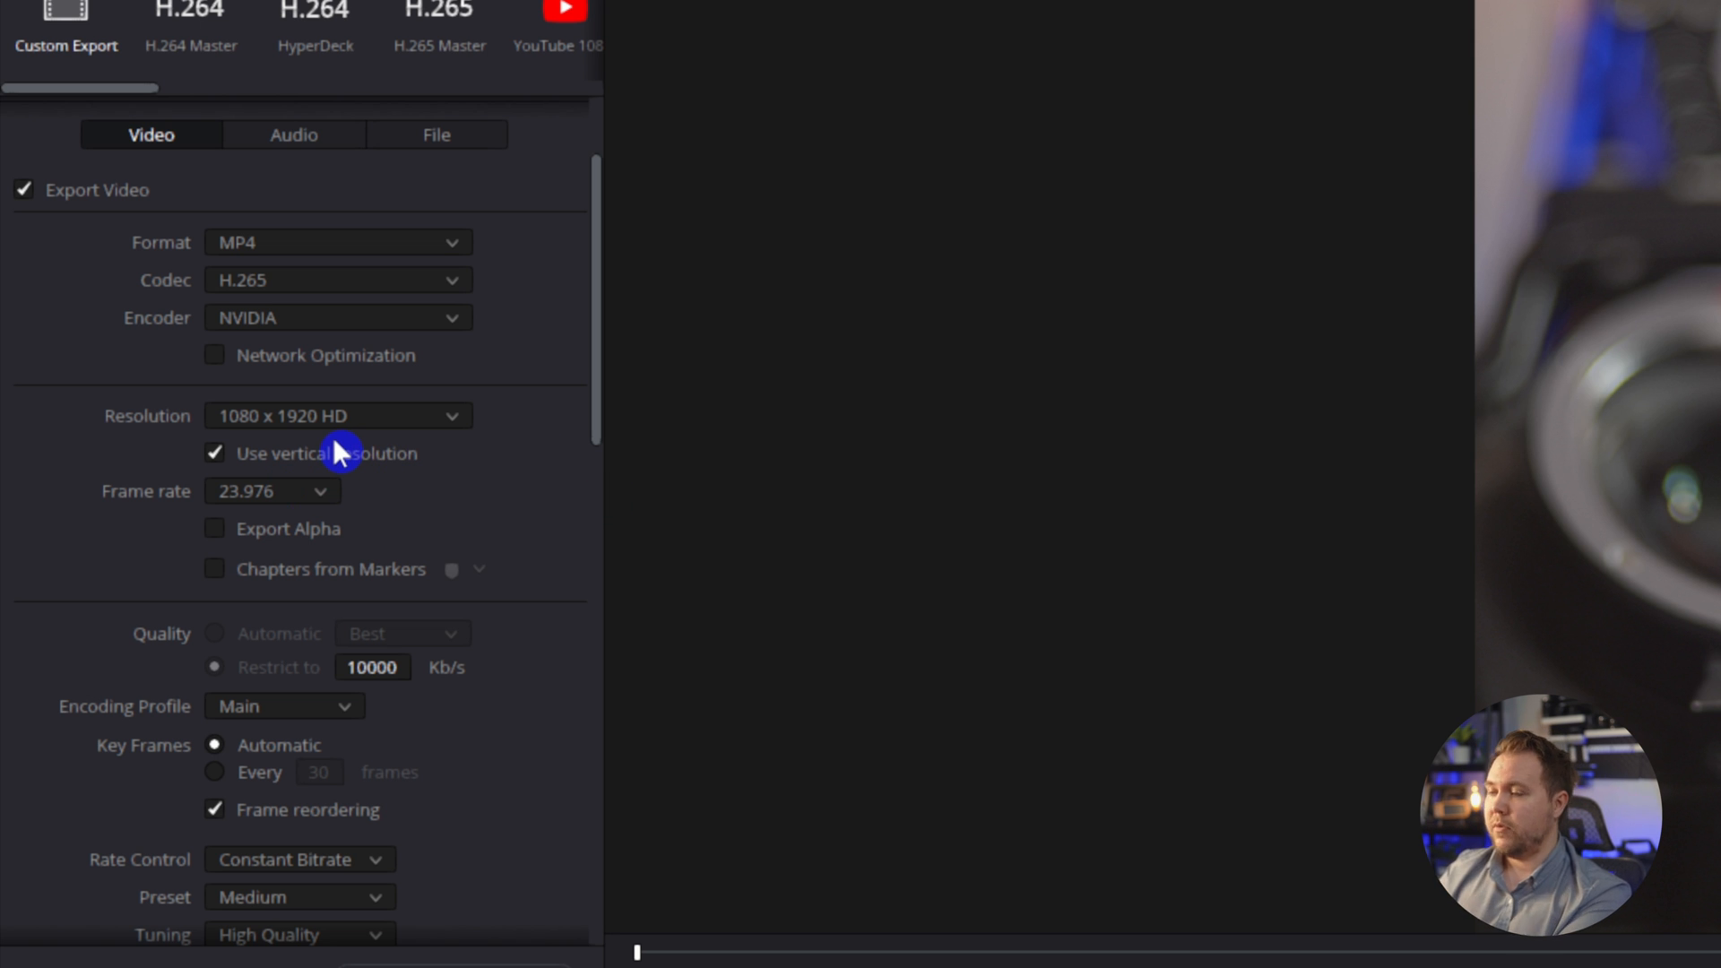
mouse_move(269, 479)
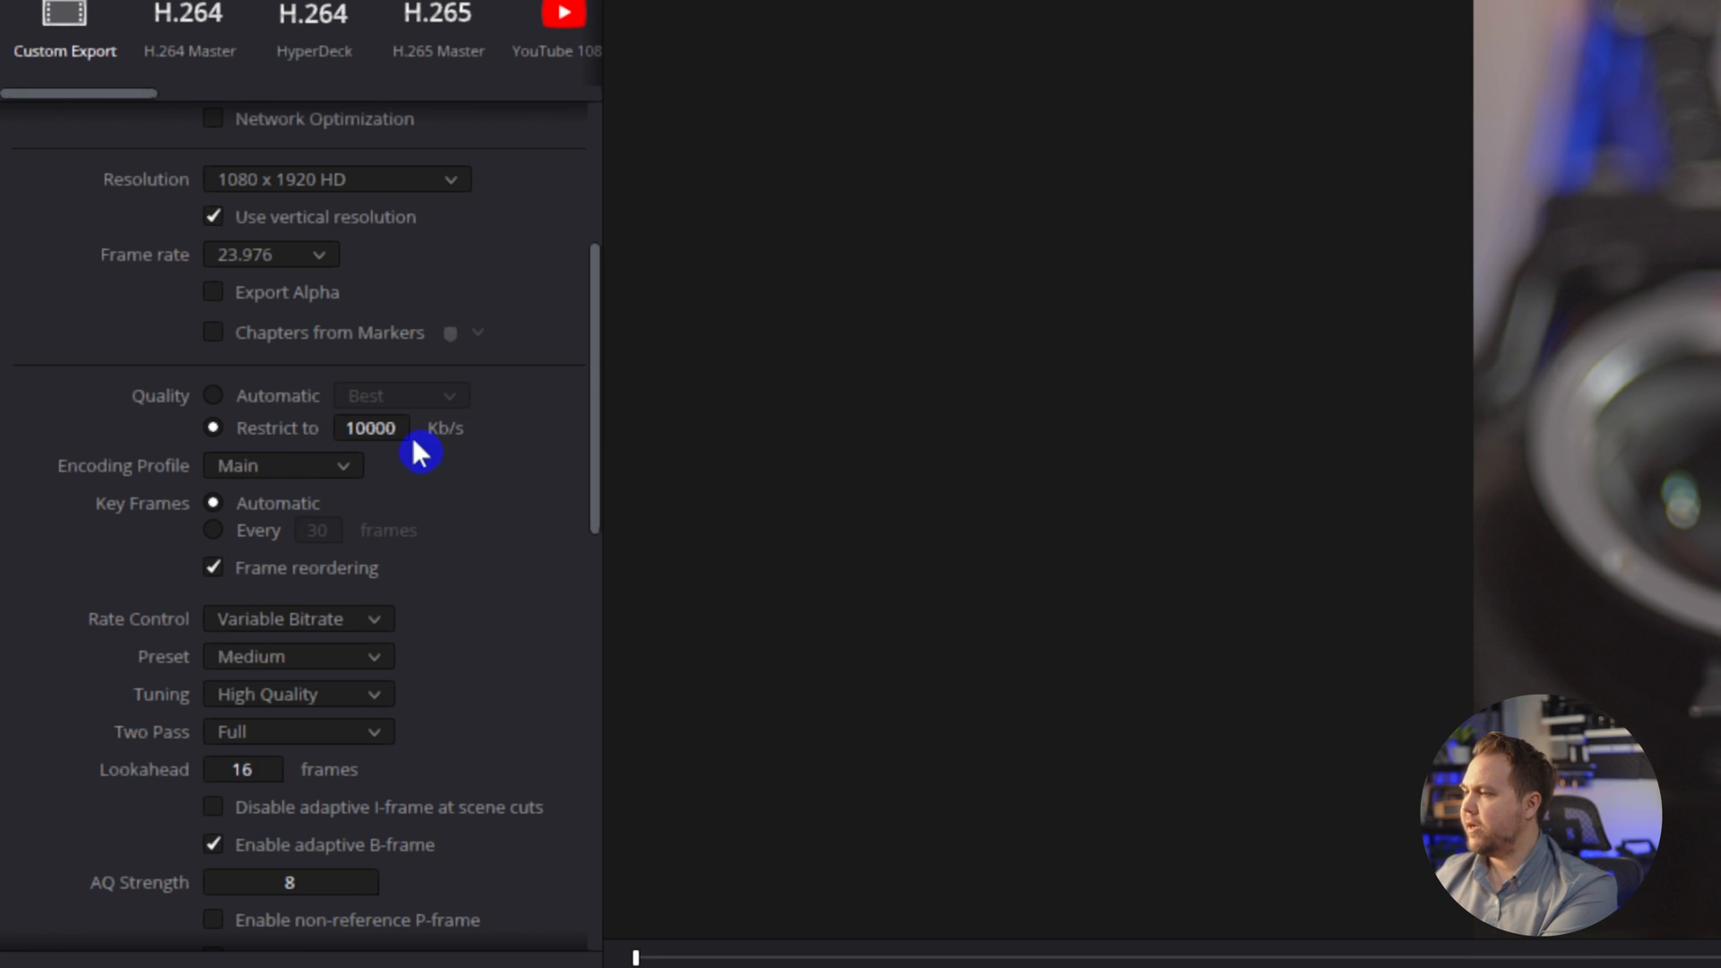
mouse_move(294, 459)
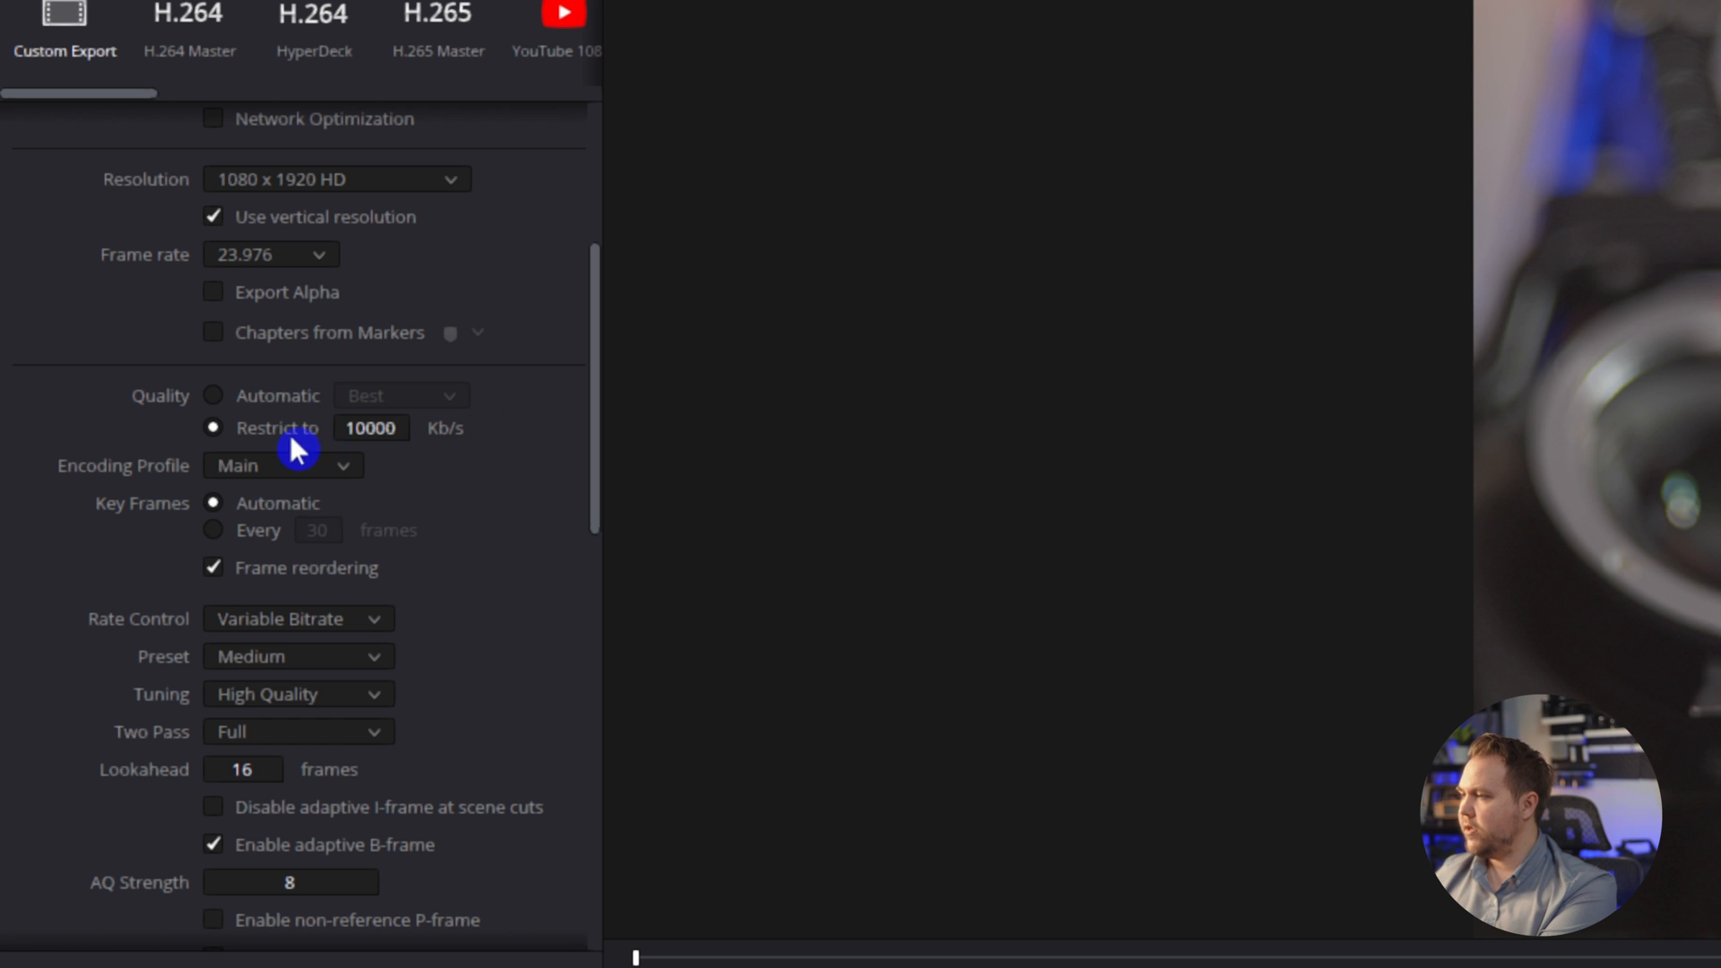
Replace the 10000 Kb/s bitrate limit with 3500 Kb/s
left_click(372, 427)
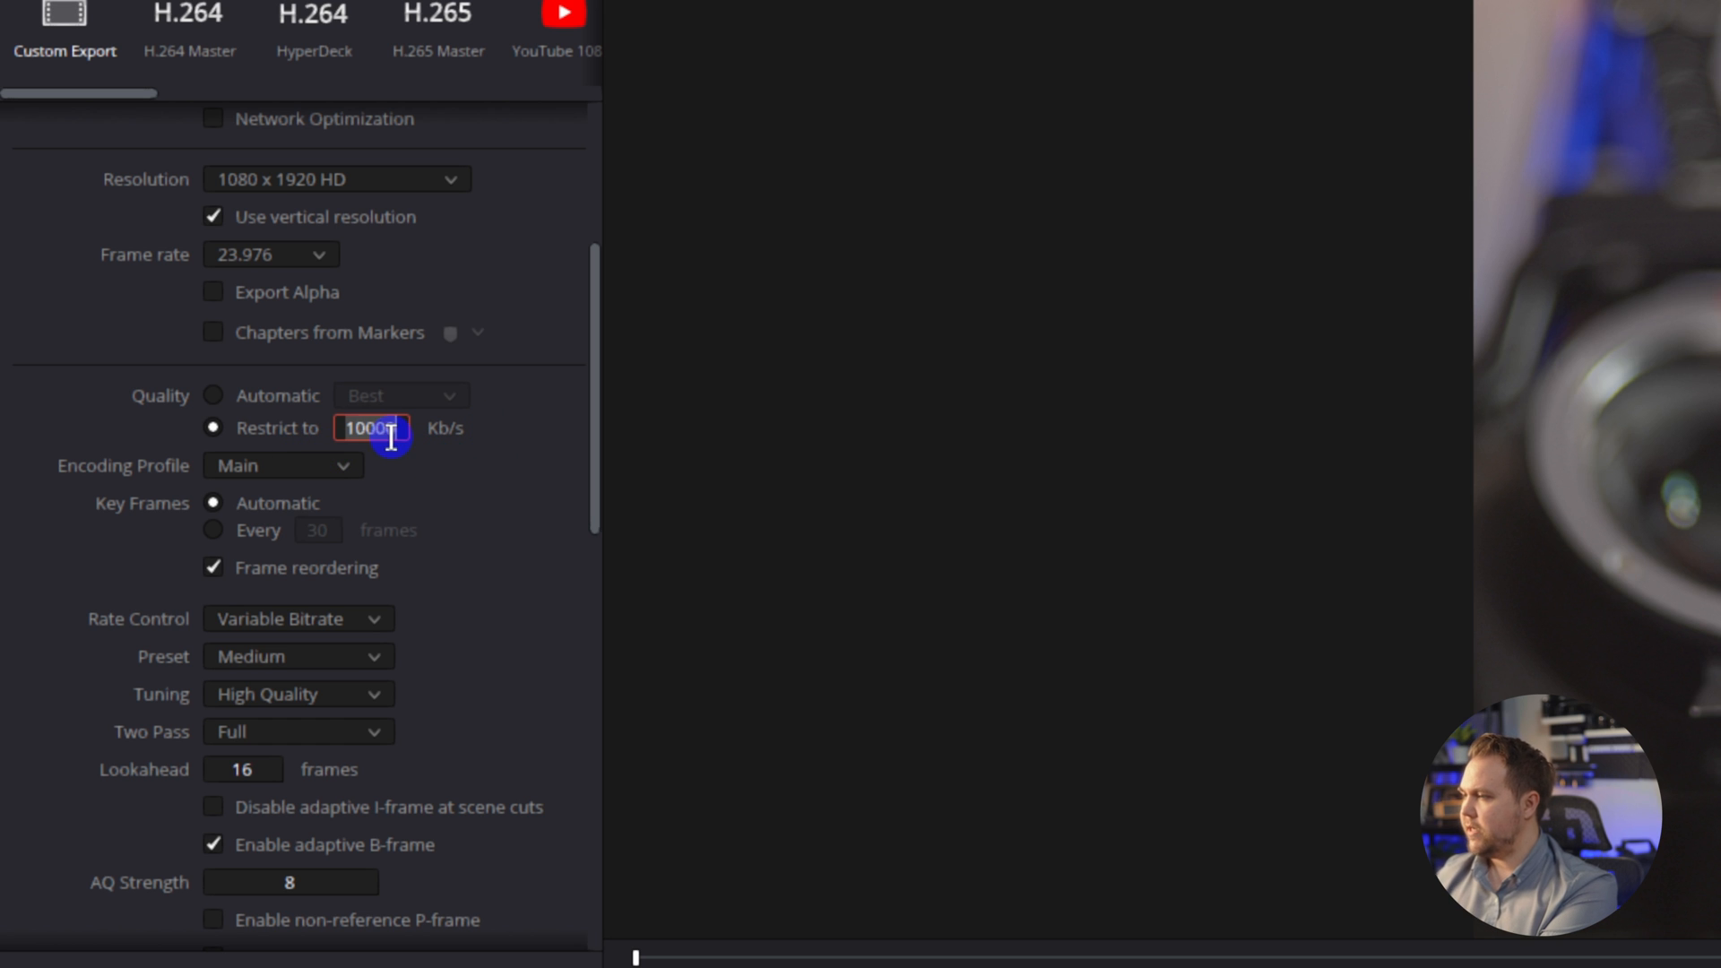
type("3500")
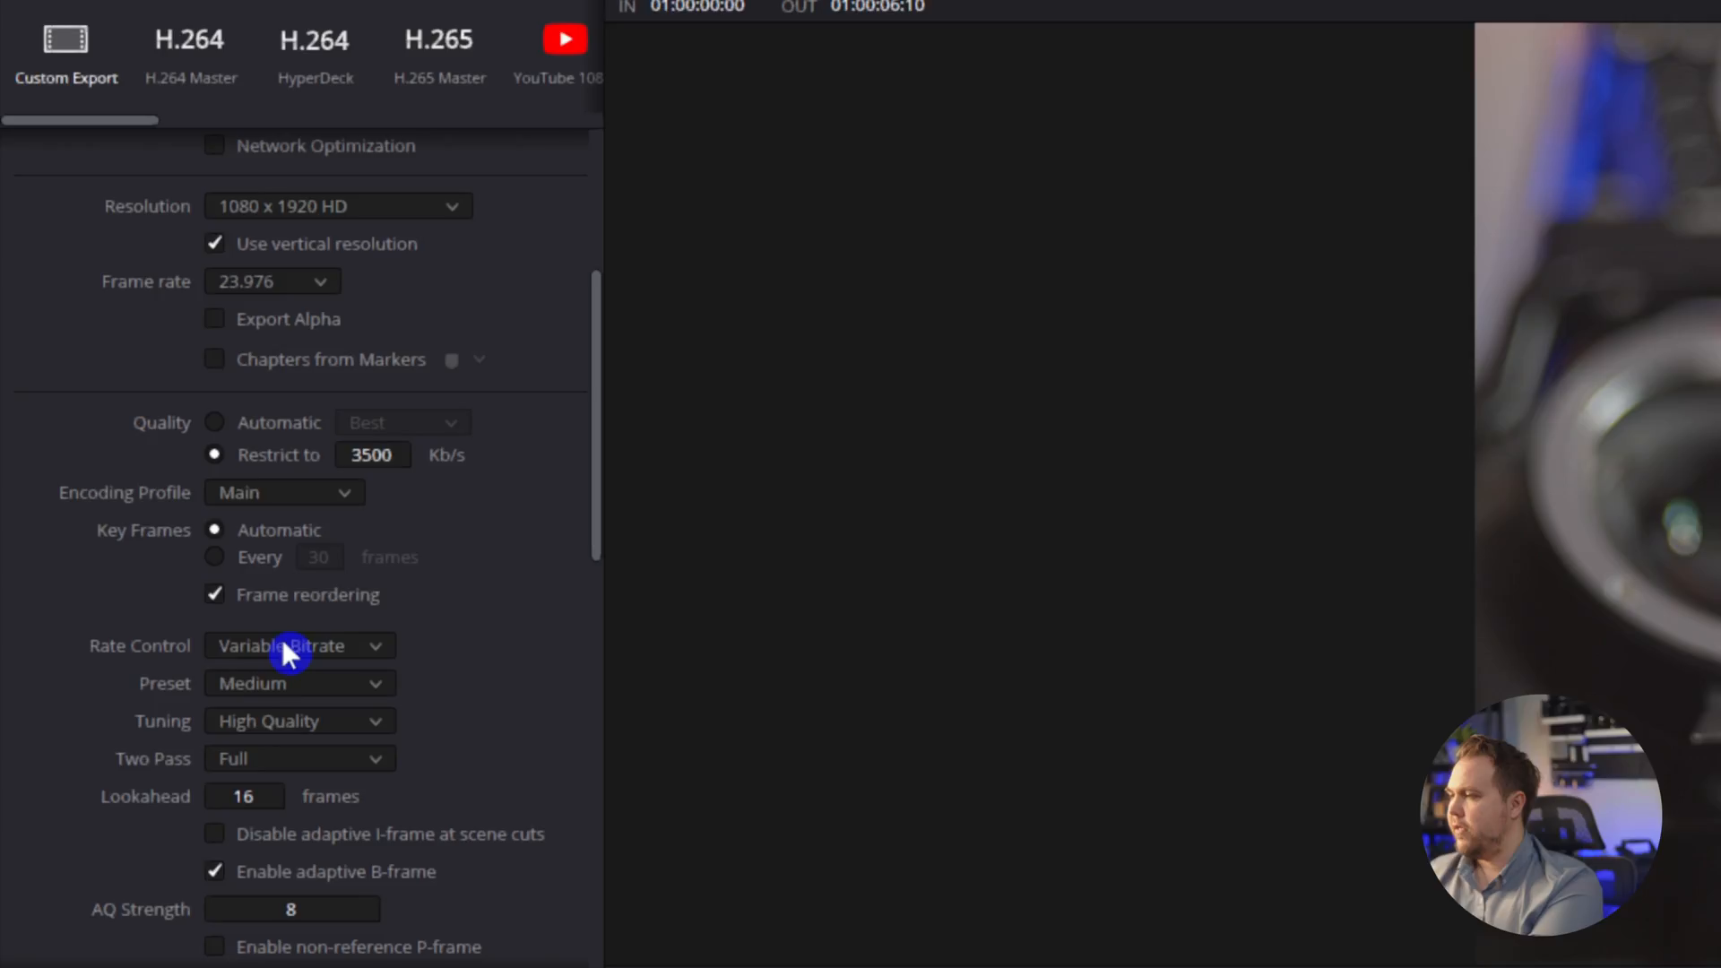
Switch Rate Control from variable to Constant Bitrate
left_click(299, 645)
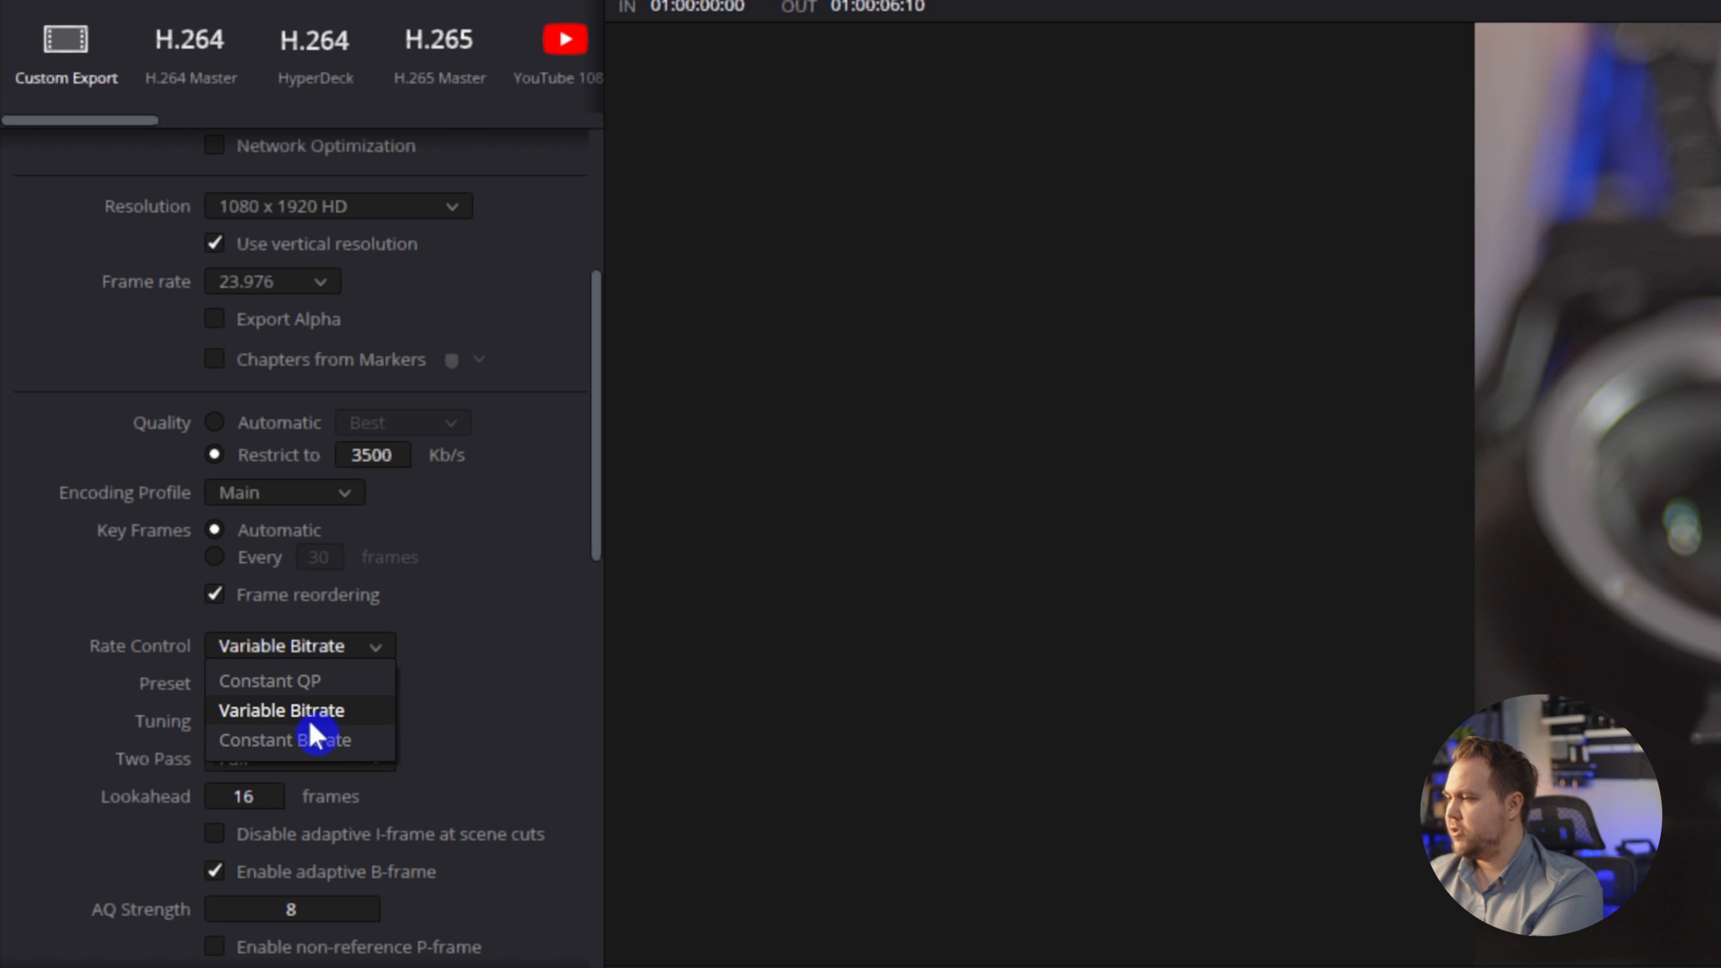
left_click(287, 740)
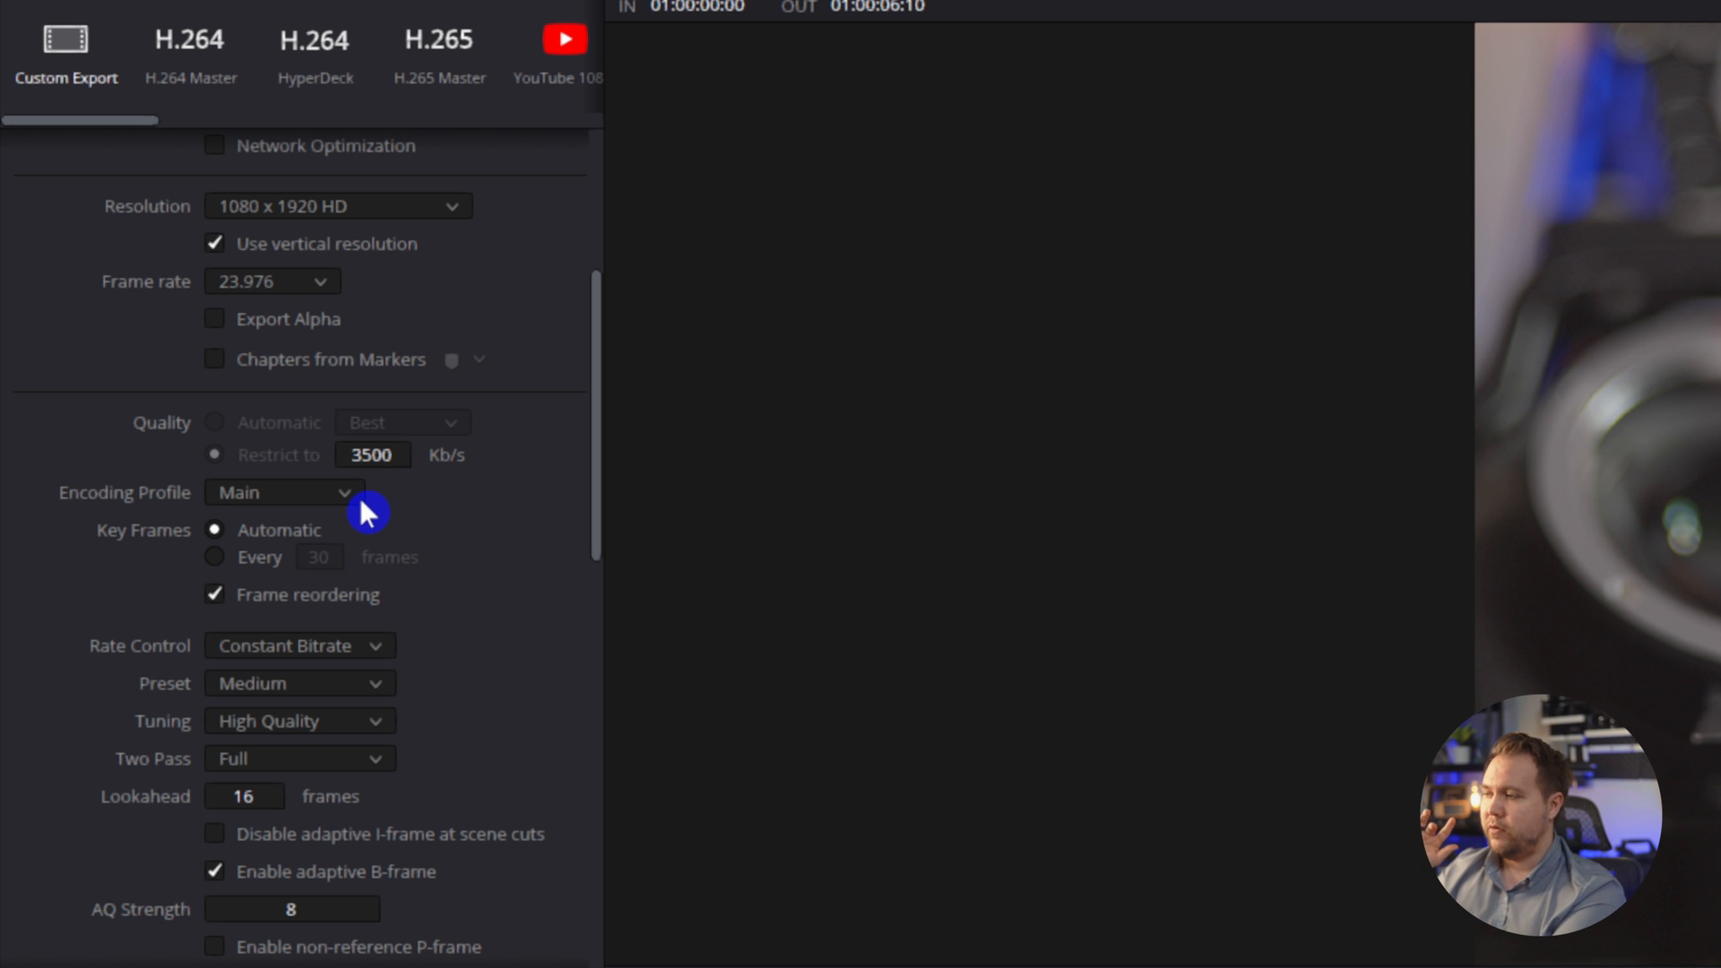
mouse_move(363, 666)
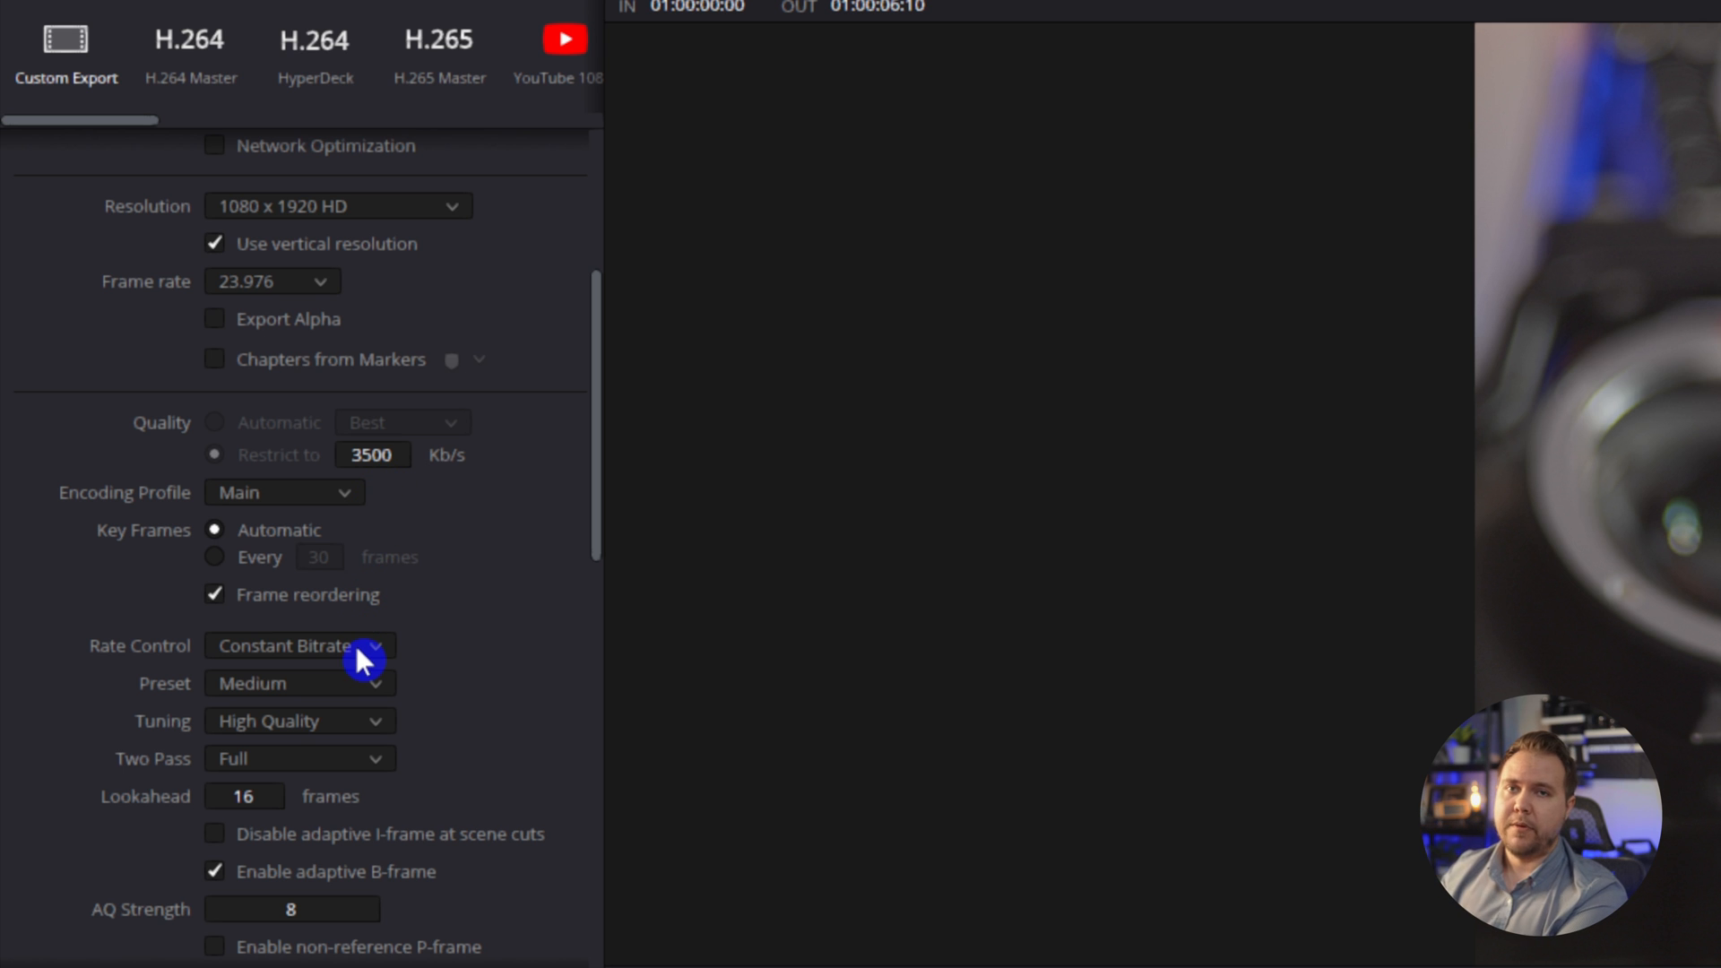
mouse_move(357, 640)
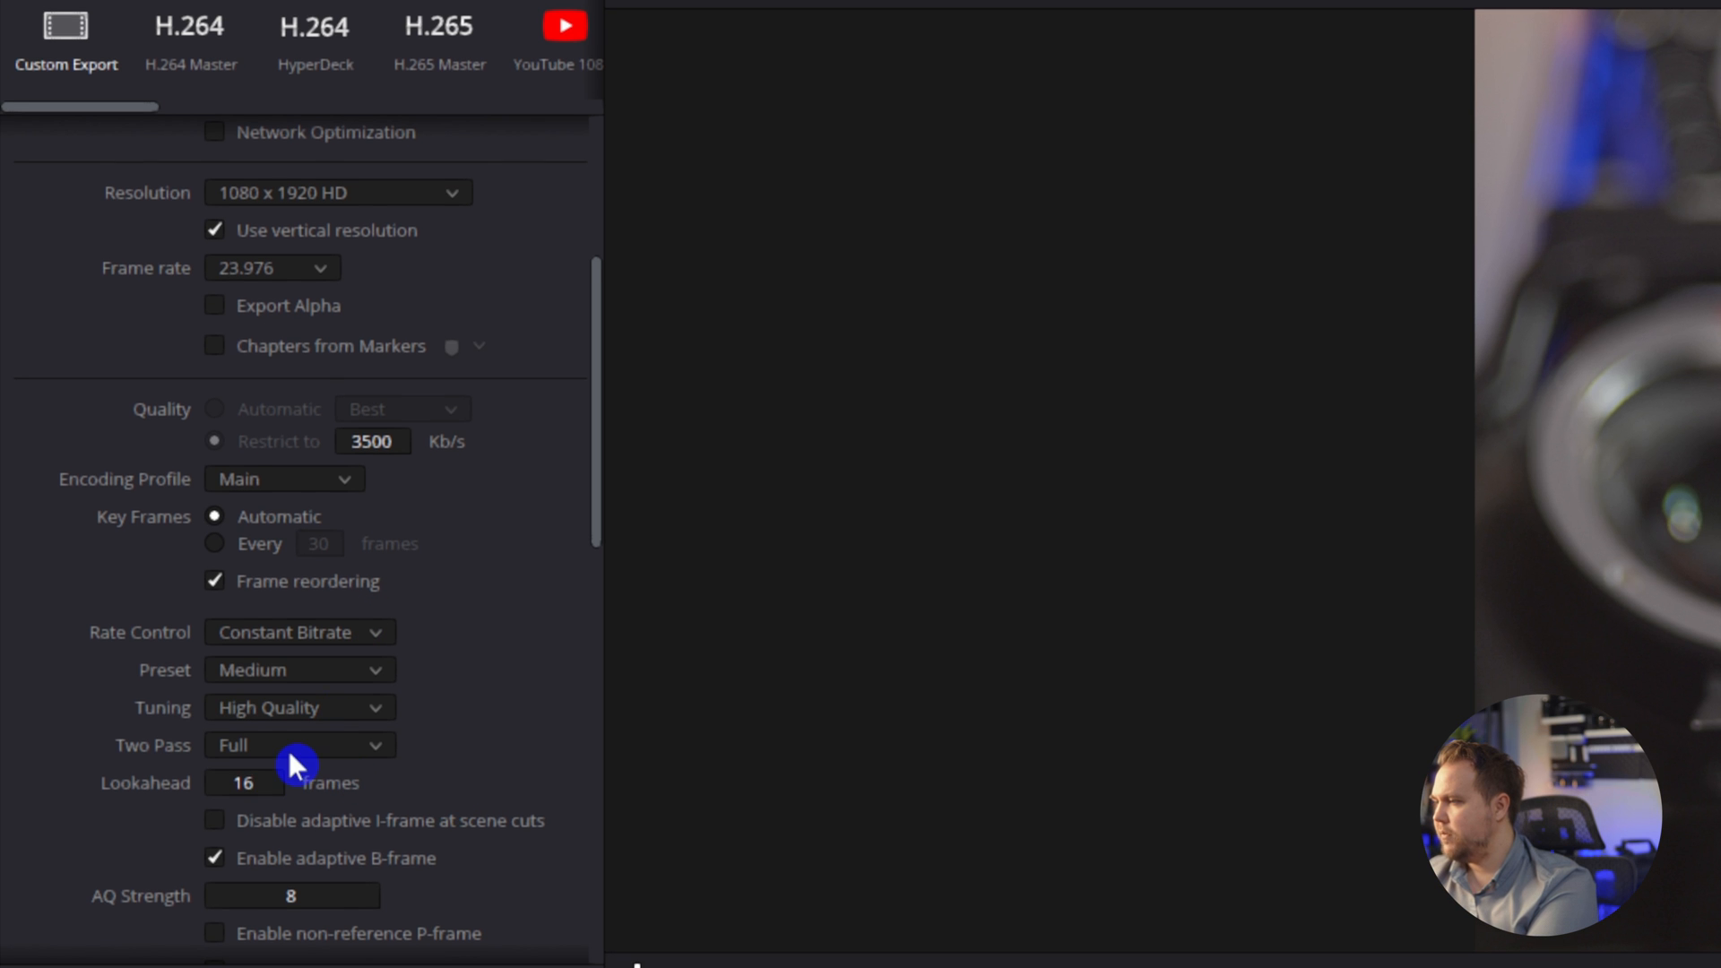
left_click(298, 745)
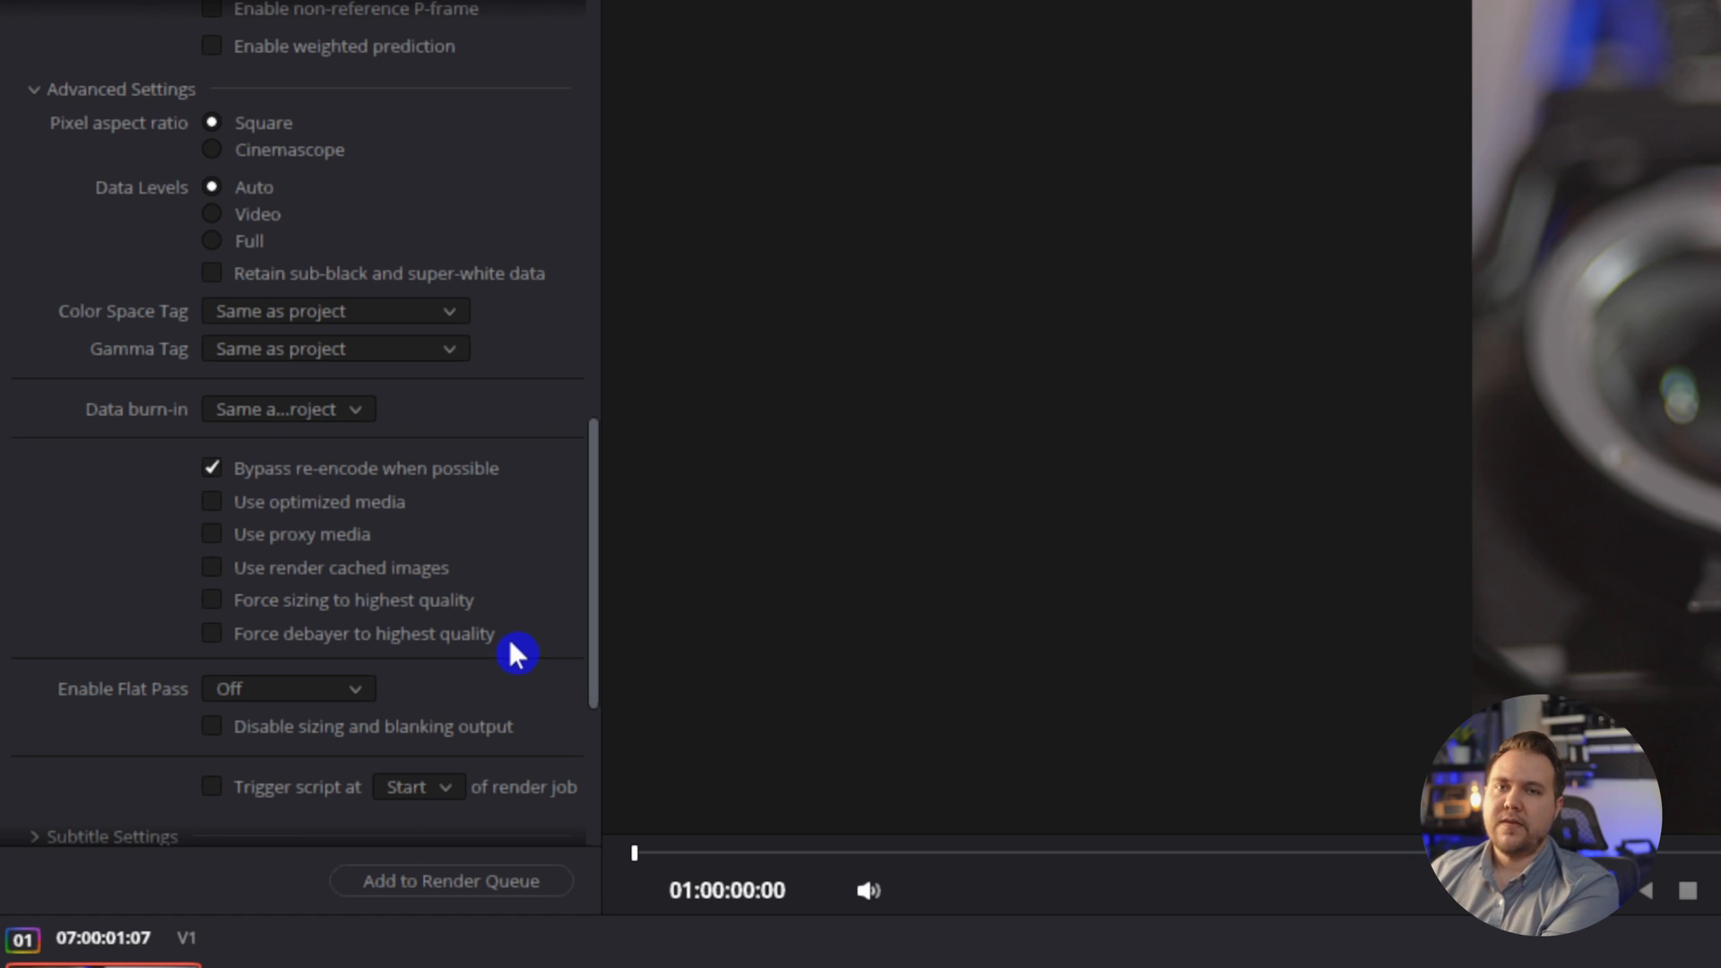
mouse_move(487, 664)
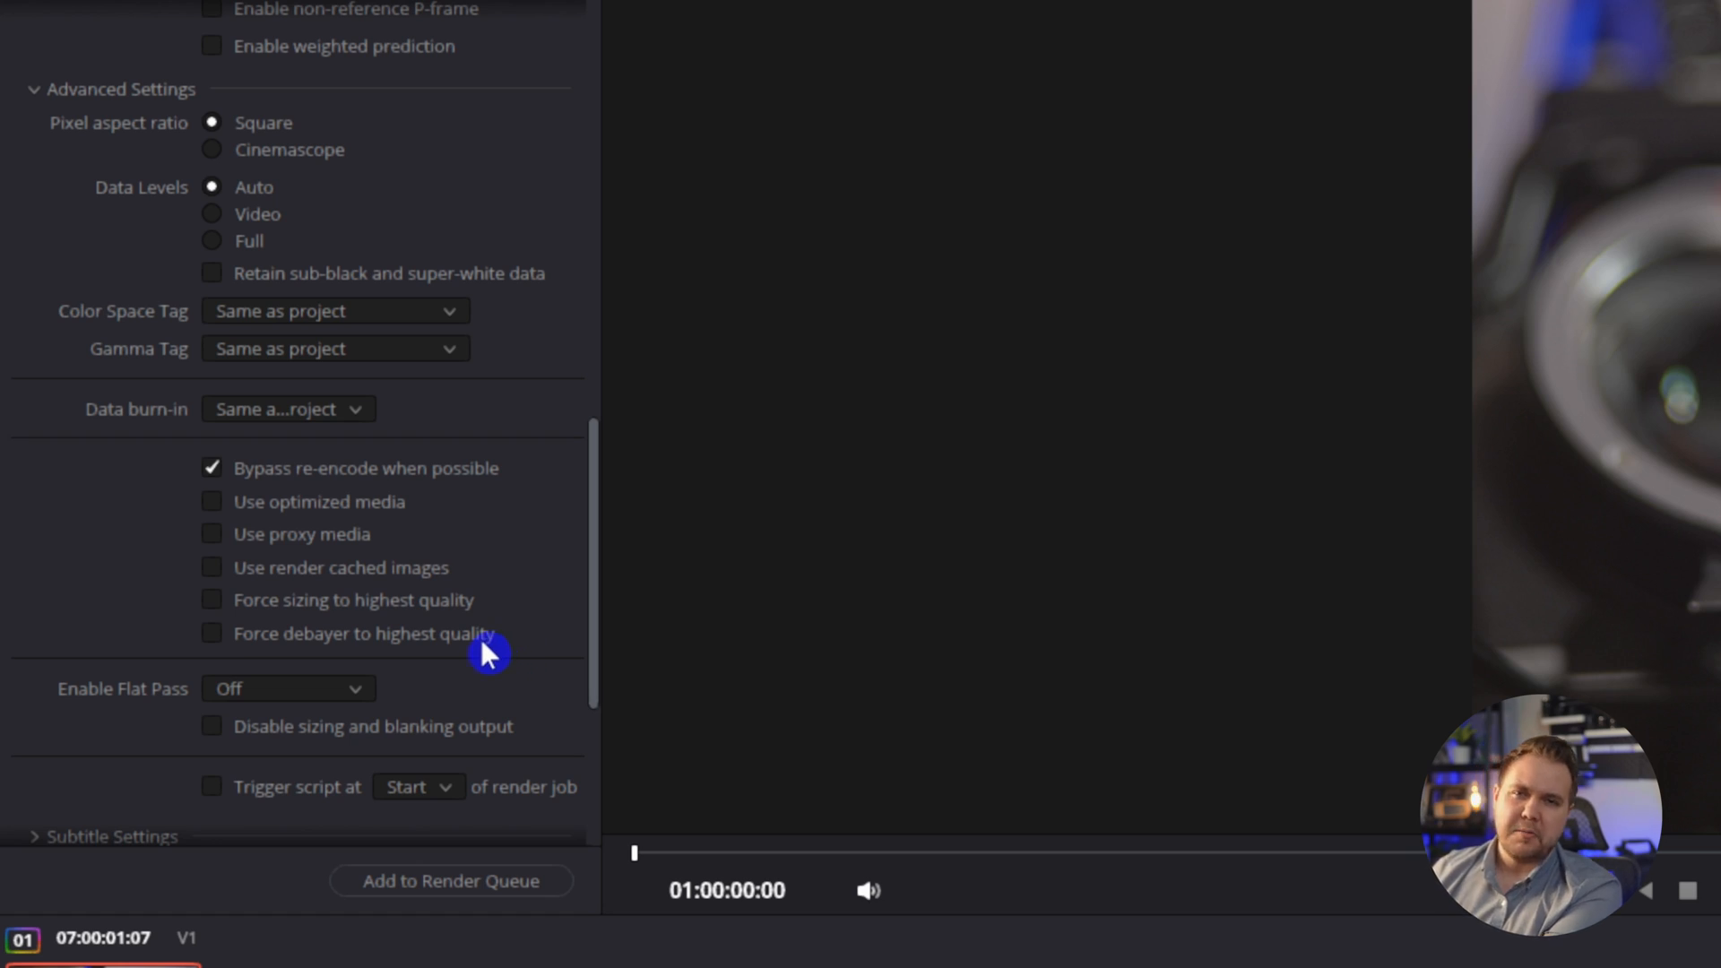
mouse_move(393, 643)
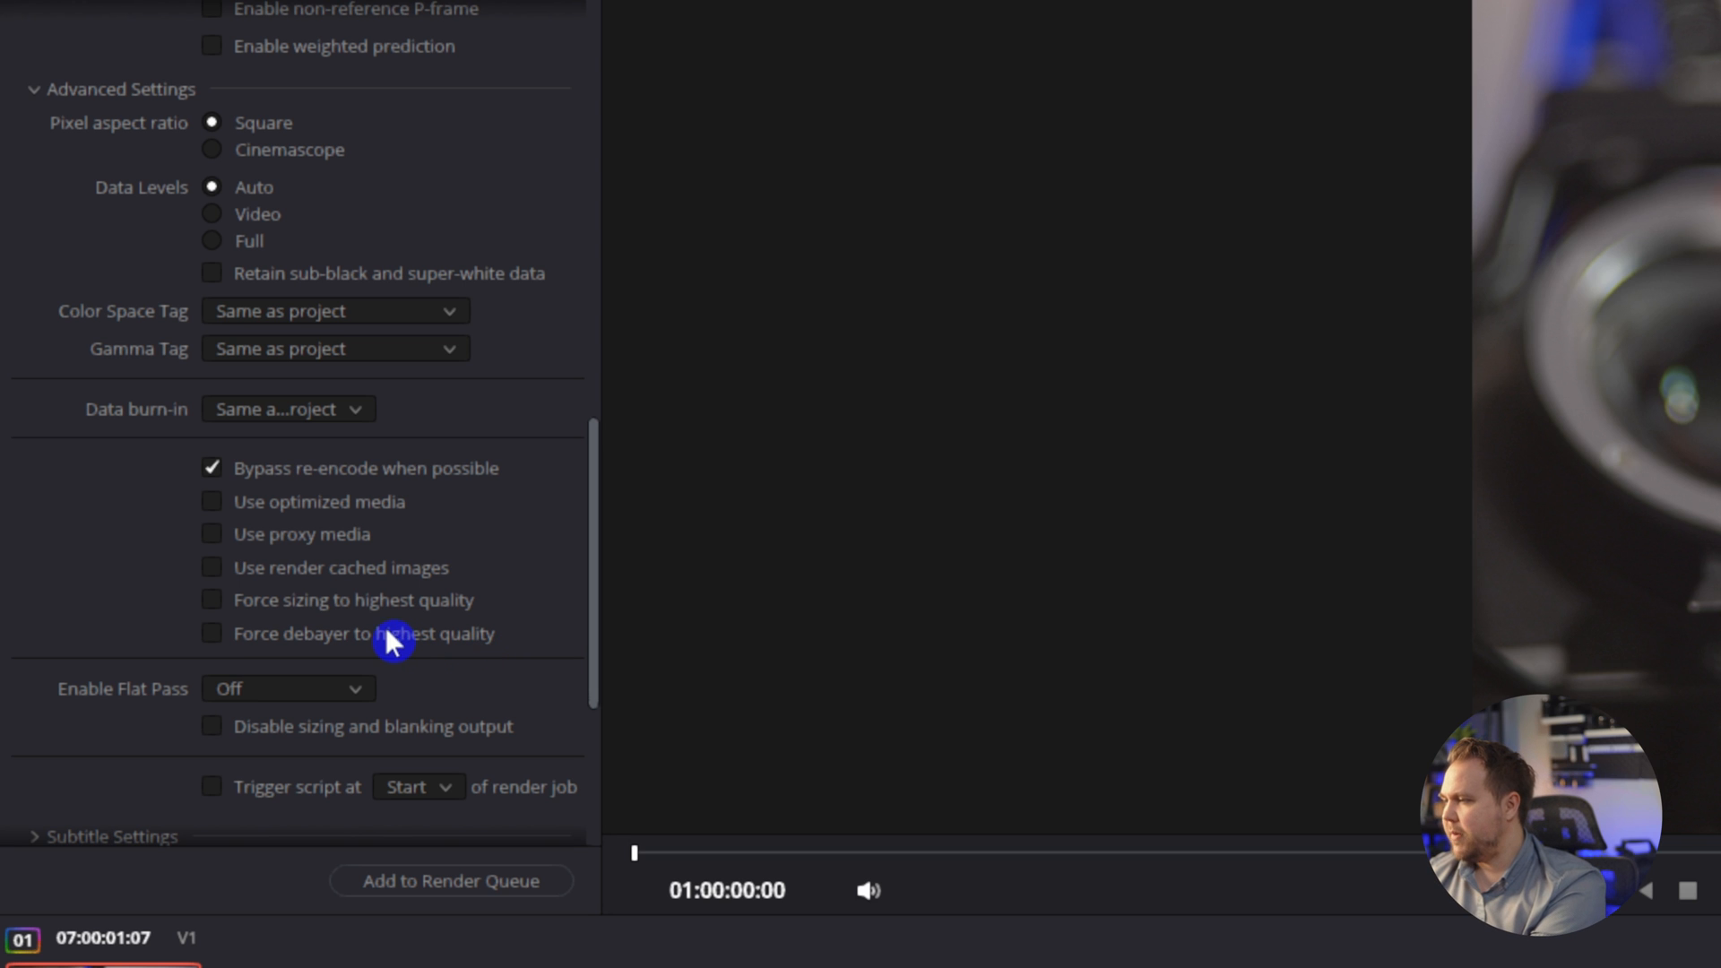
Enable Force debayer to highest quality in the advanced render options
left_click(211, 634)
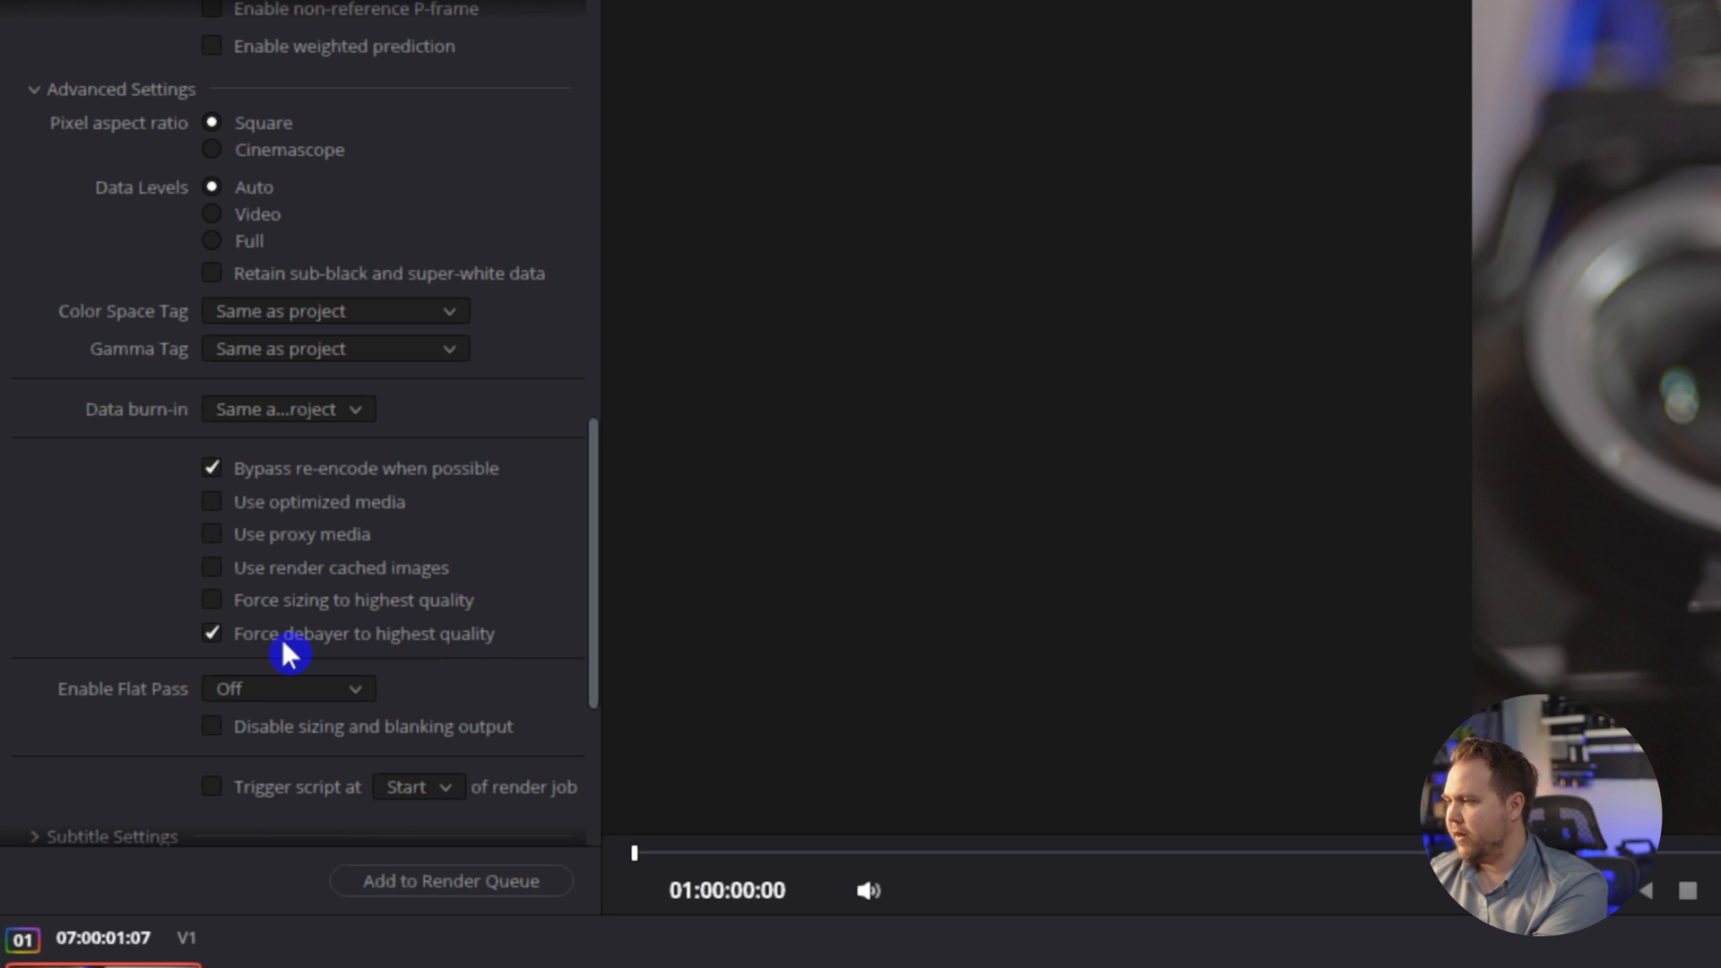
mouse_move(311, 640)
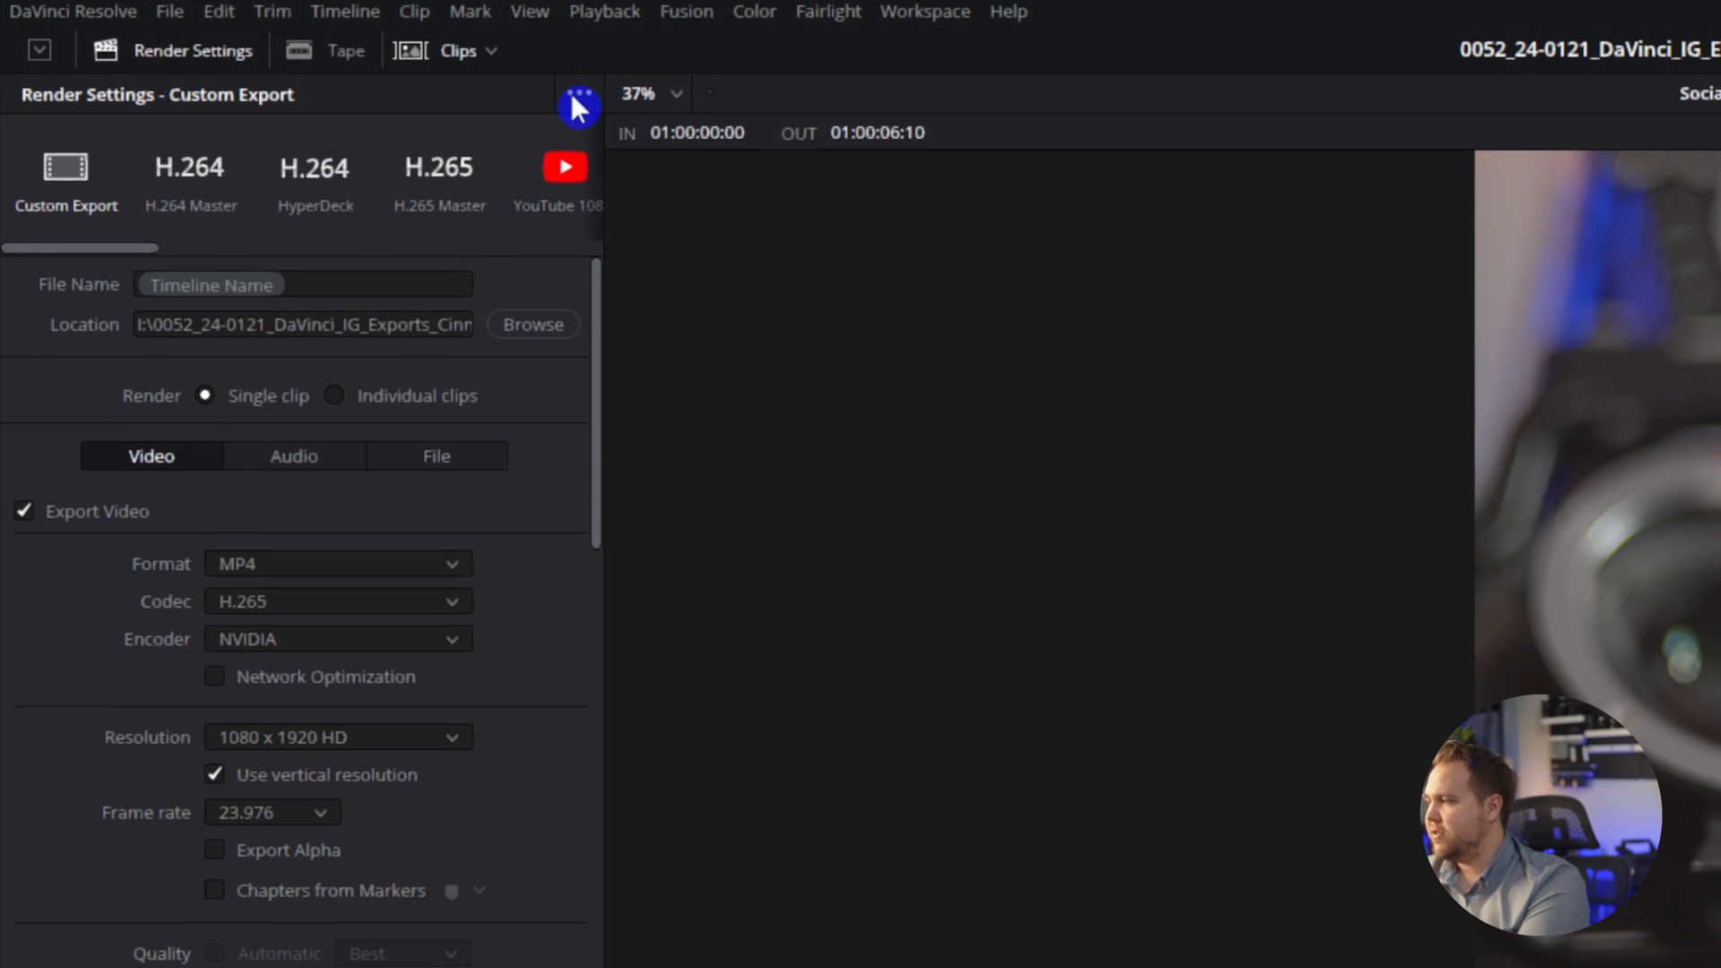
Save the current render settings as a new preset named 'Social Media Vertical'
left_click(578, 93)
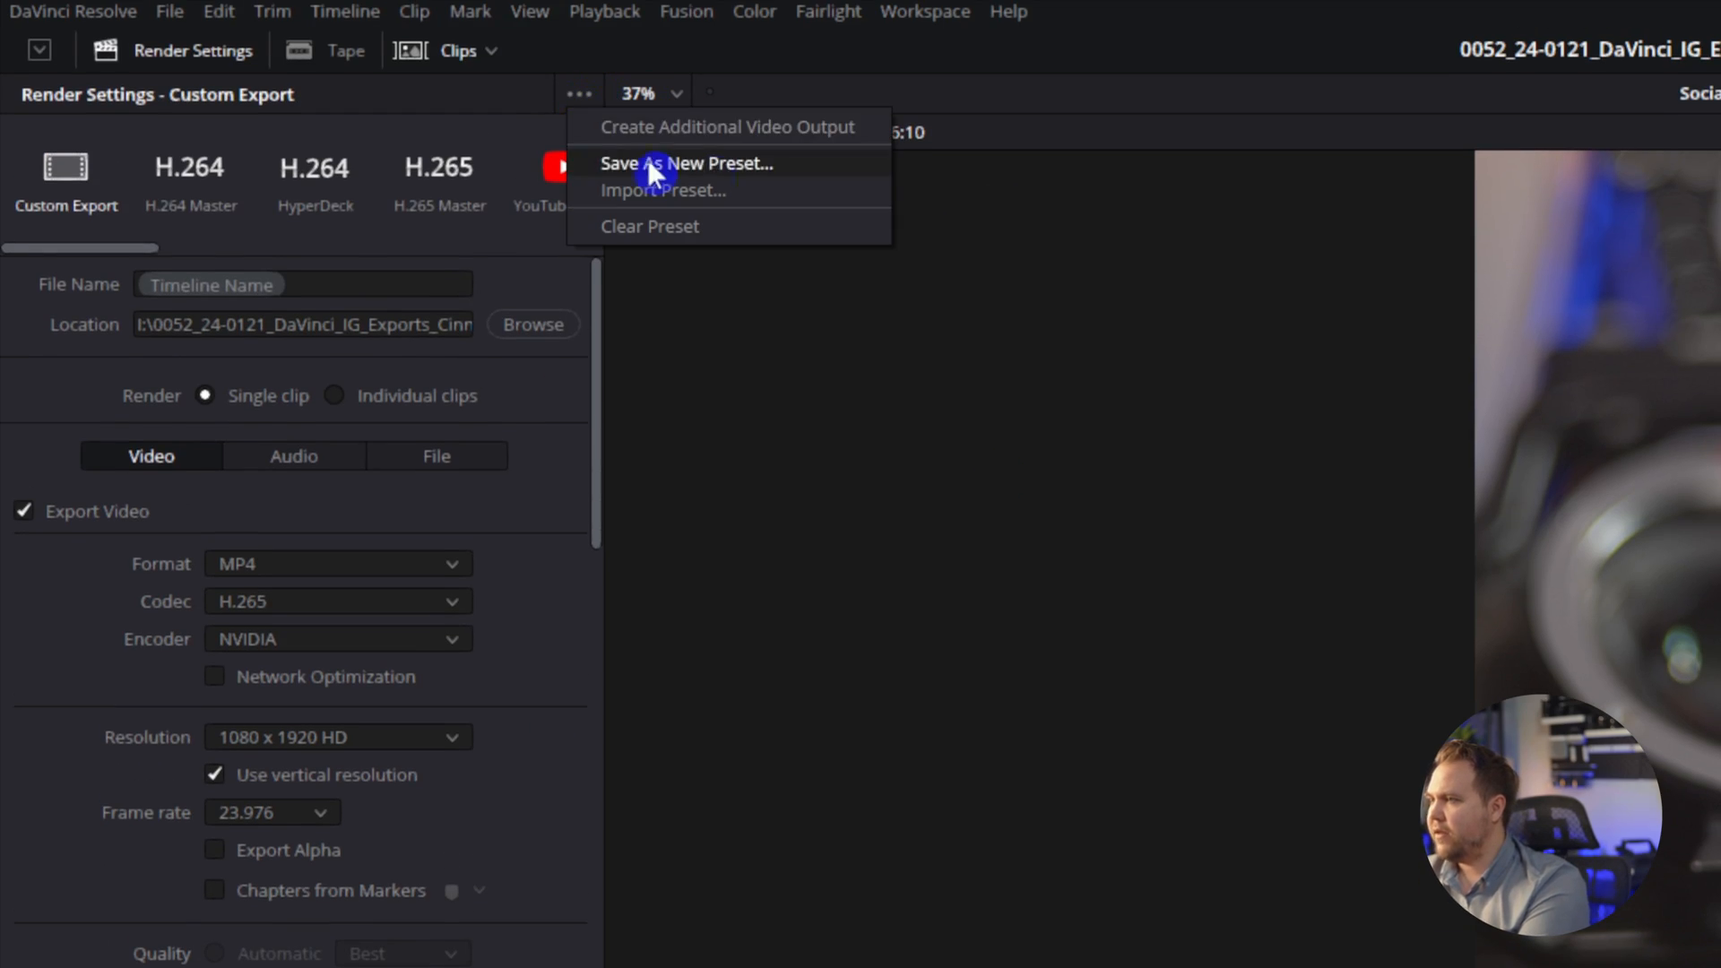
left_click(659, 163)
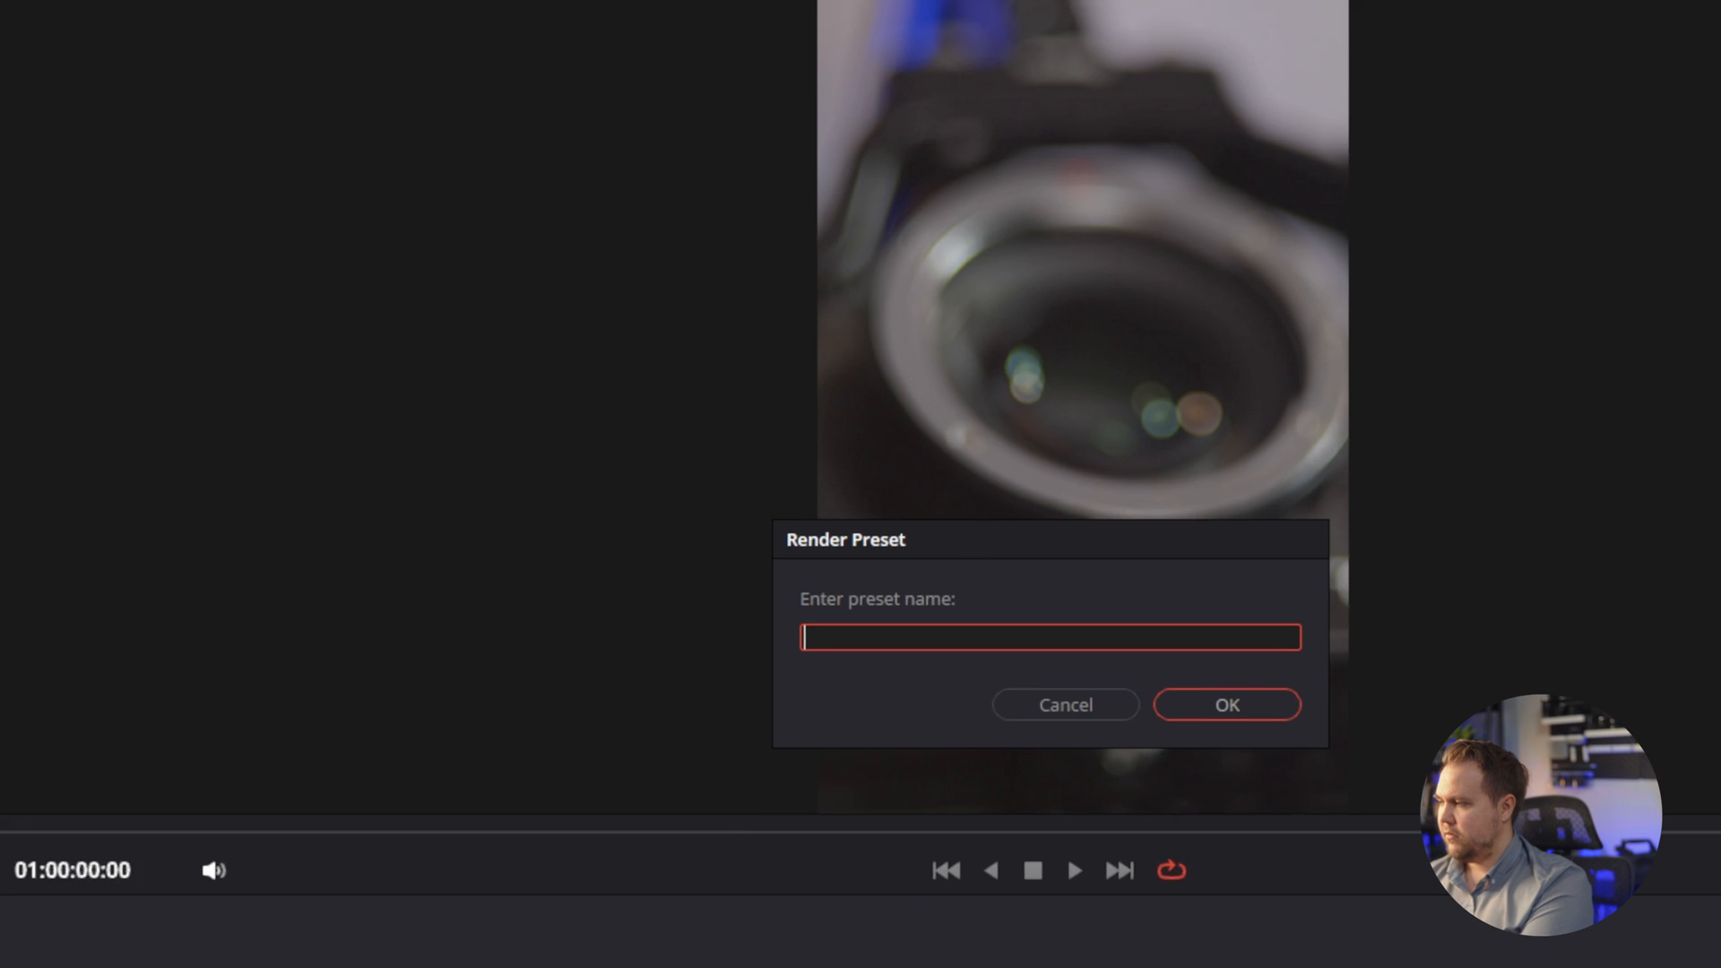
type("Social Media V")
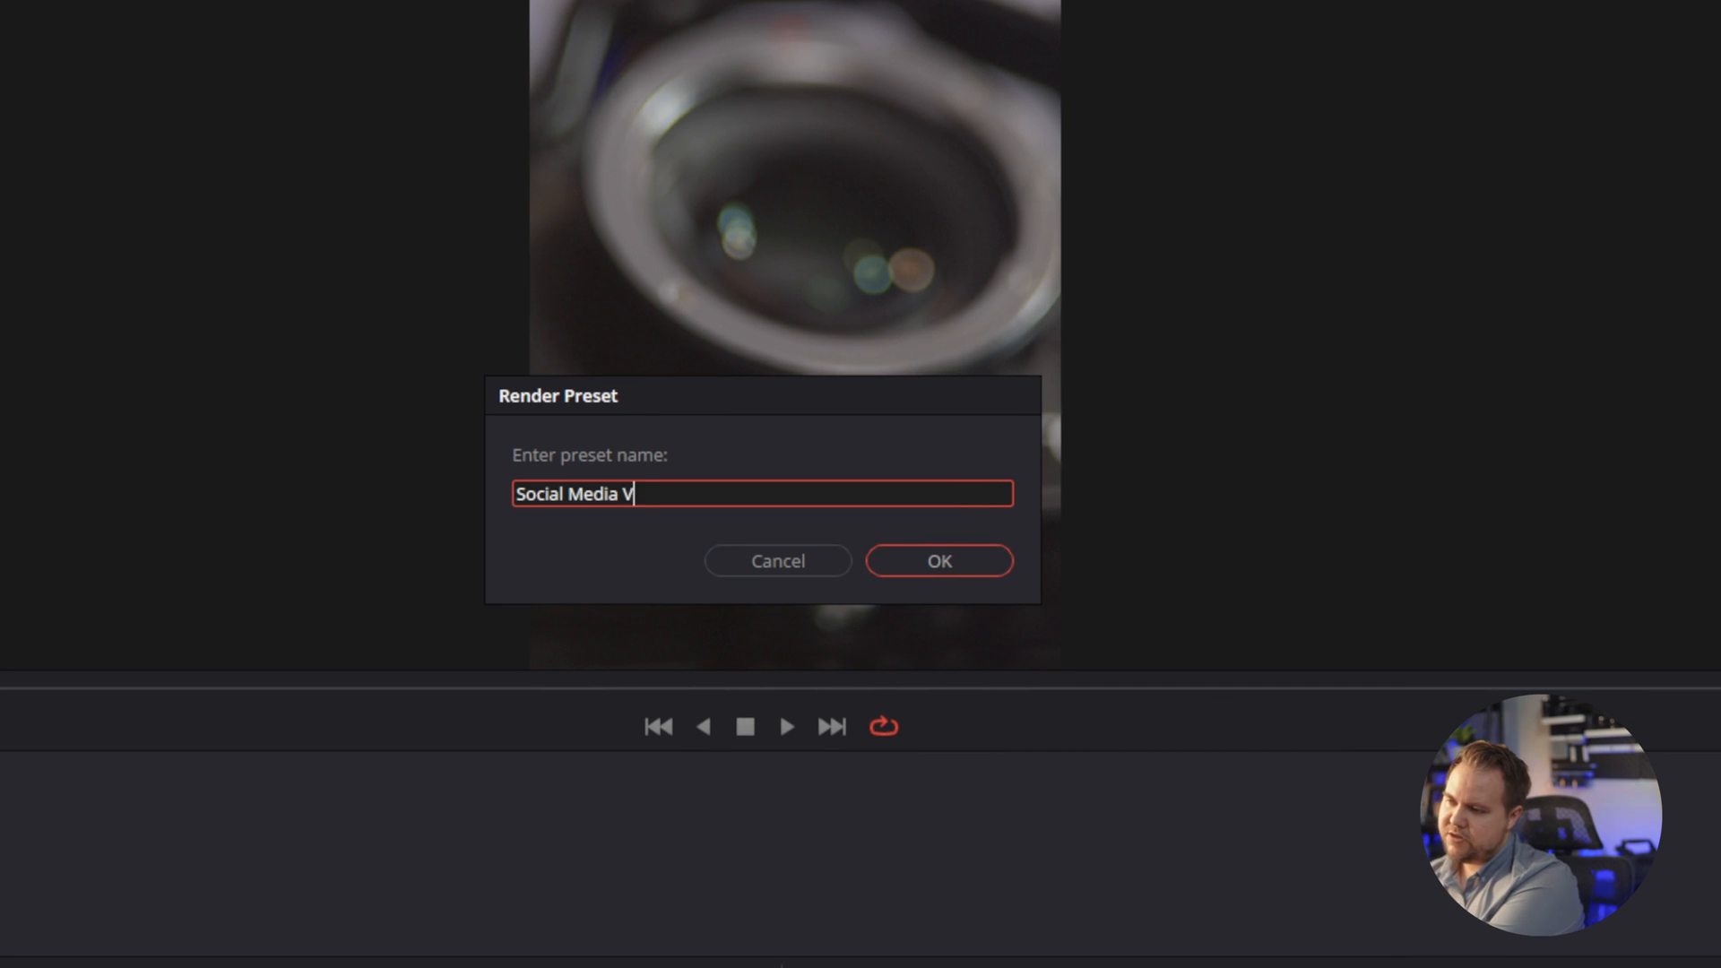
type("ertical")
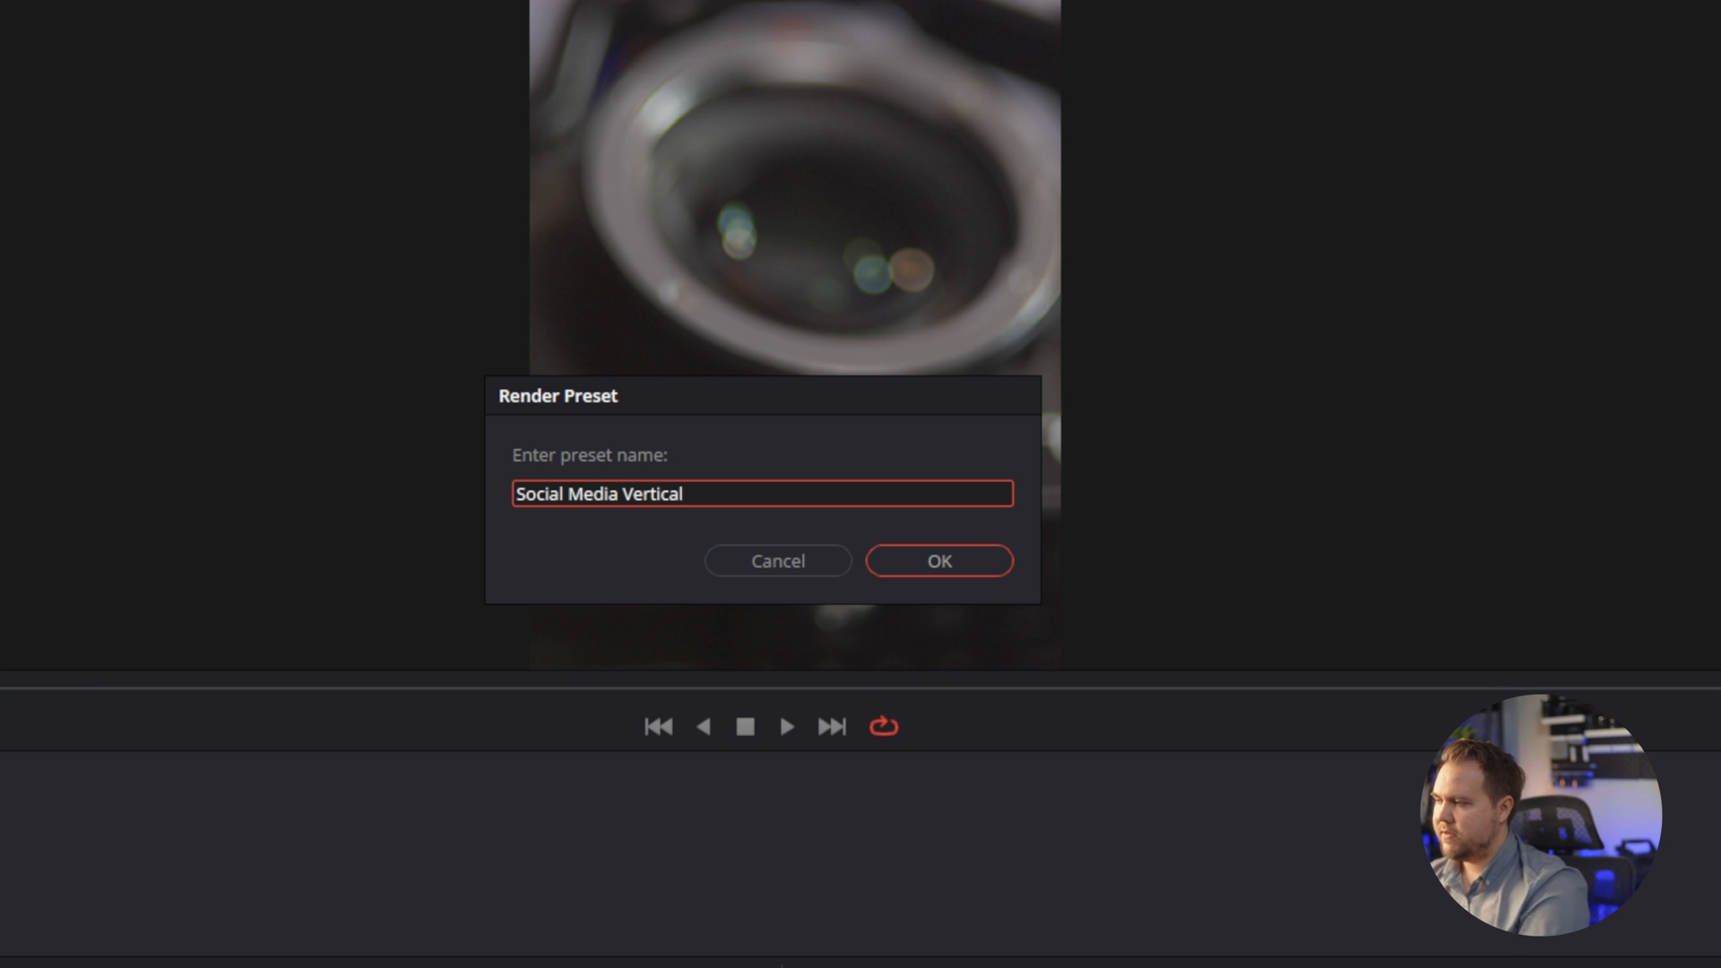
left_click(939, 560)
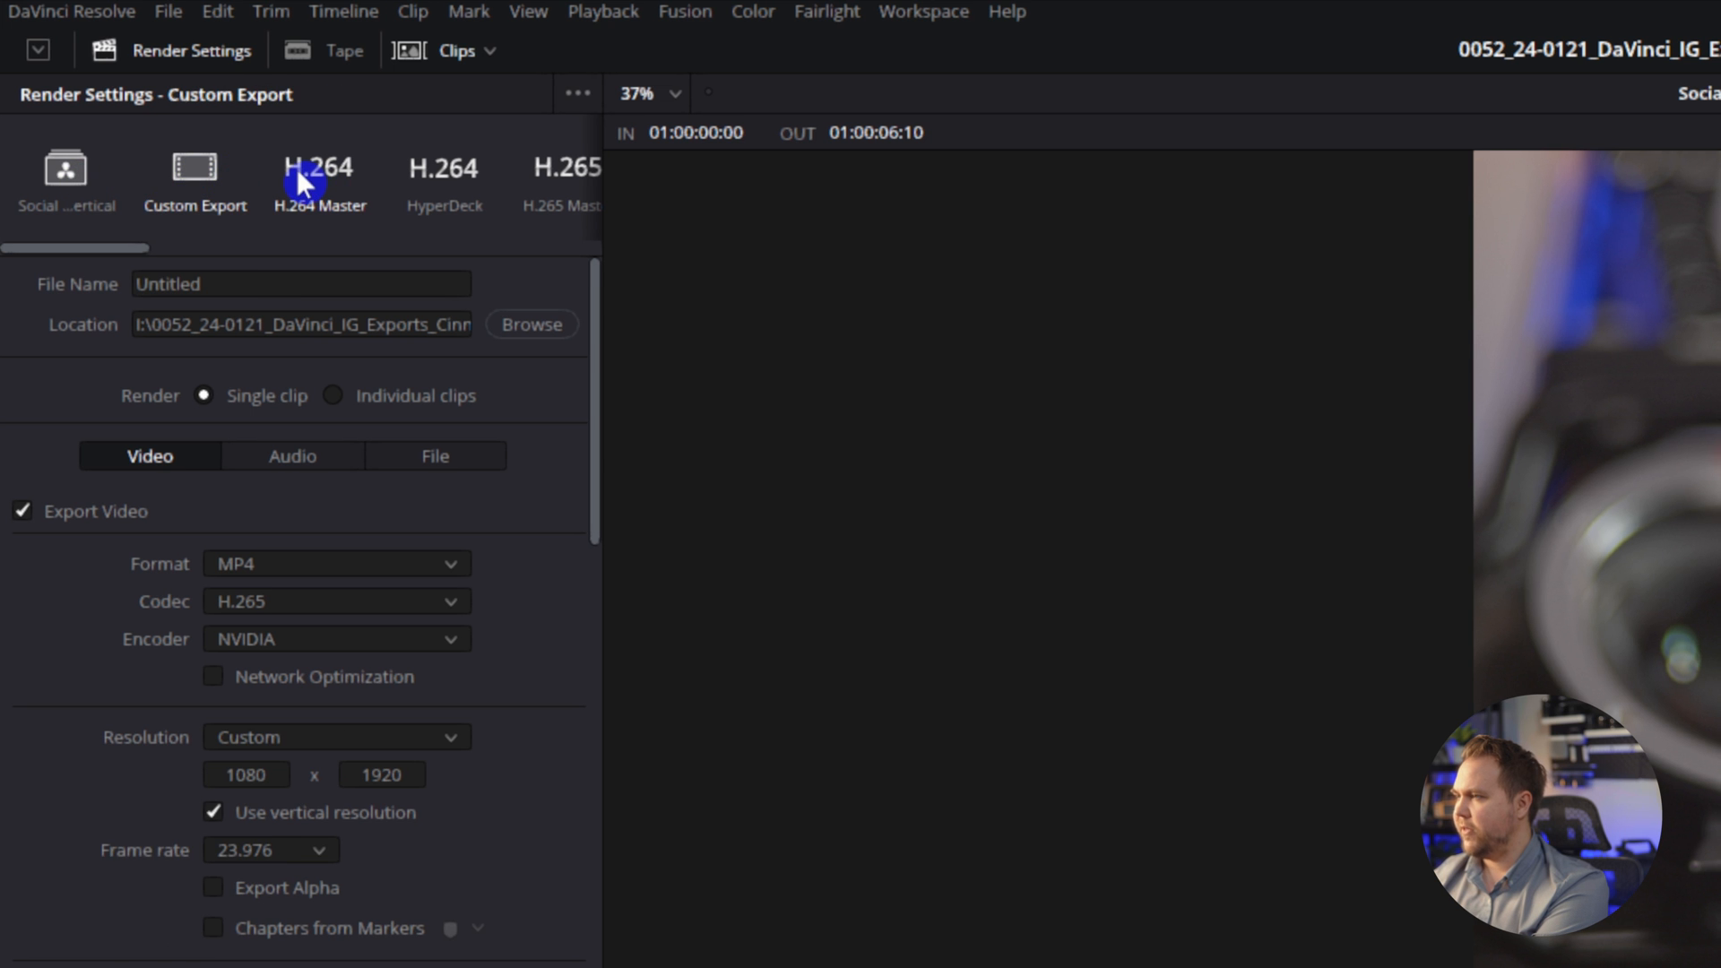
Select the YouTube 1080p preset and review its resolution and YouTube upload options
left_click(64, 172)
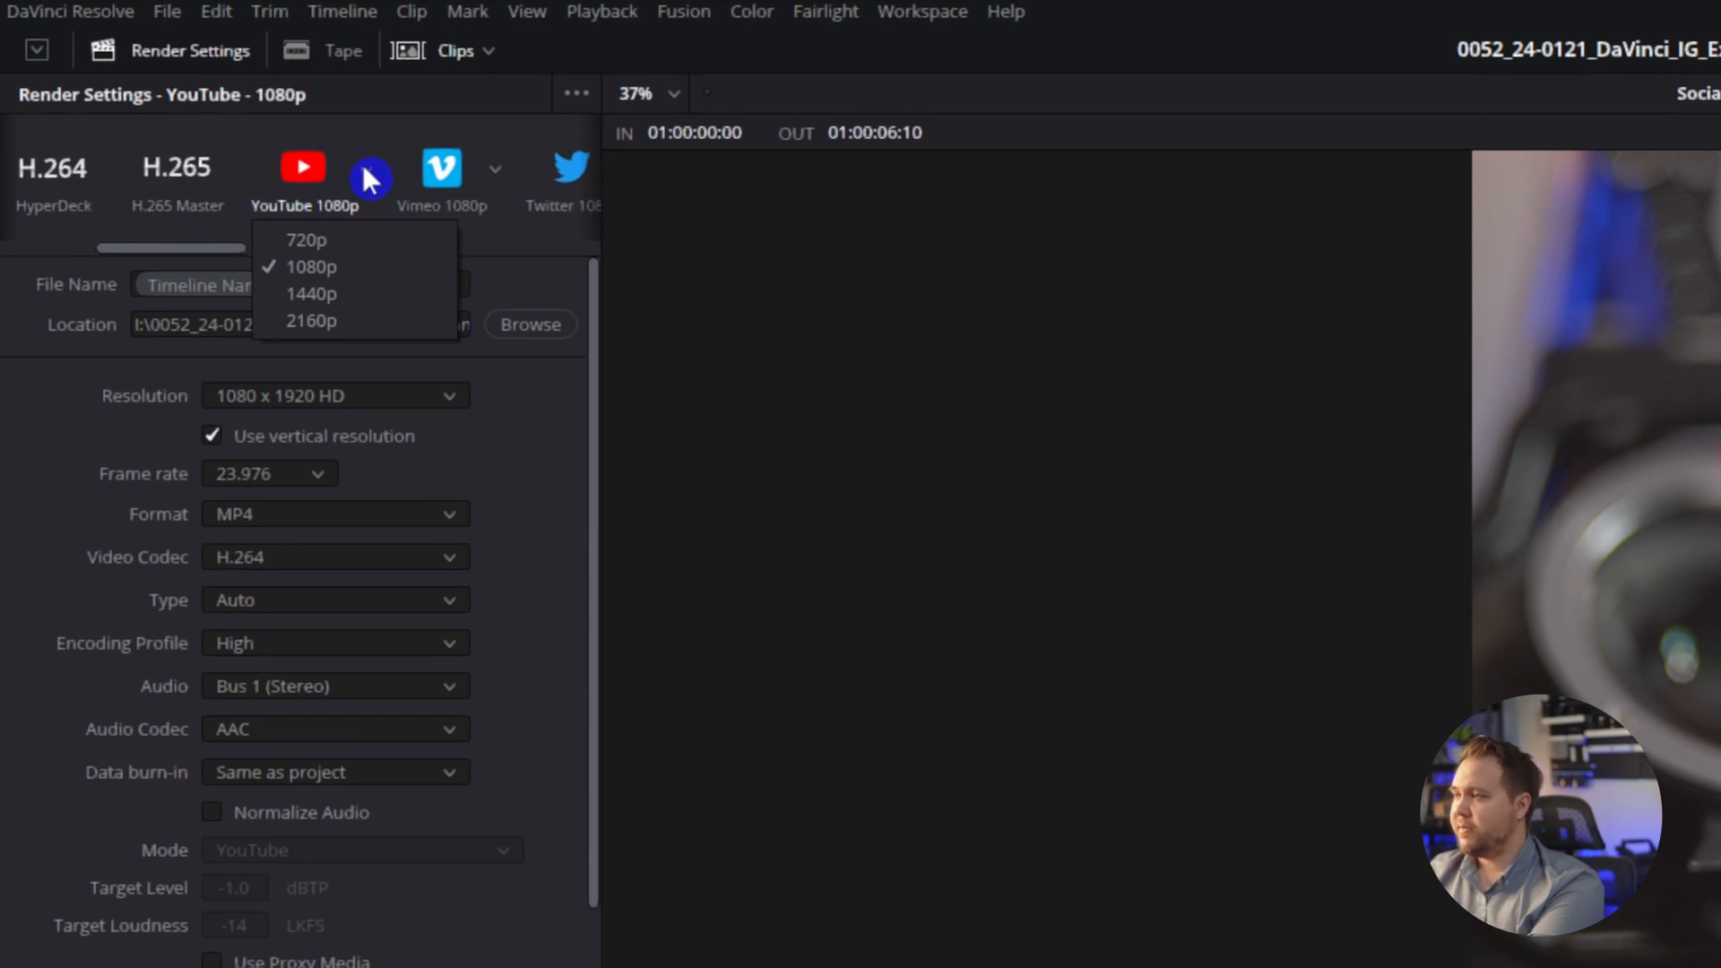
mouse_move(364, 233)
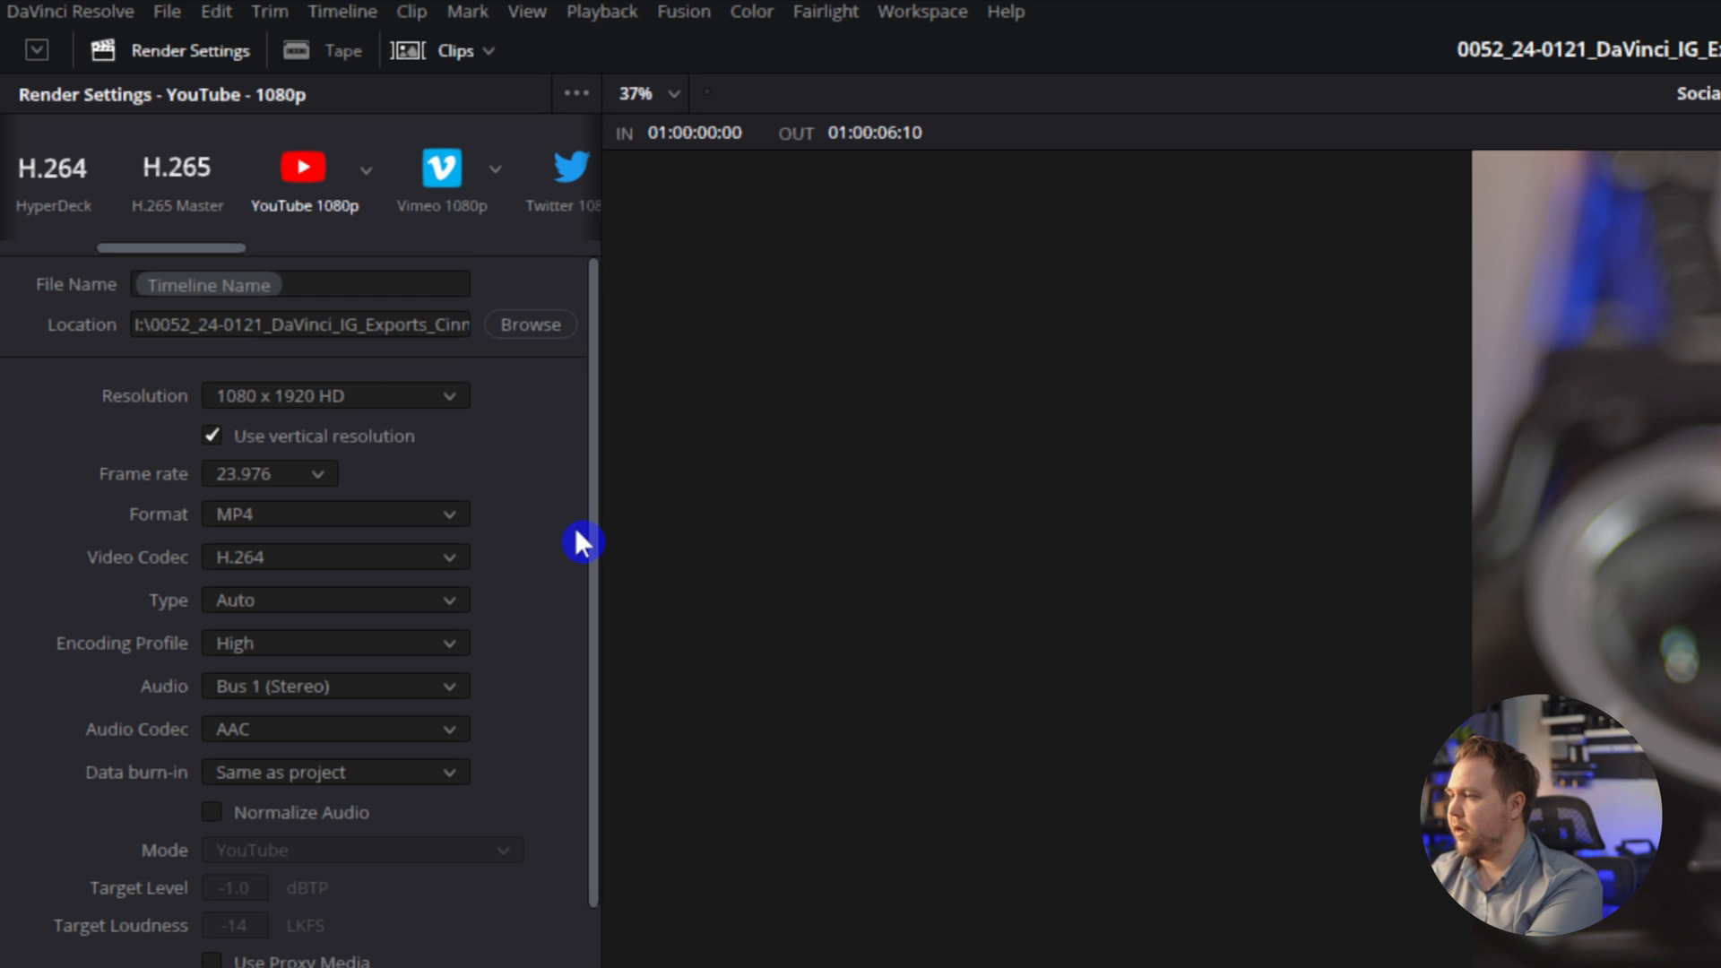
left_click(334, 515)
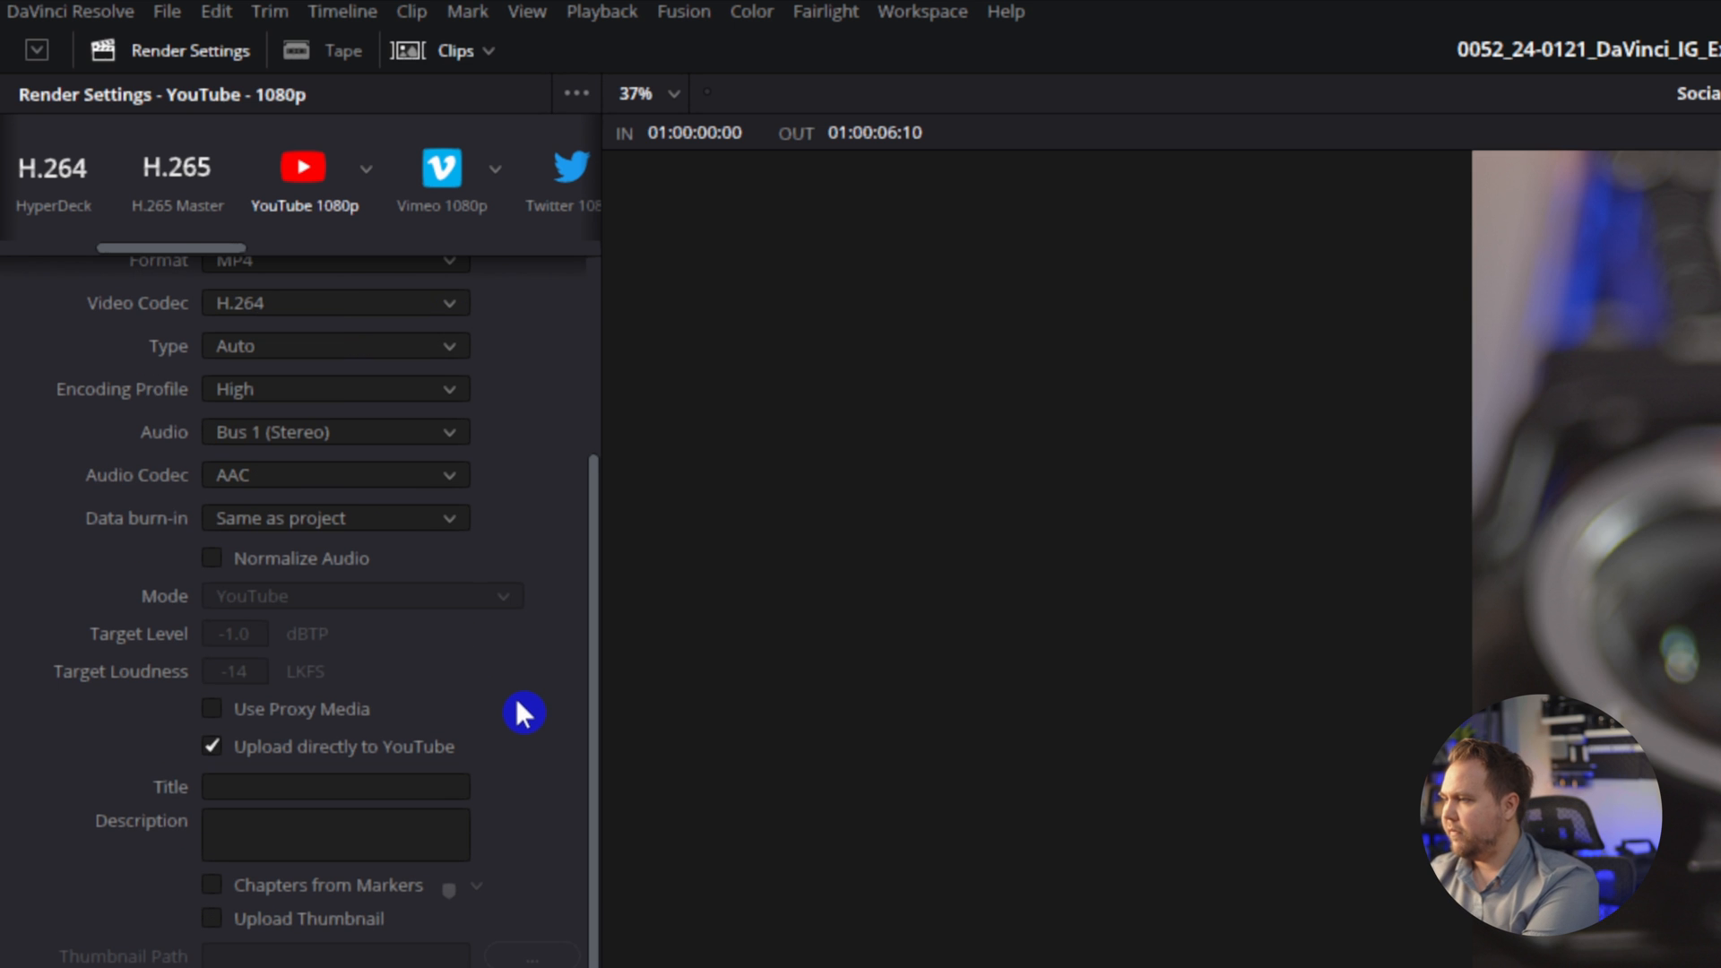
left_click(335, 787)
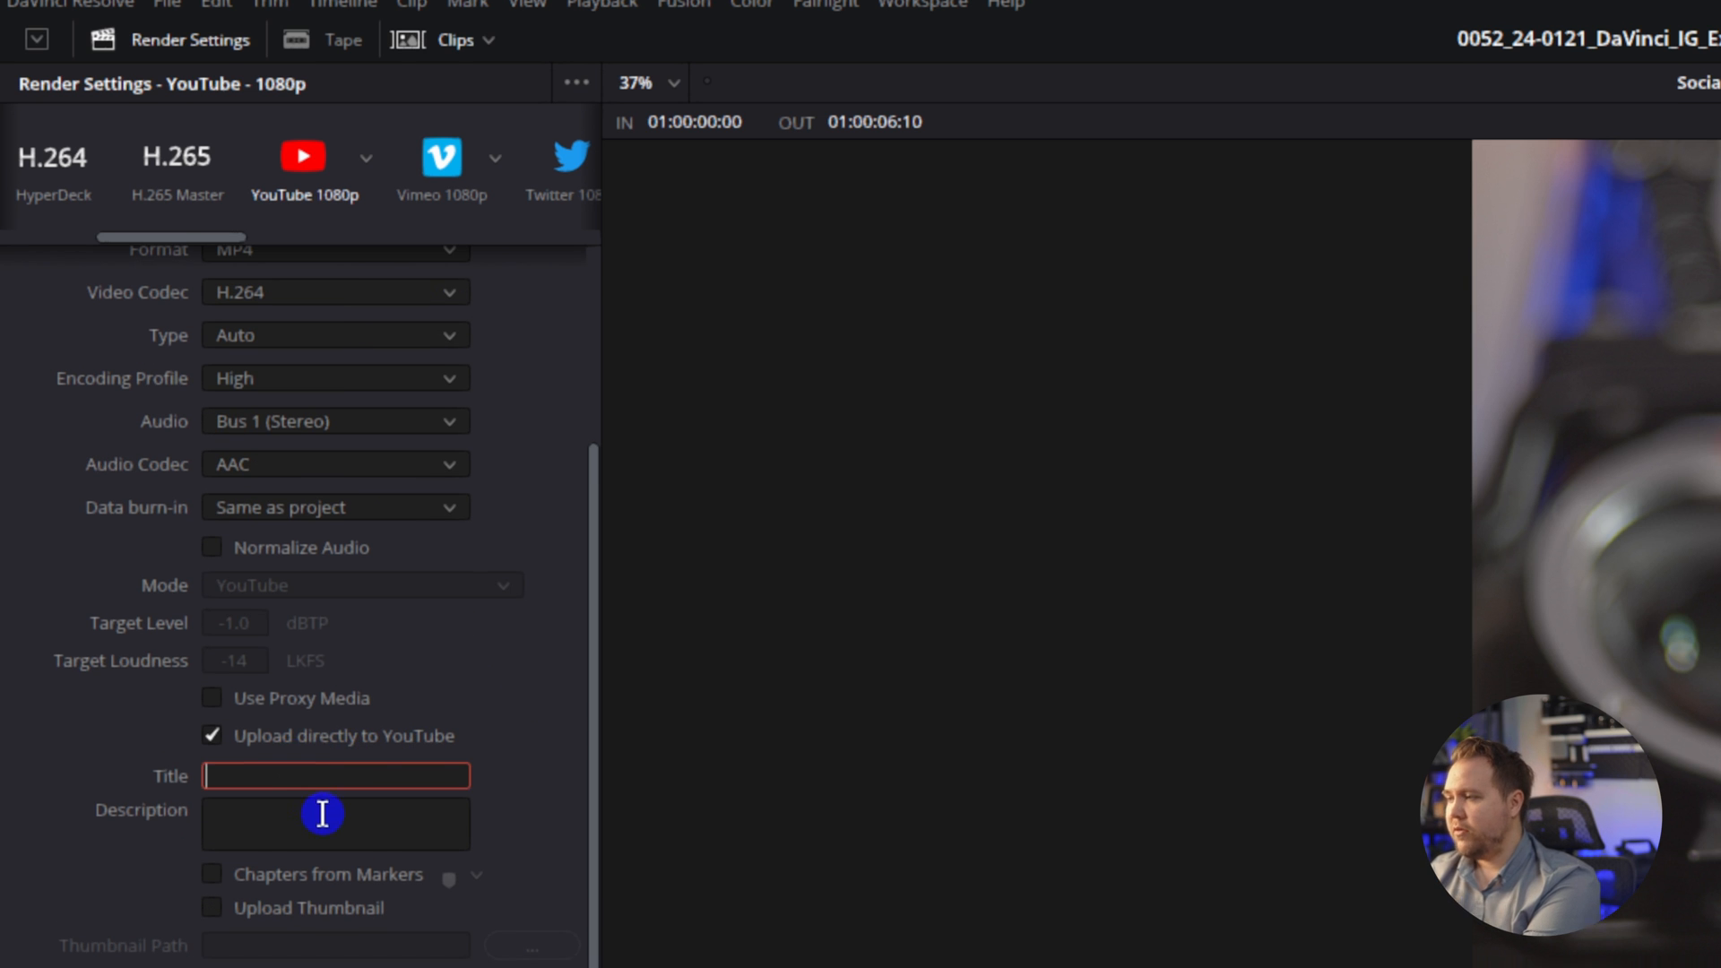
scroll("down", 3)
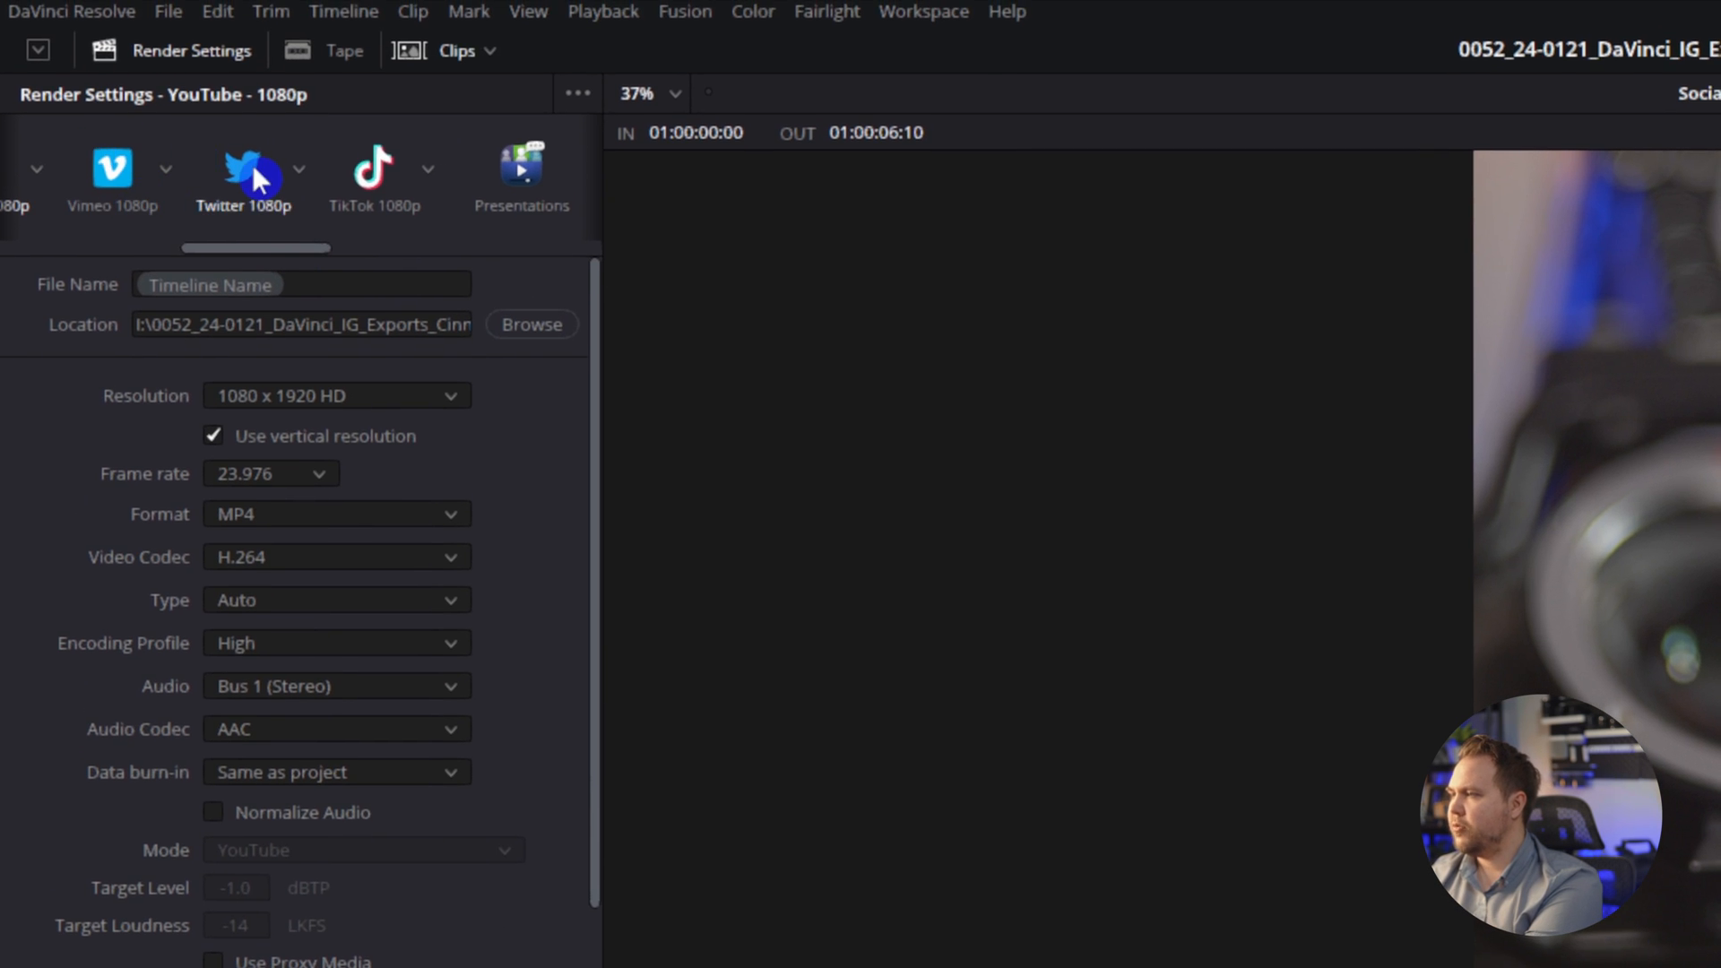
left_click(376, 167)
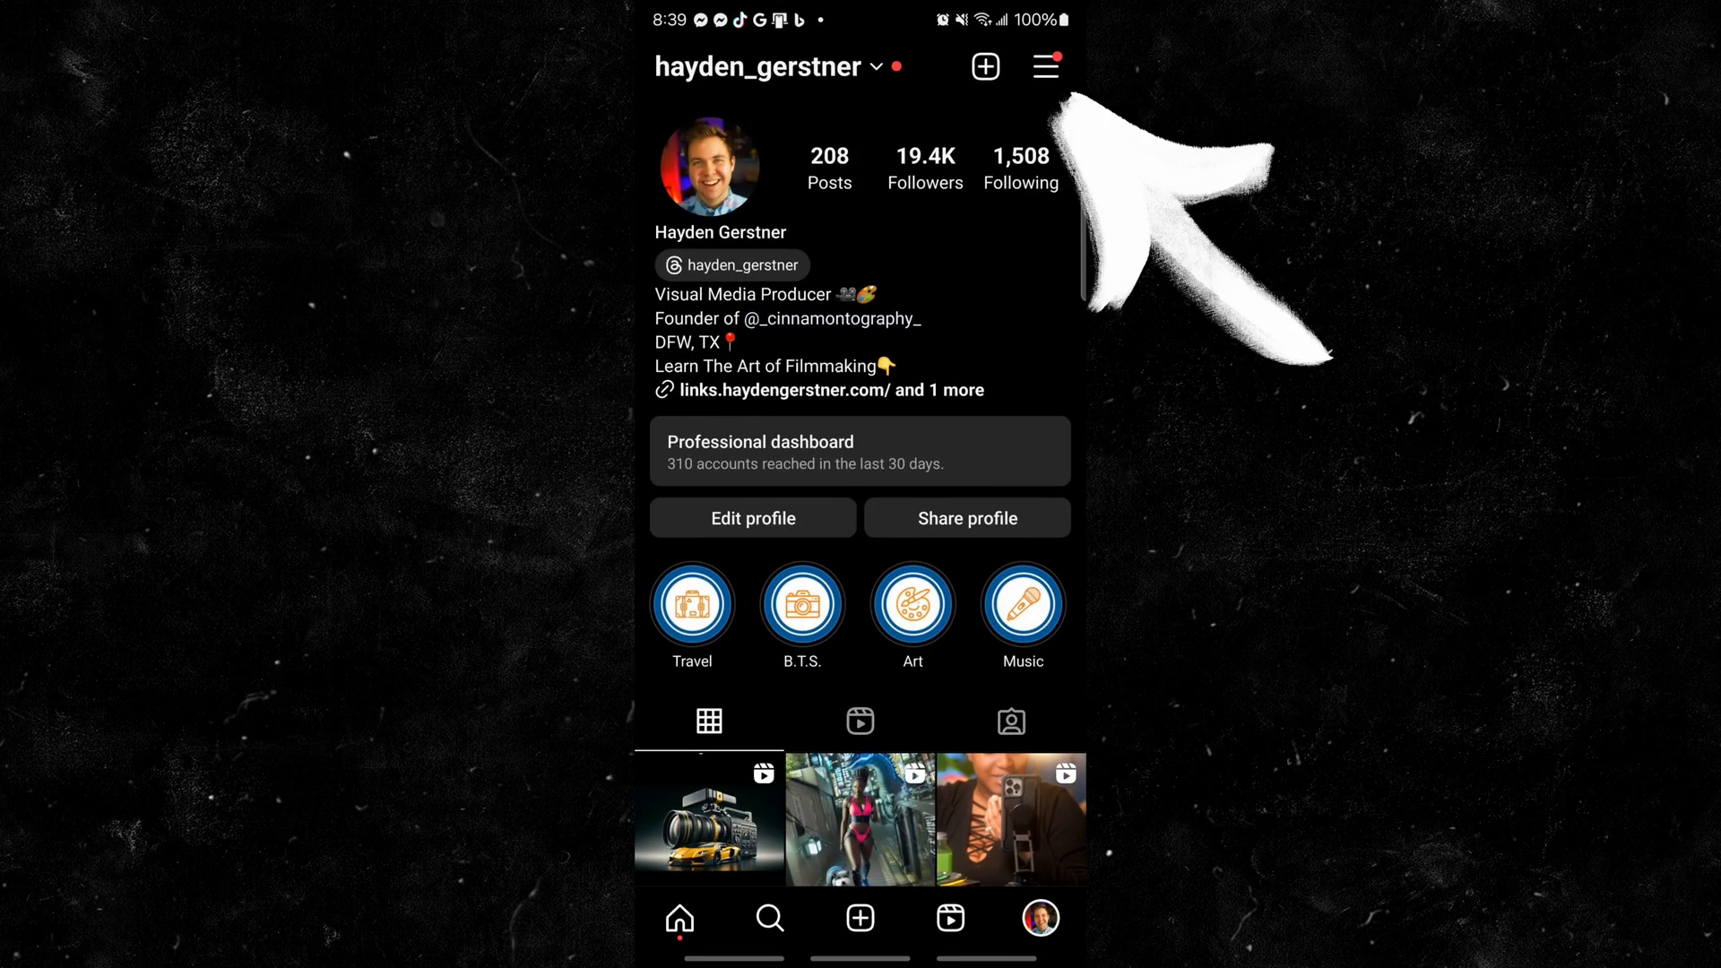
Search Instagram settings for 'media' and enable Upload at highest quality under Data usage
left_click(1044, 67)
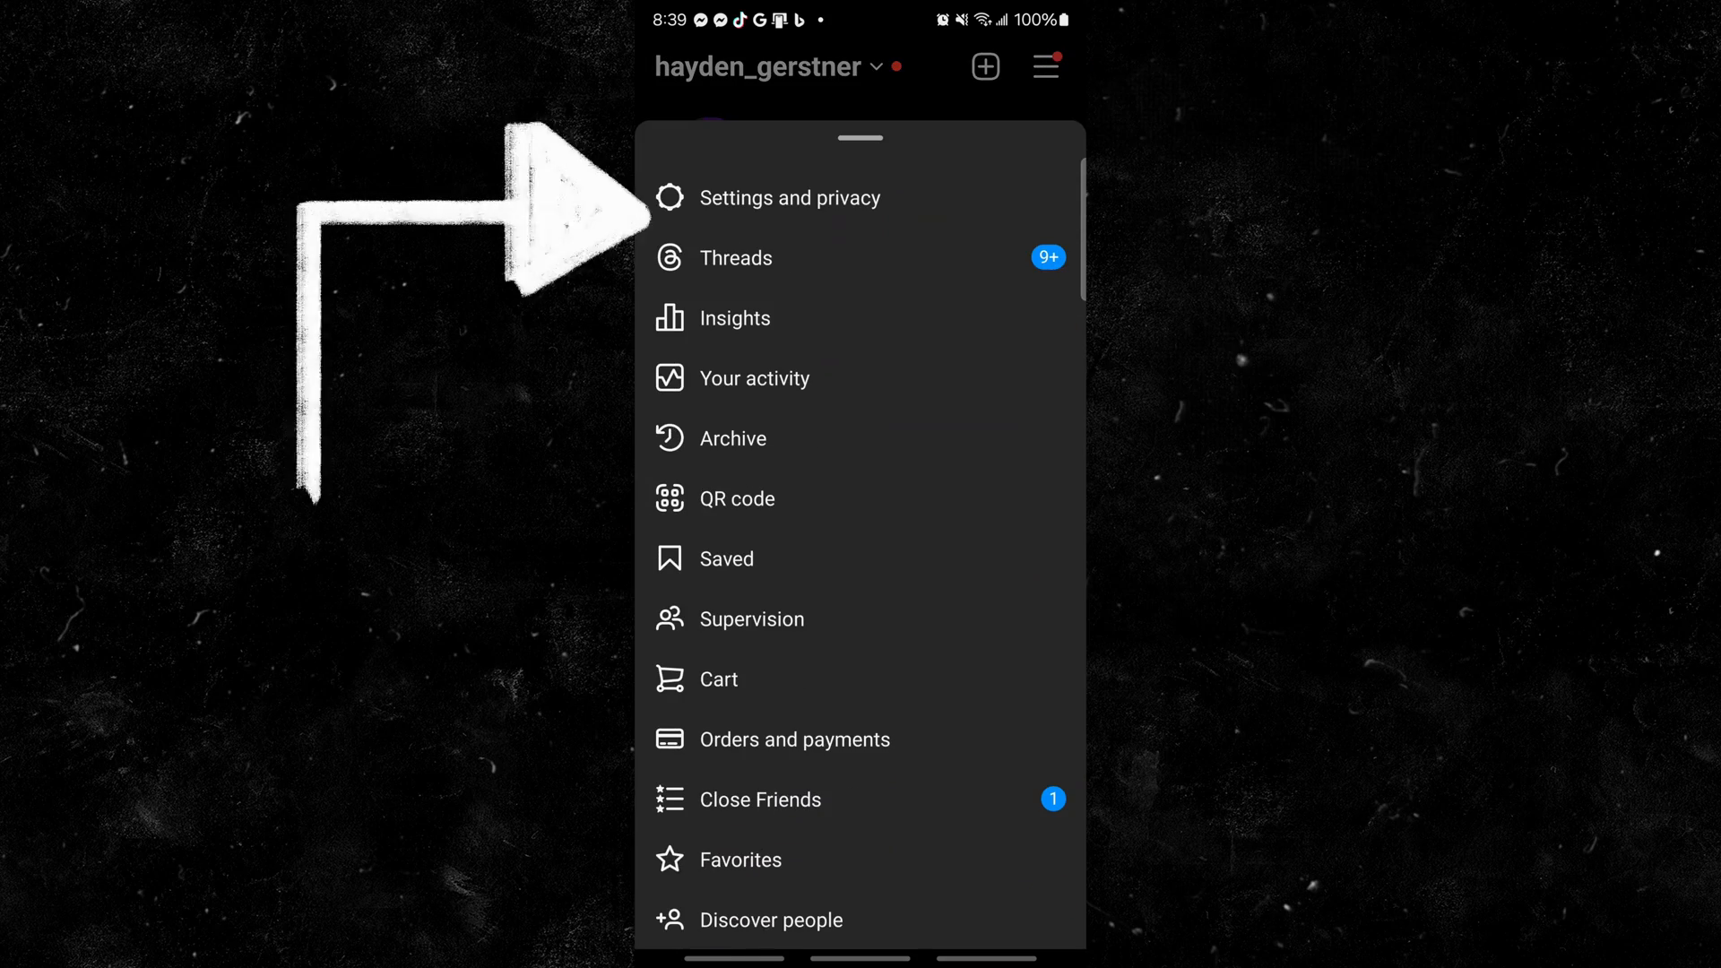
left_click(790, 198)
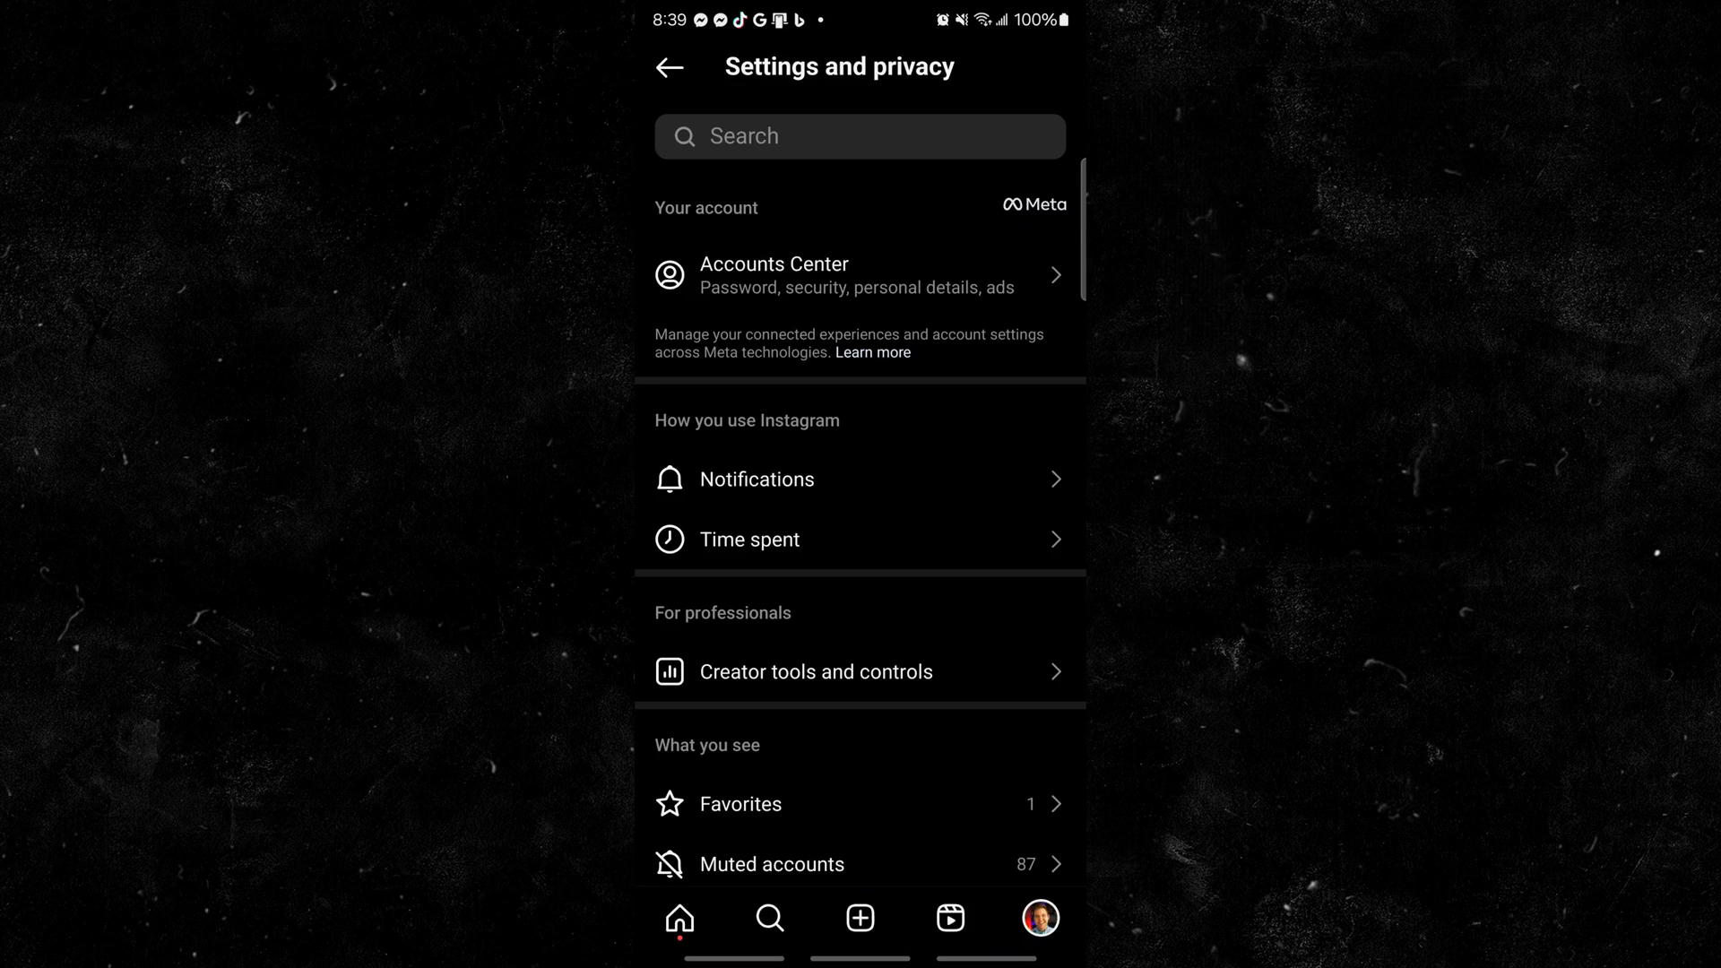
type("m")
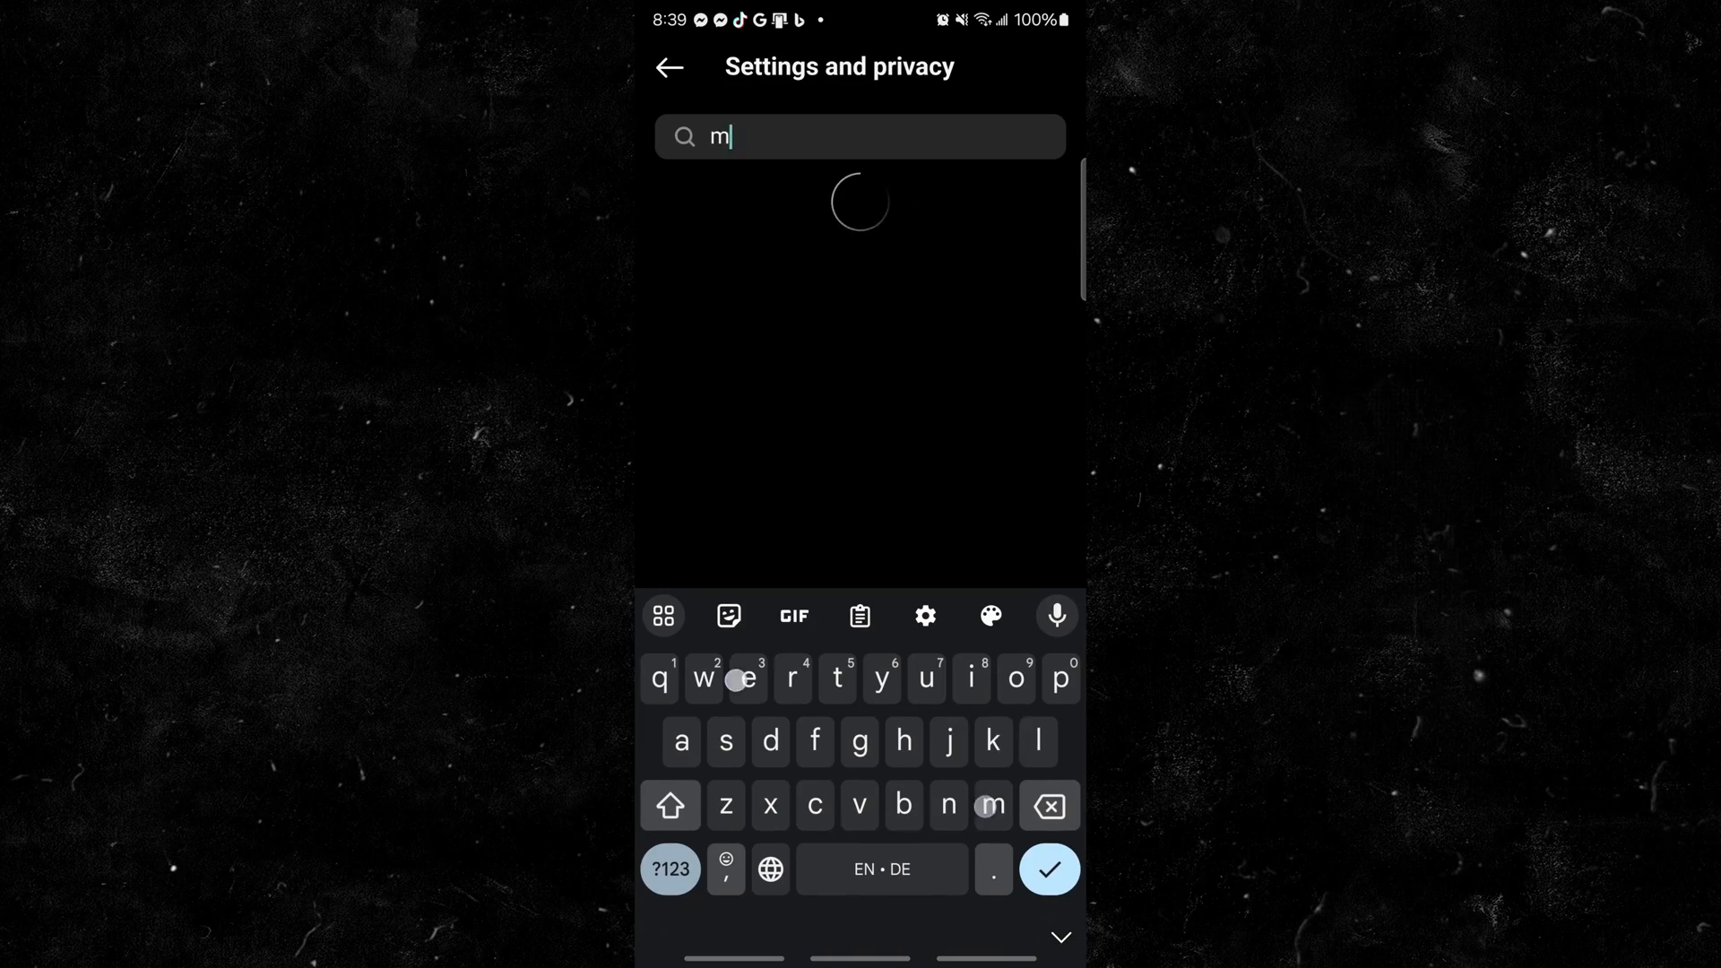
type("edia")
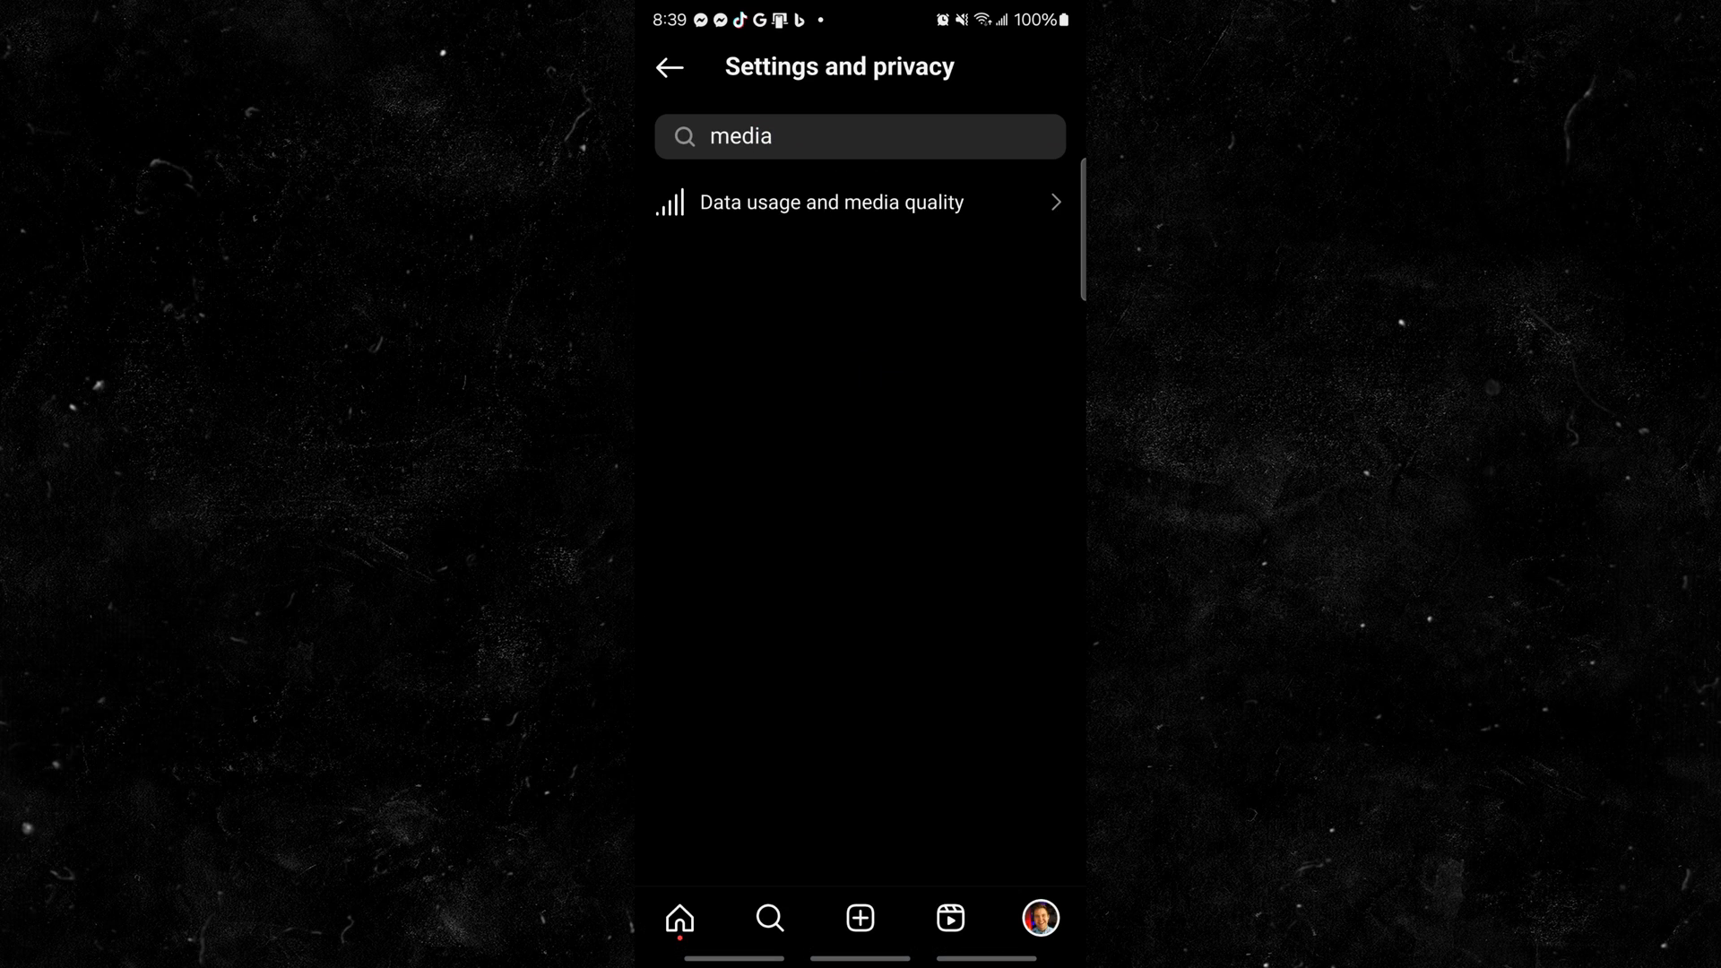
left_click(831, 202)
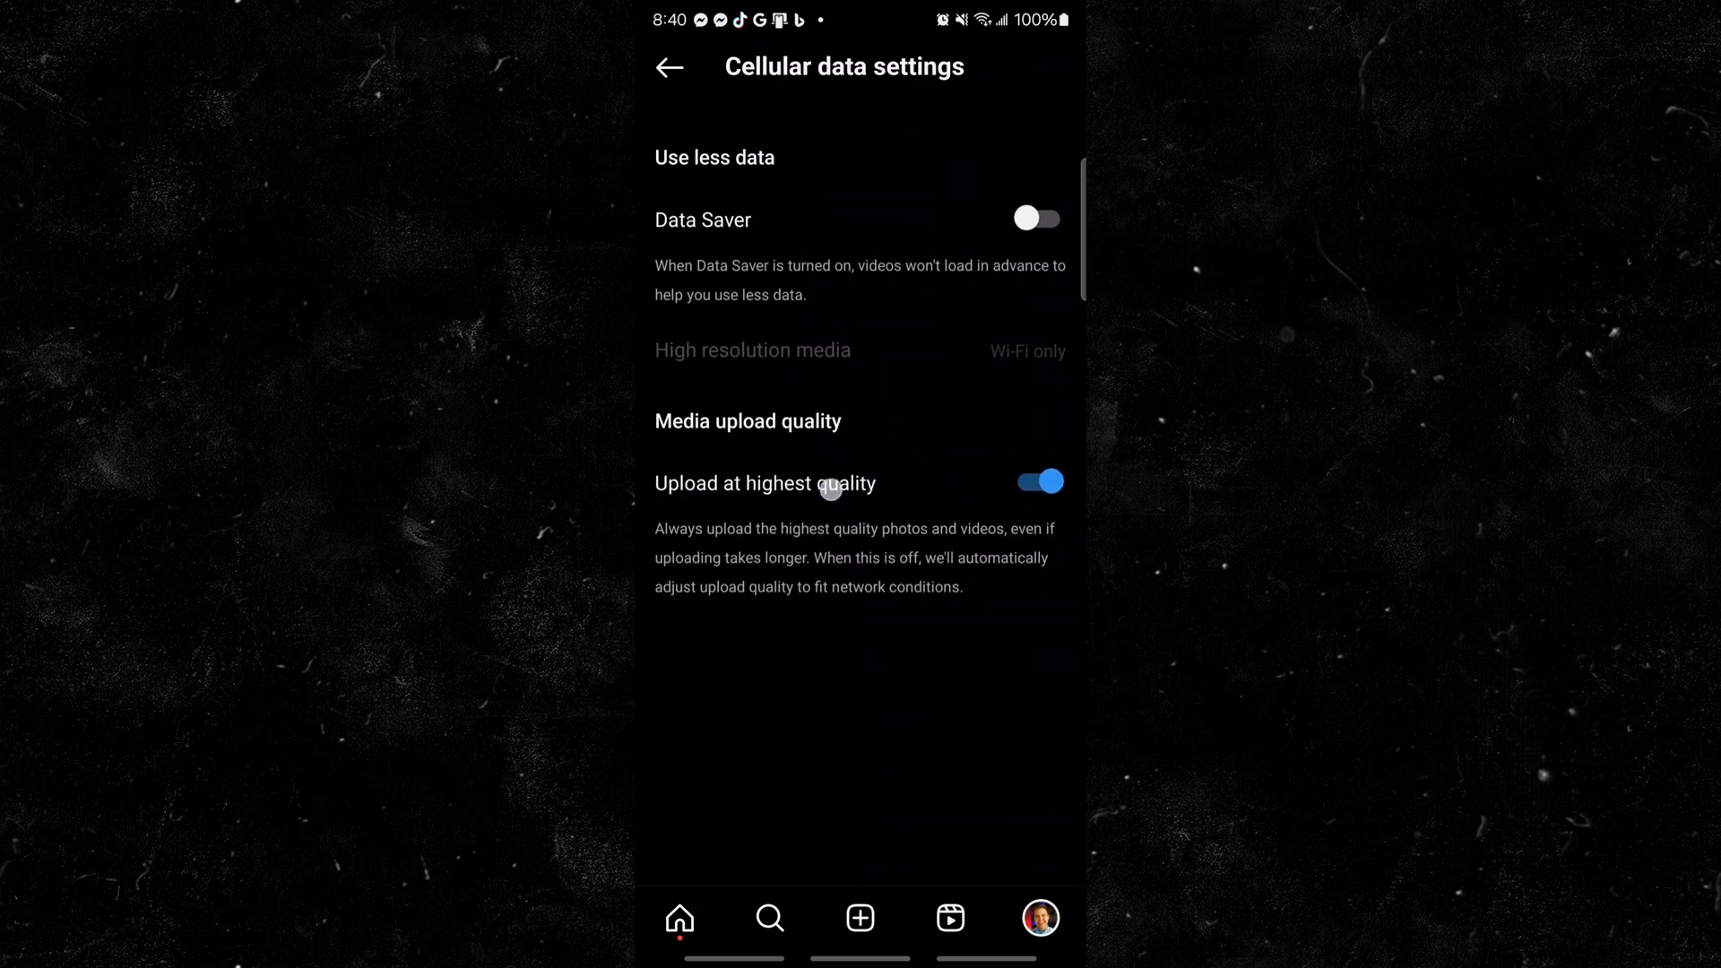
left_click(1040, 481)
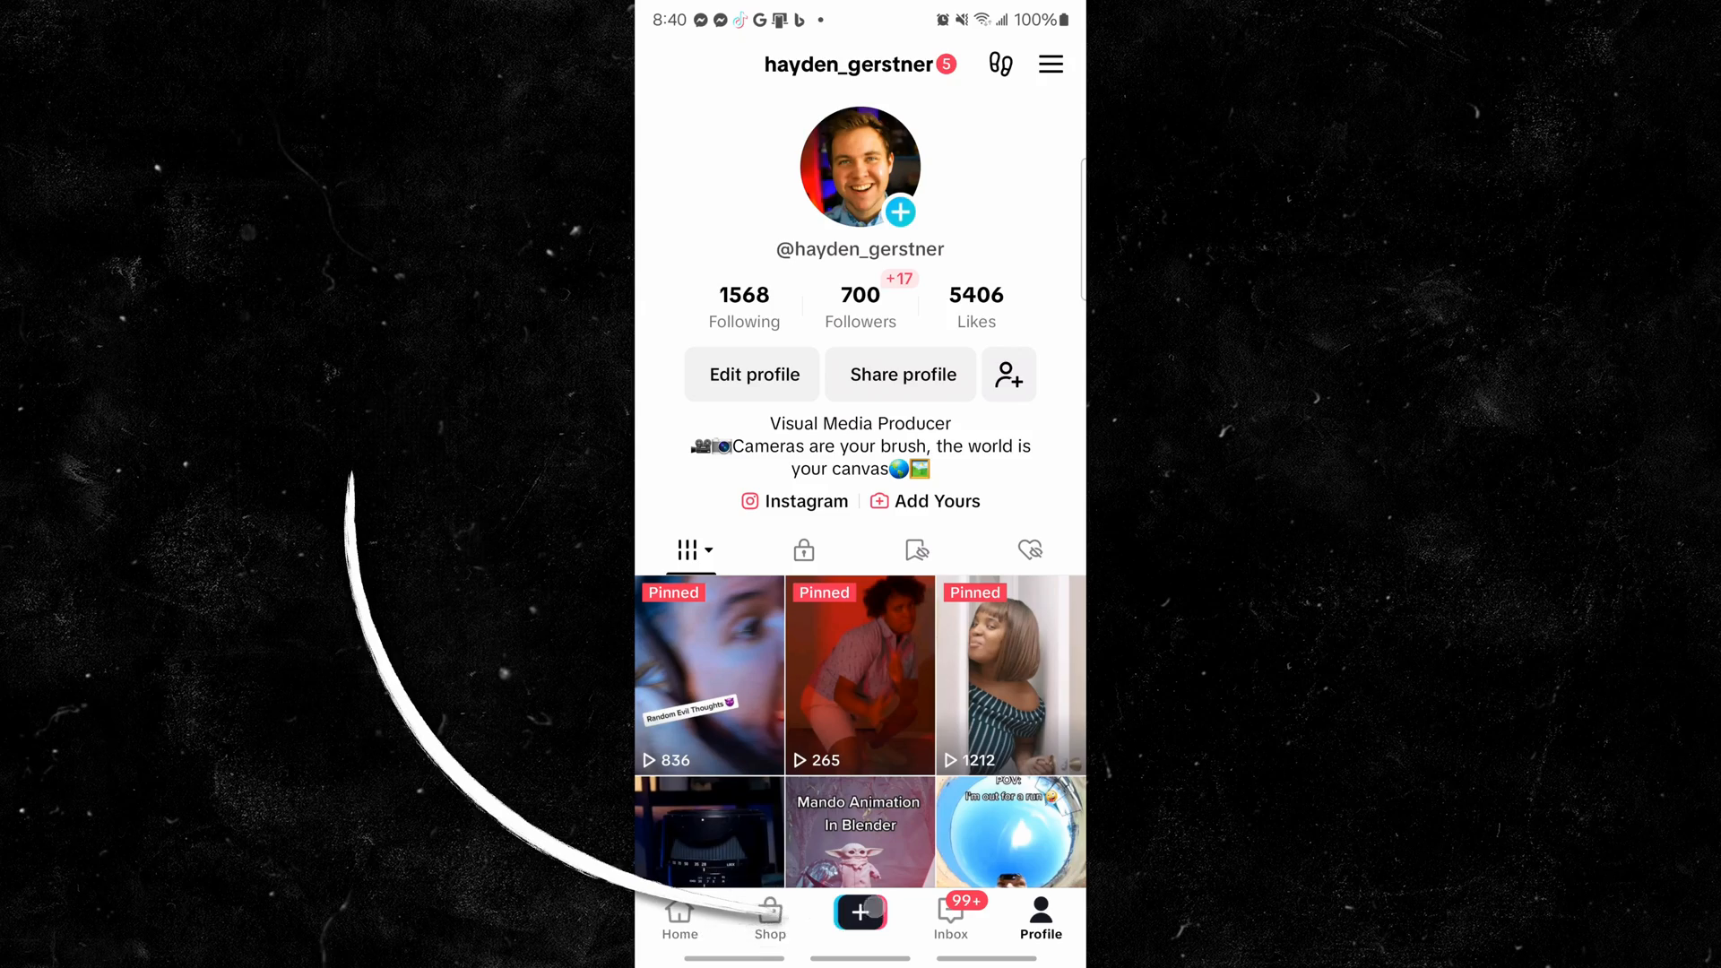
Record a short TikTok clip, go to the post screen, and check Allow high-quality uploads in More options
left_click(859, 913)
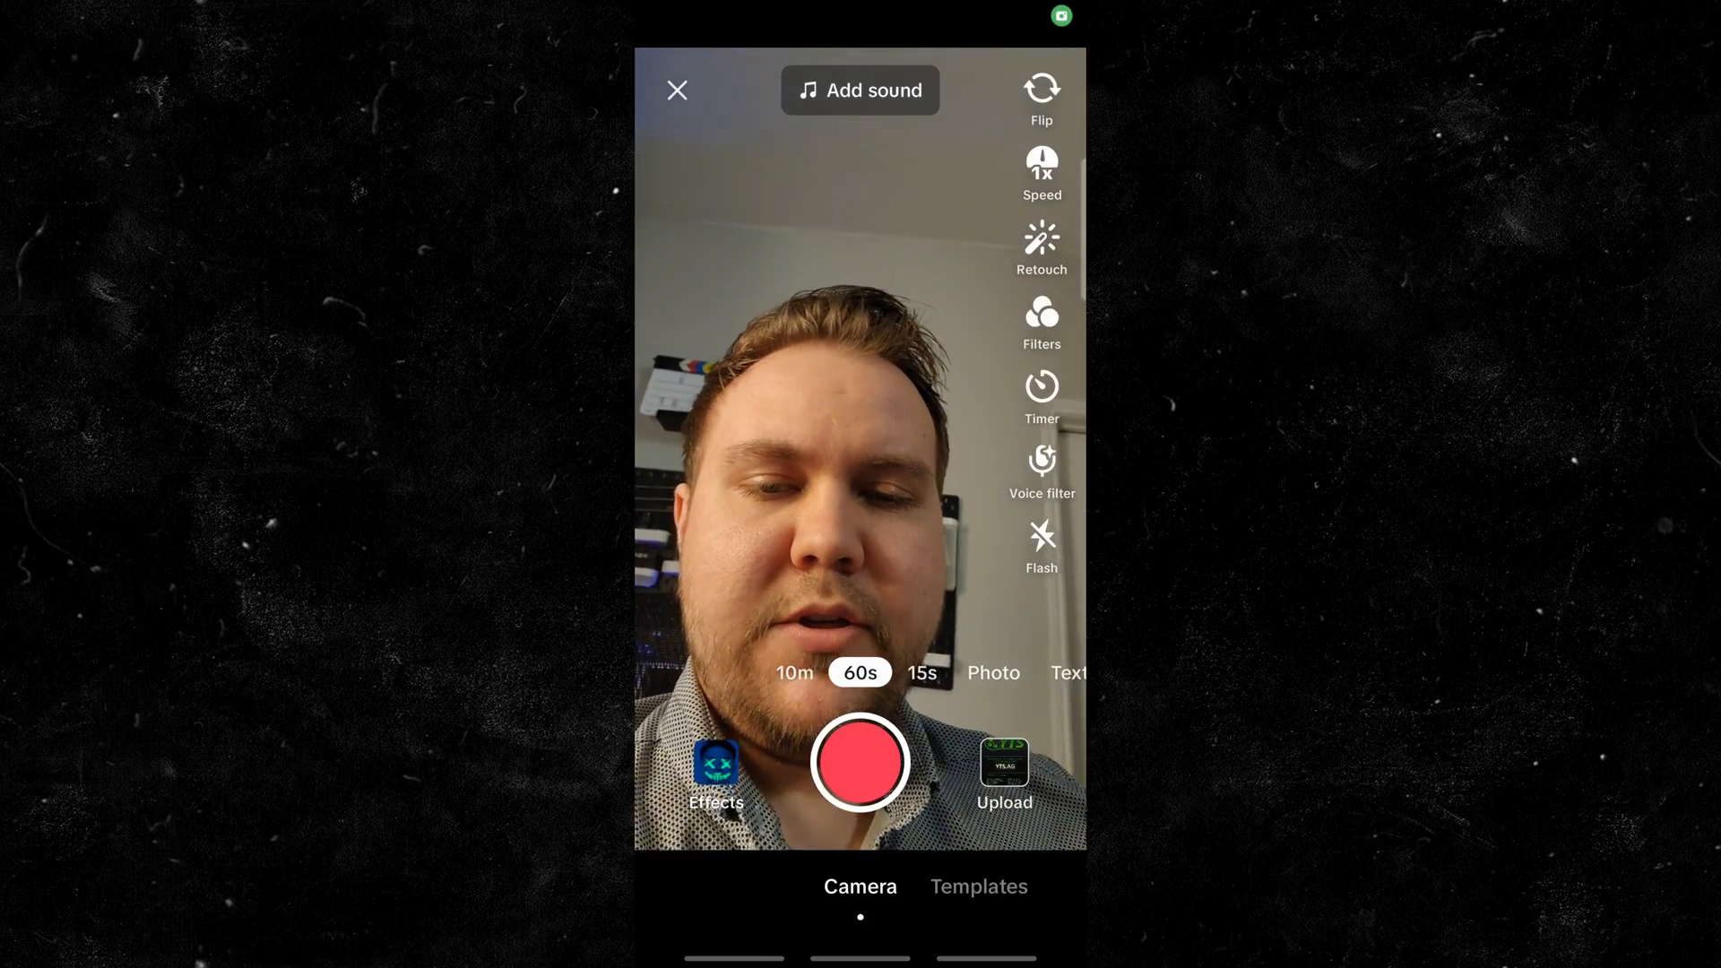
left_click(860, 767)
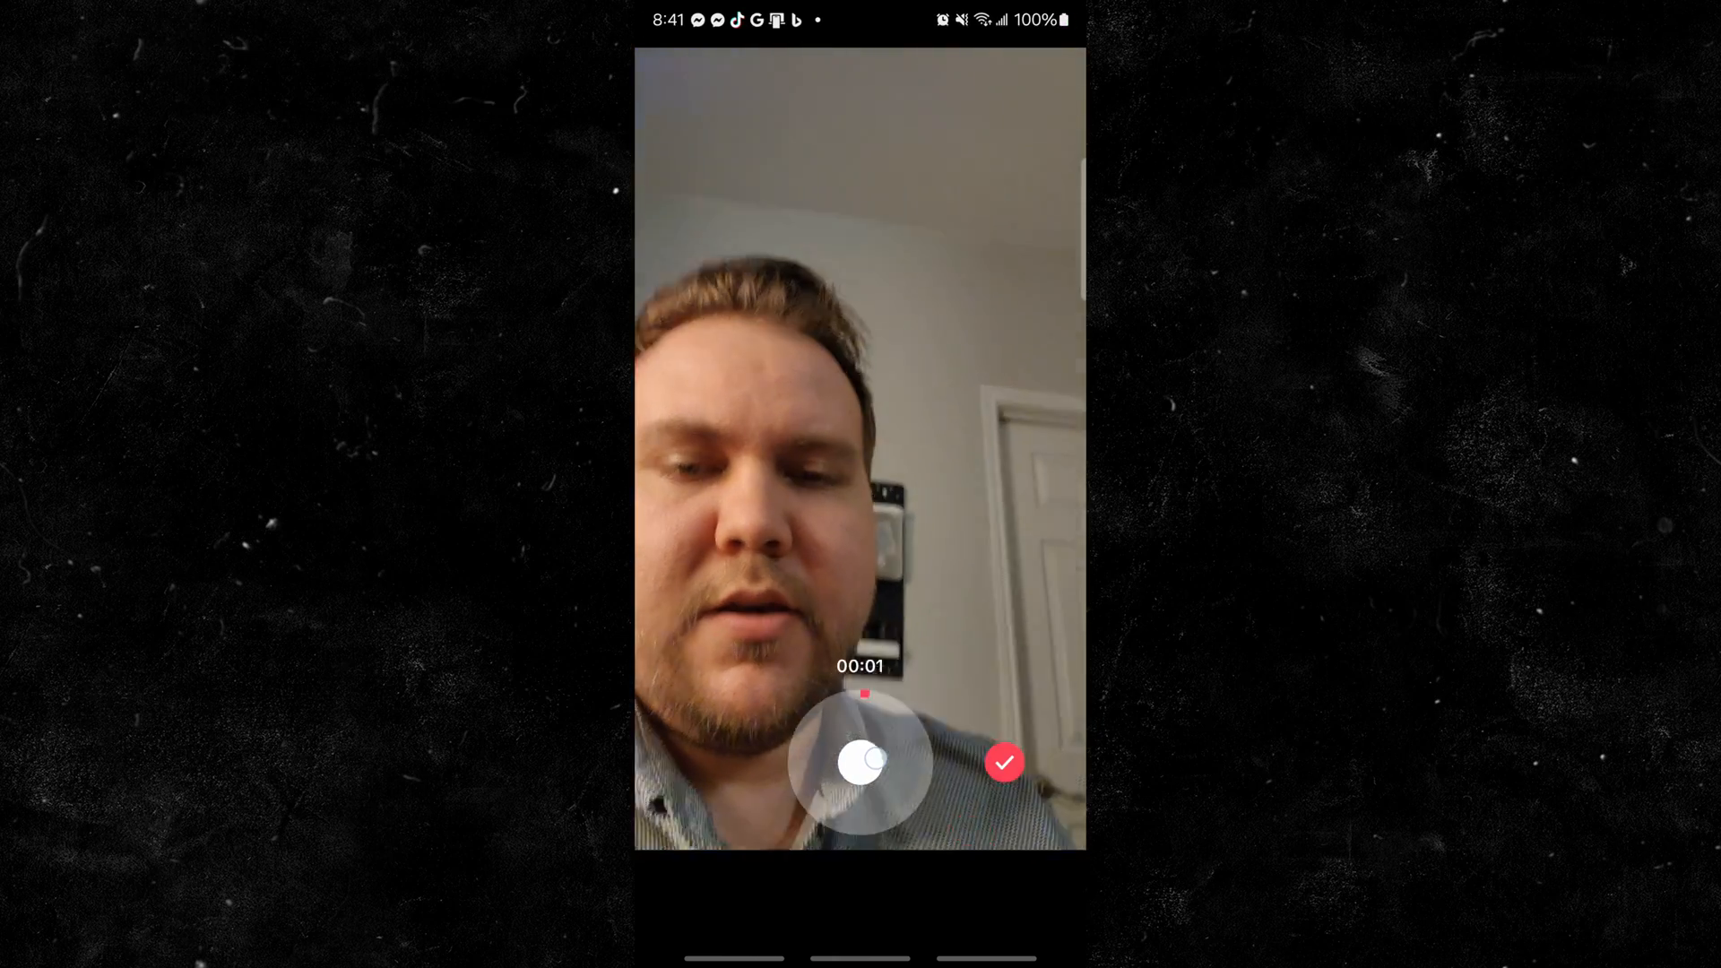
left_click(1004, 761)
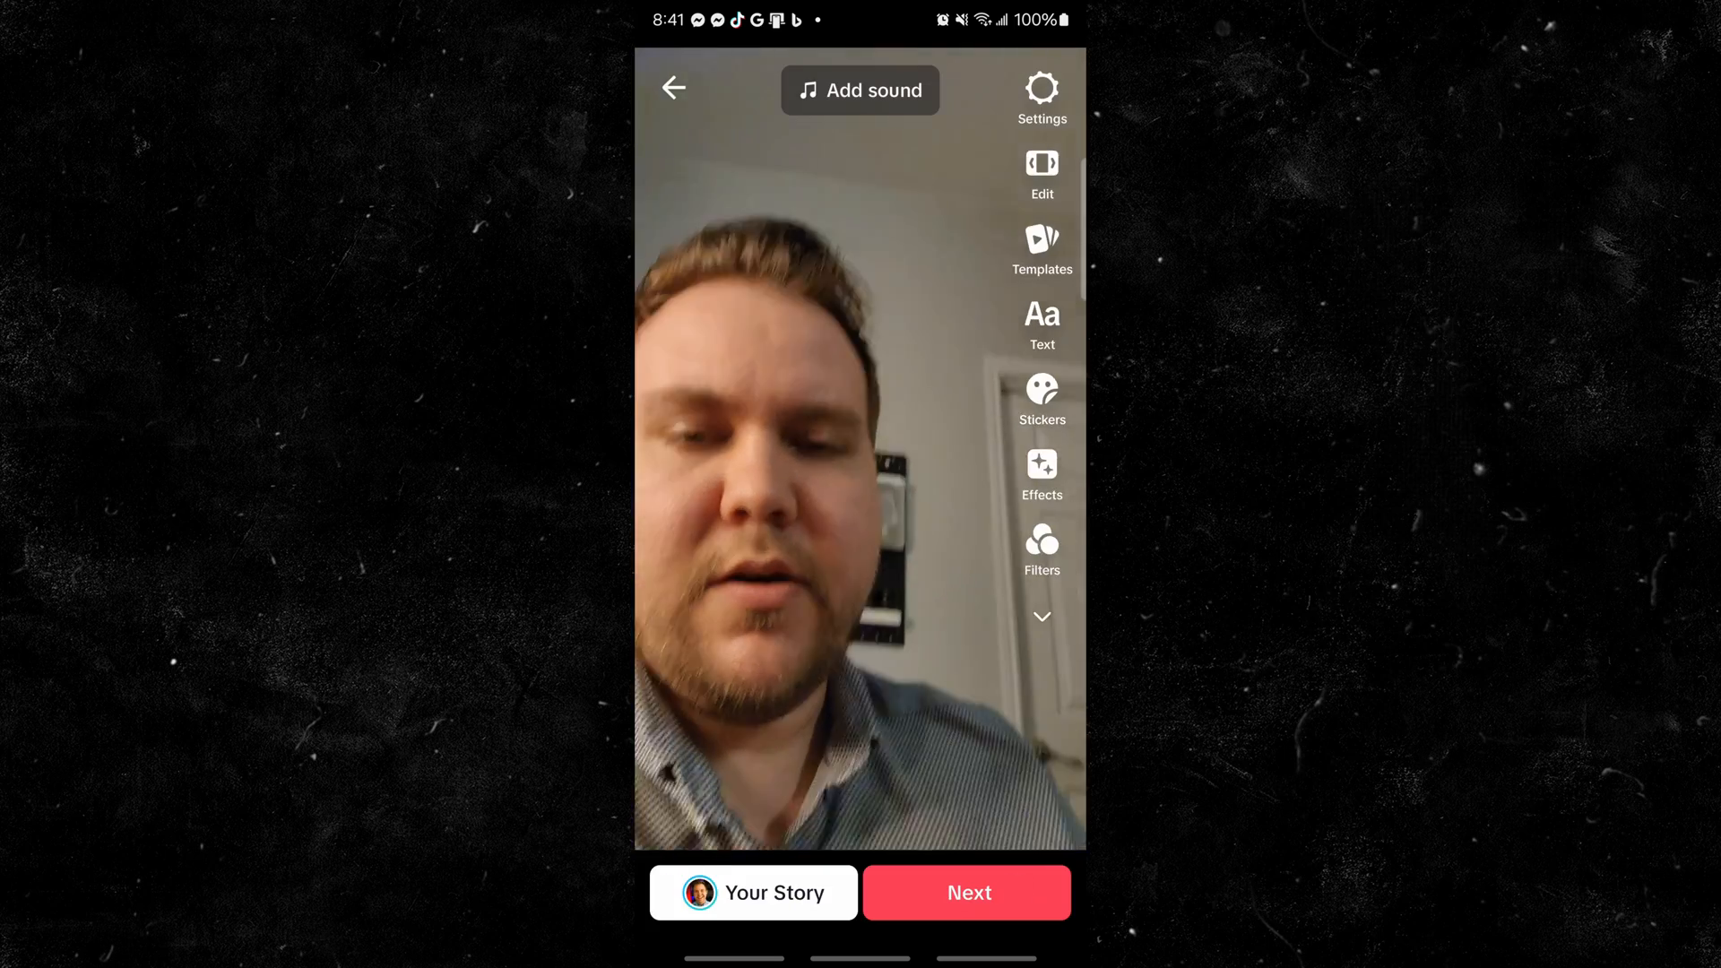
left_click(967, 892)
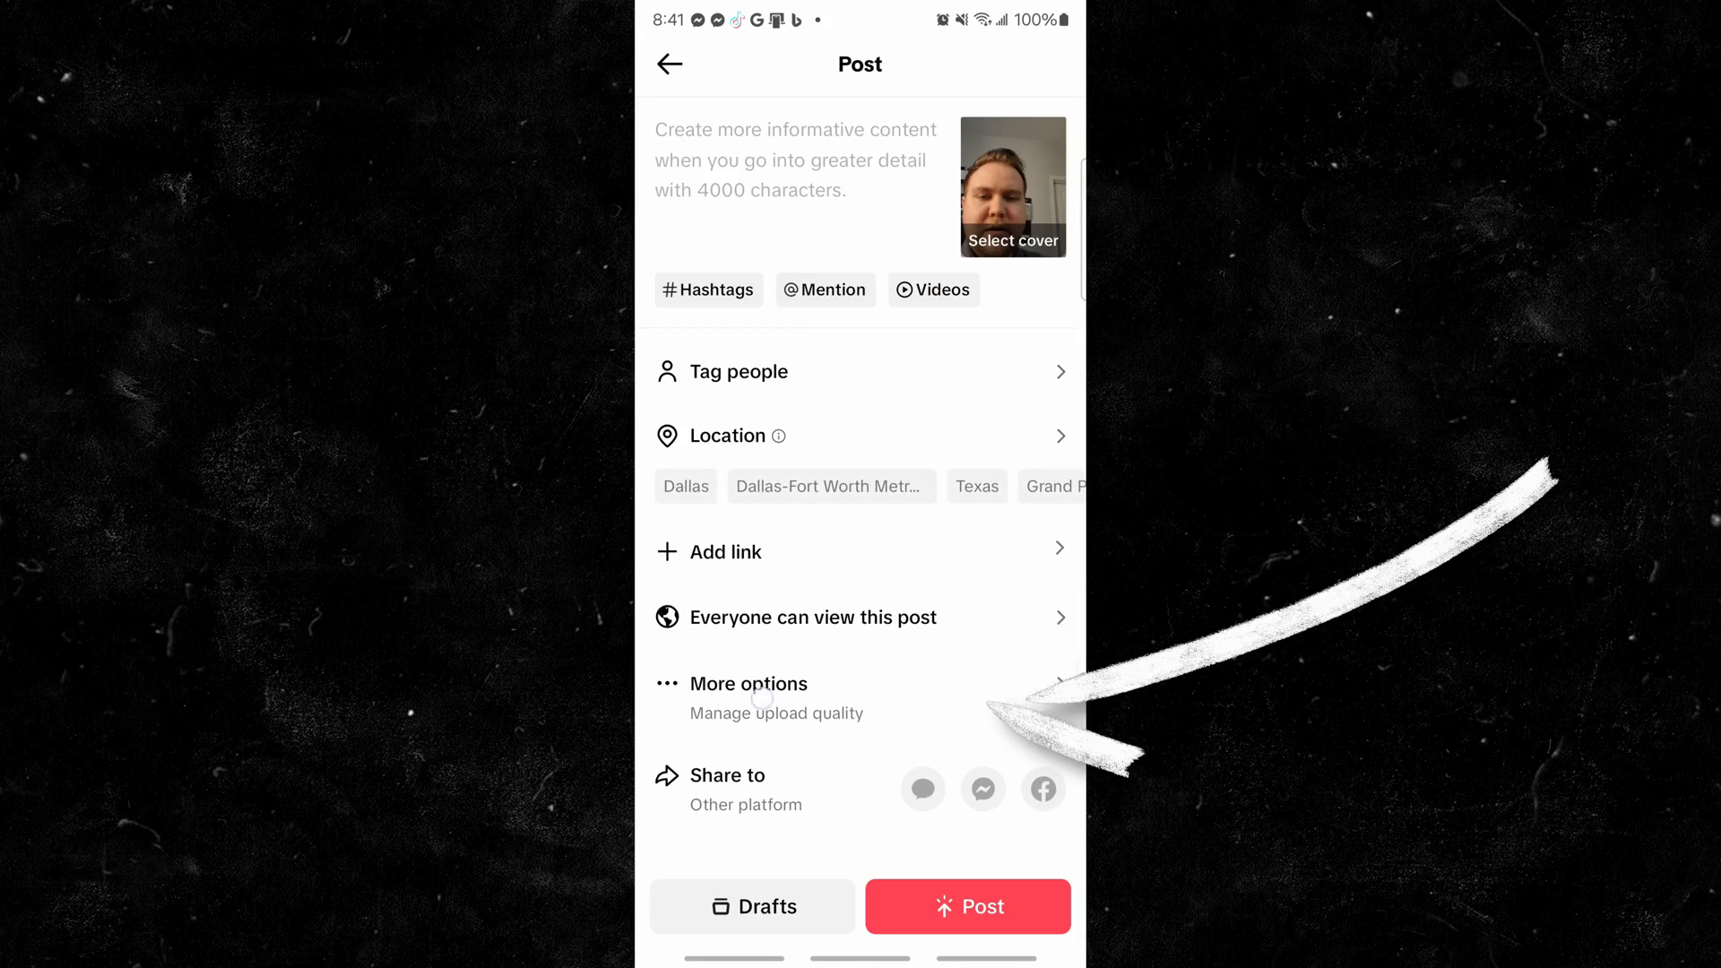
left_click(748, 684)
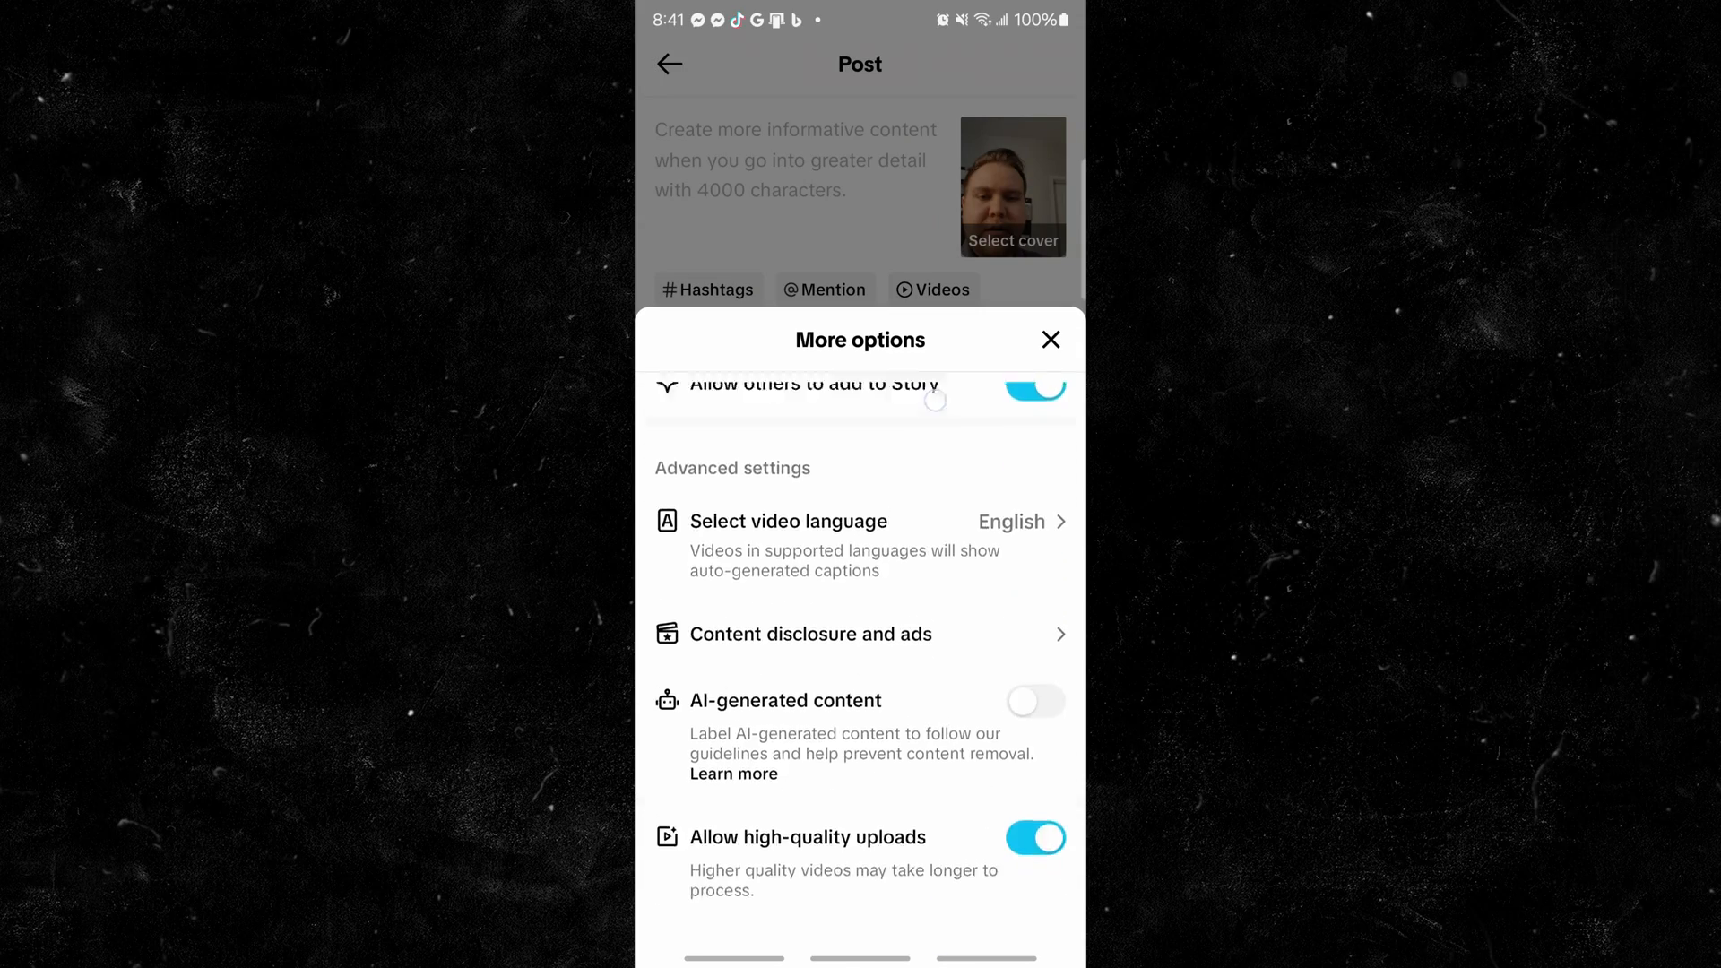
scroll("down", 3)
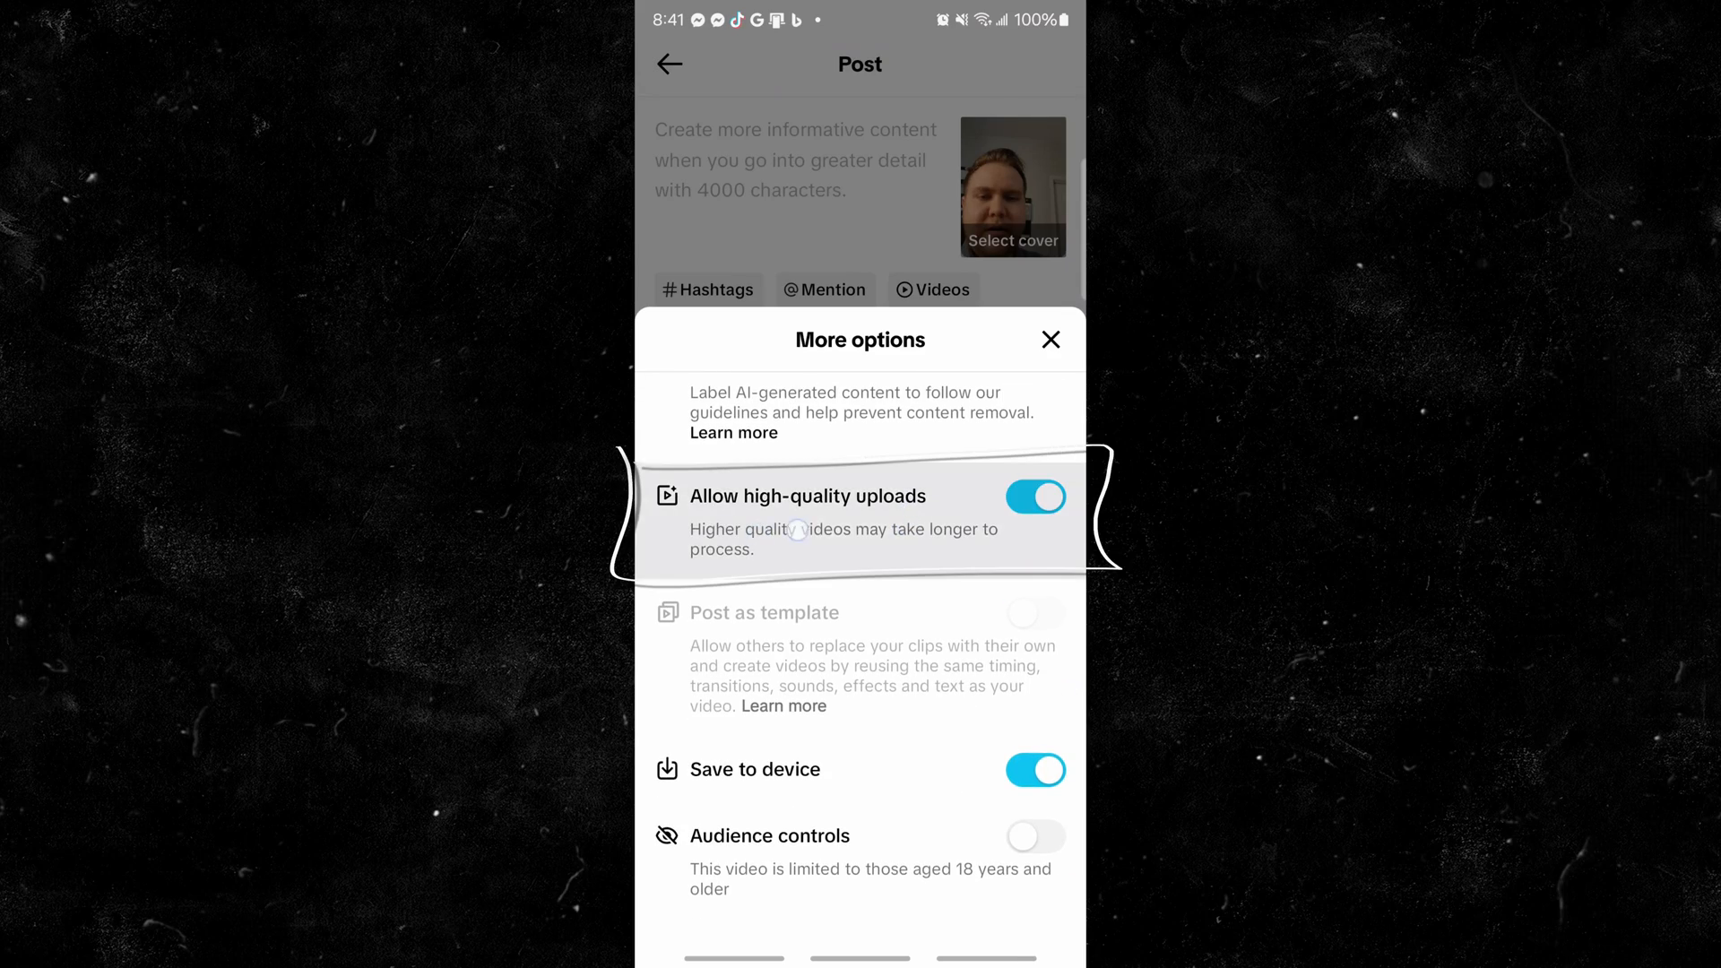